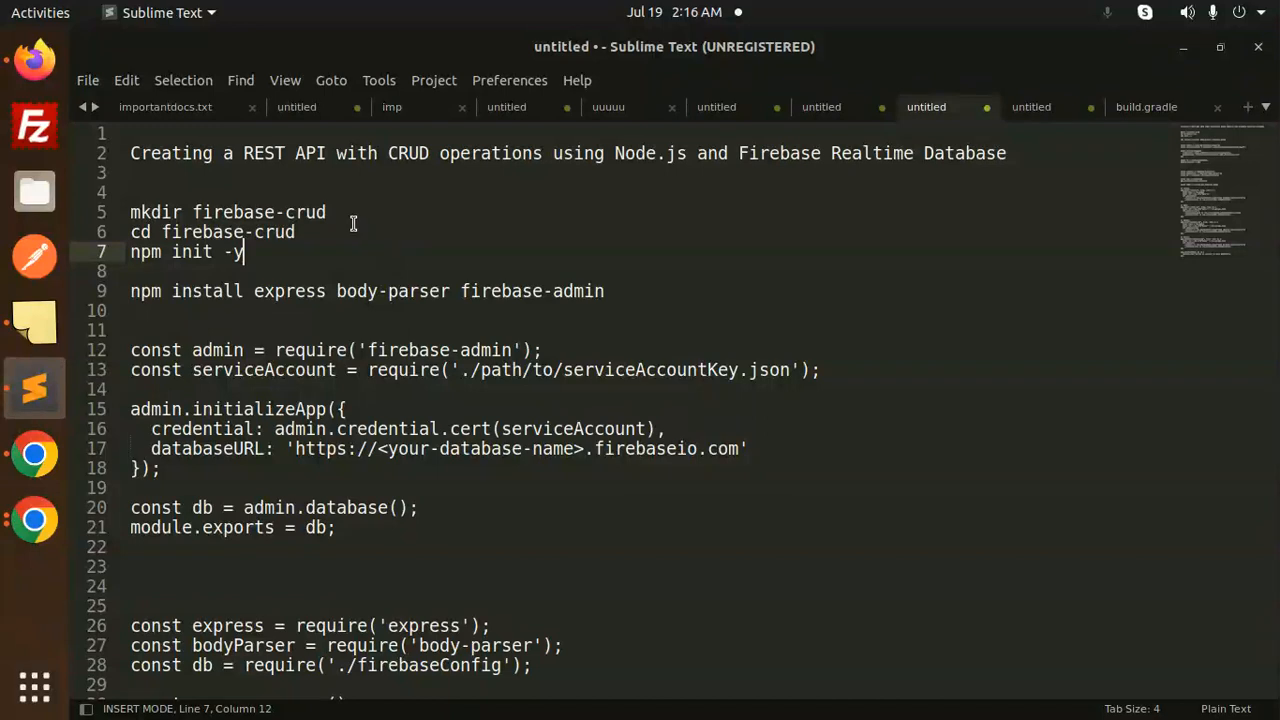
mouse_move(550, 160)
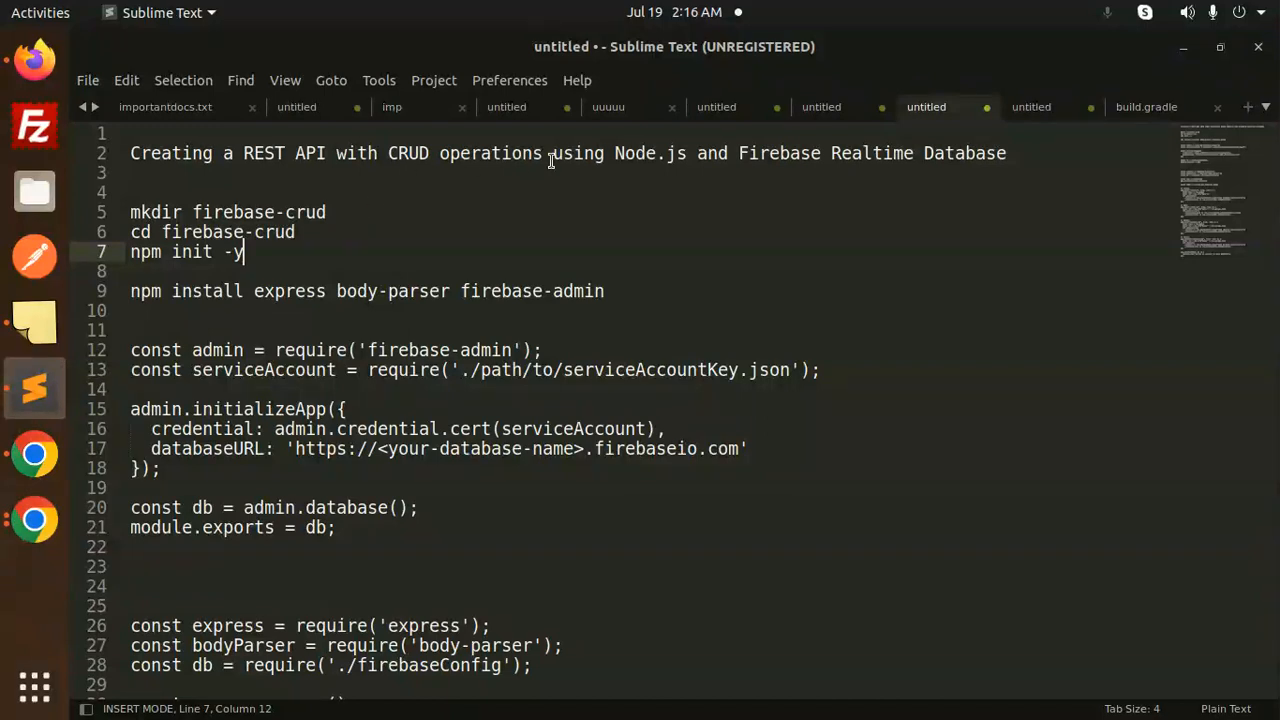
mouse_move(686, 160)
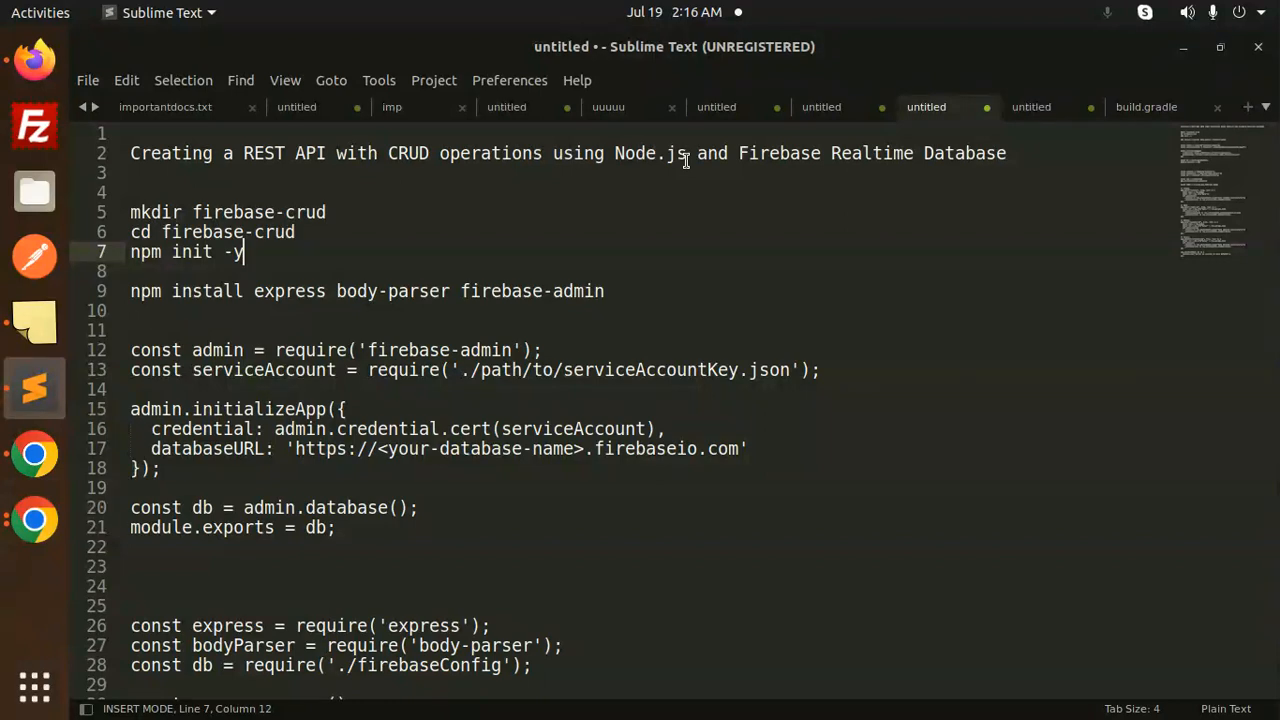
Step: Switch to the Firebase console and go to the testing project's Realtime Database section
left_click(1188, 12)
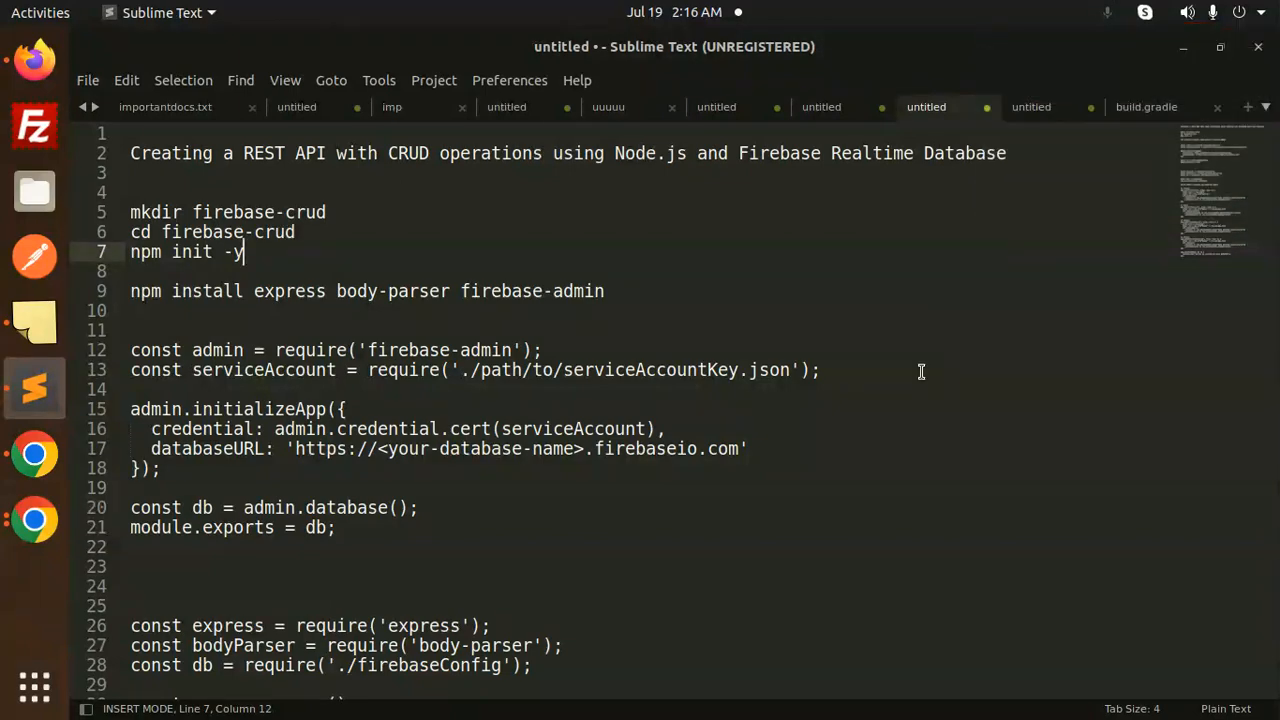
mouse_move(34, 60)
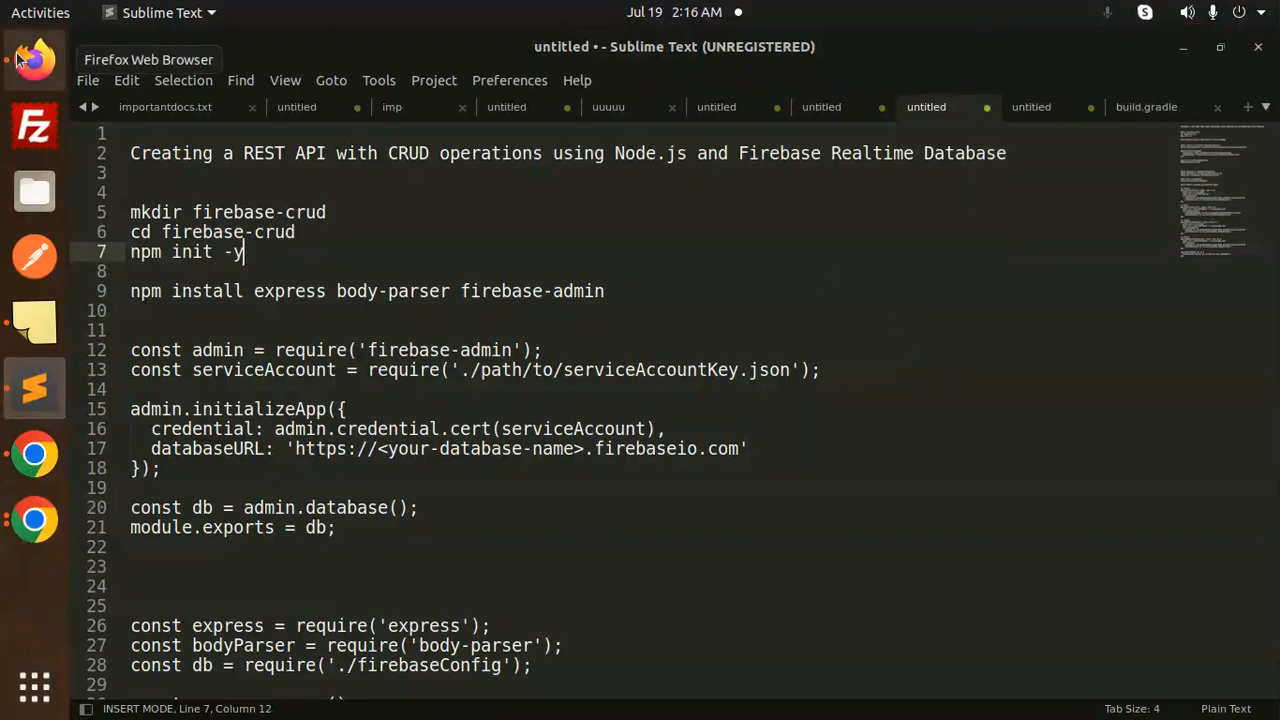
left_click(32, 60)
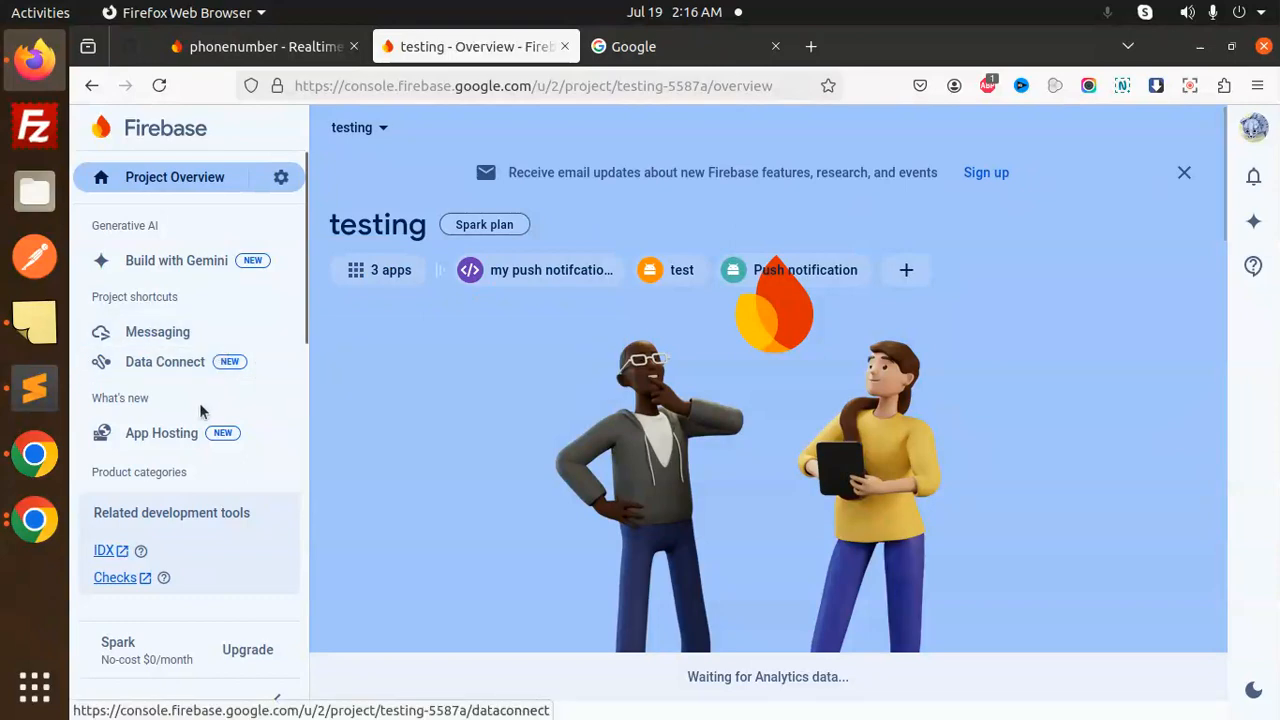
scroll("down", 3)
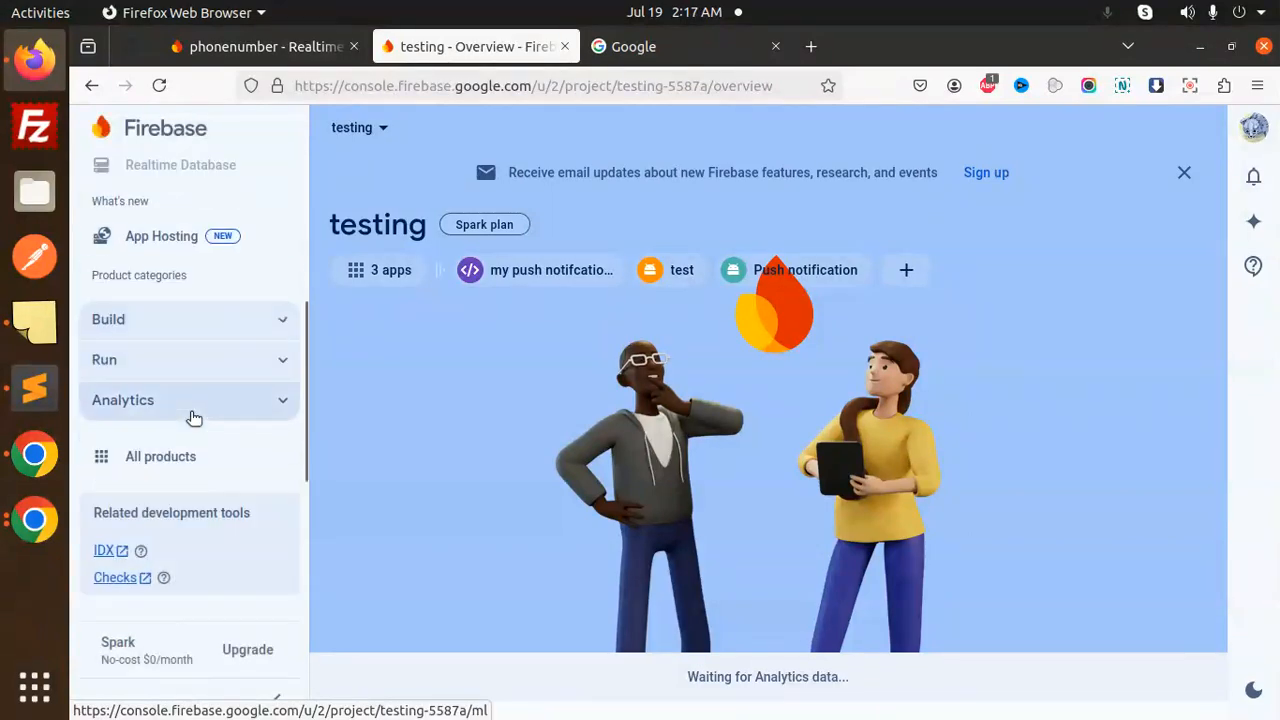
left_click(180, 164)
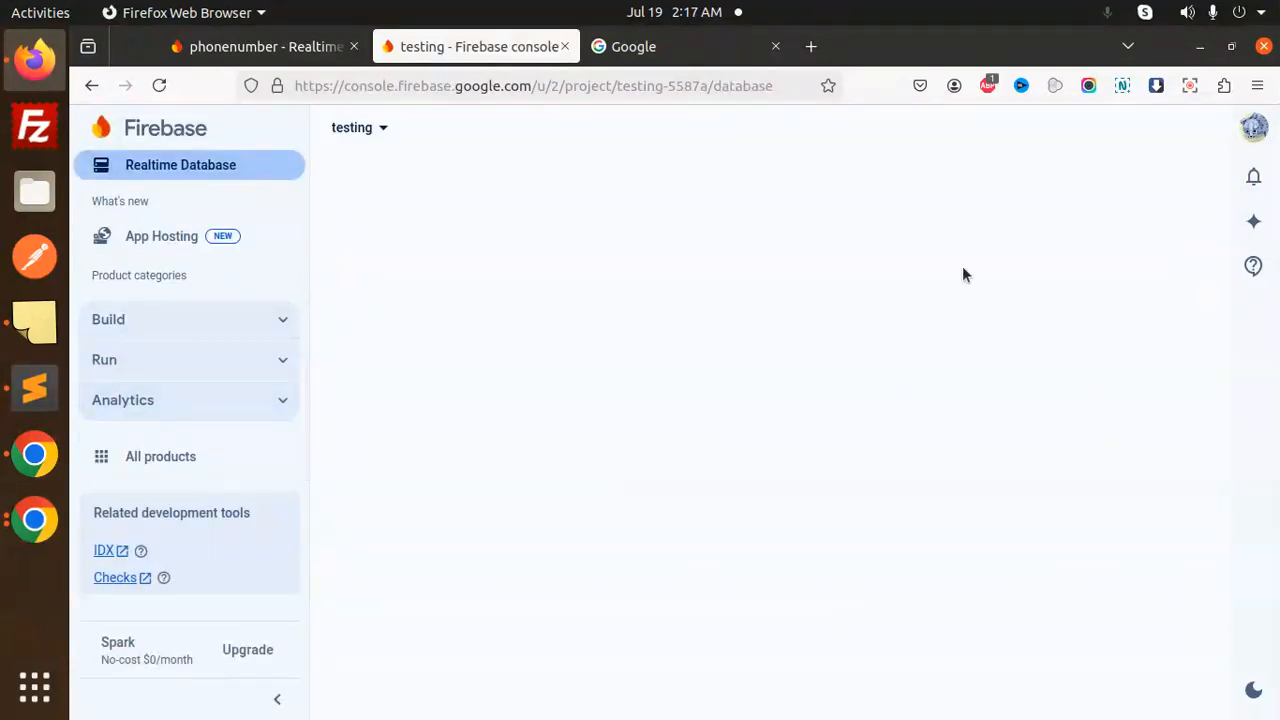
mouse_move(1030, 426)
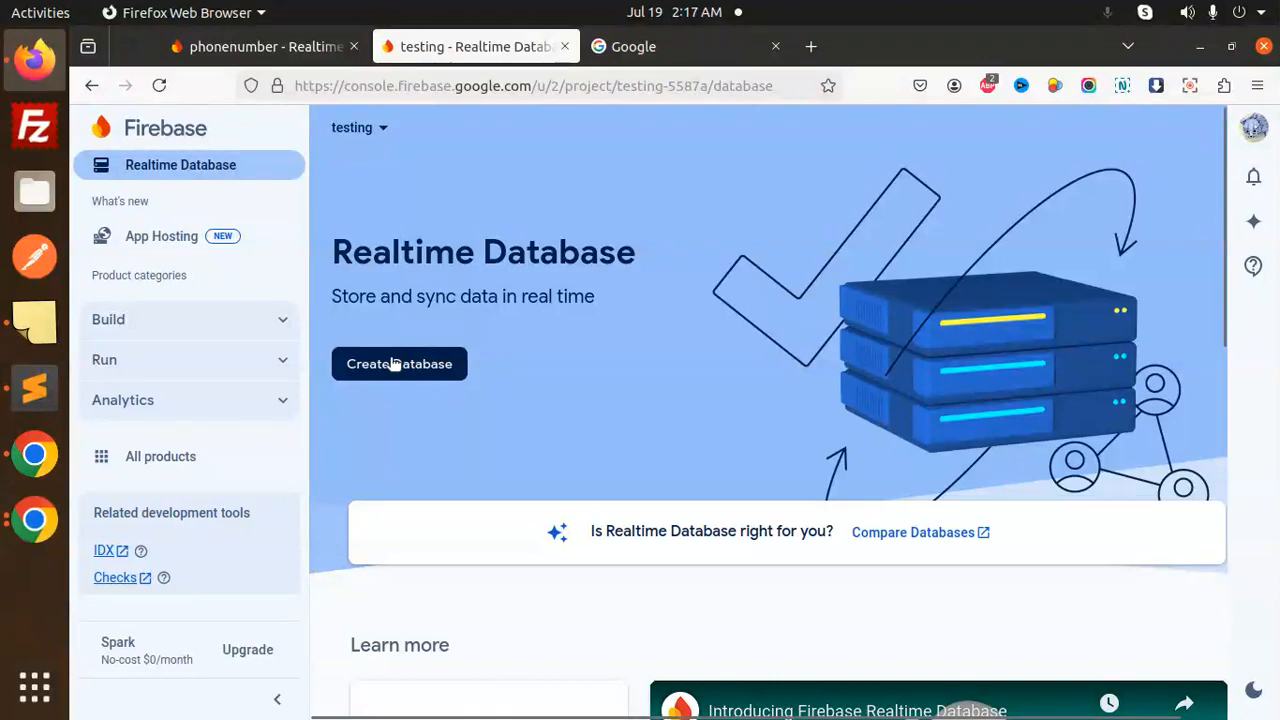
Step: Create a new Realtime Database using Start in test mode security rules and enable it
left_click(400, 364)
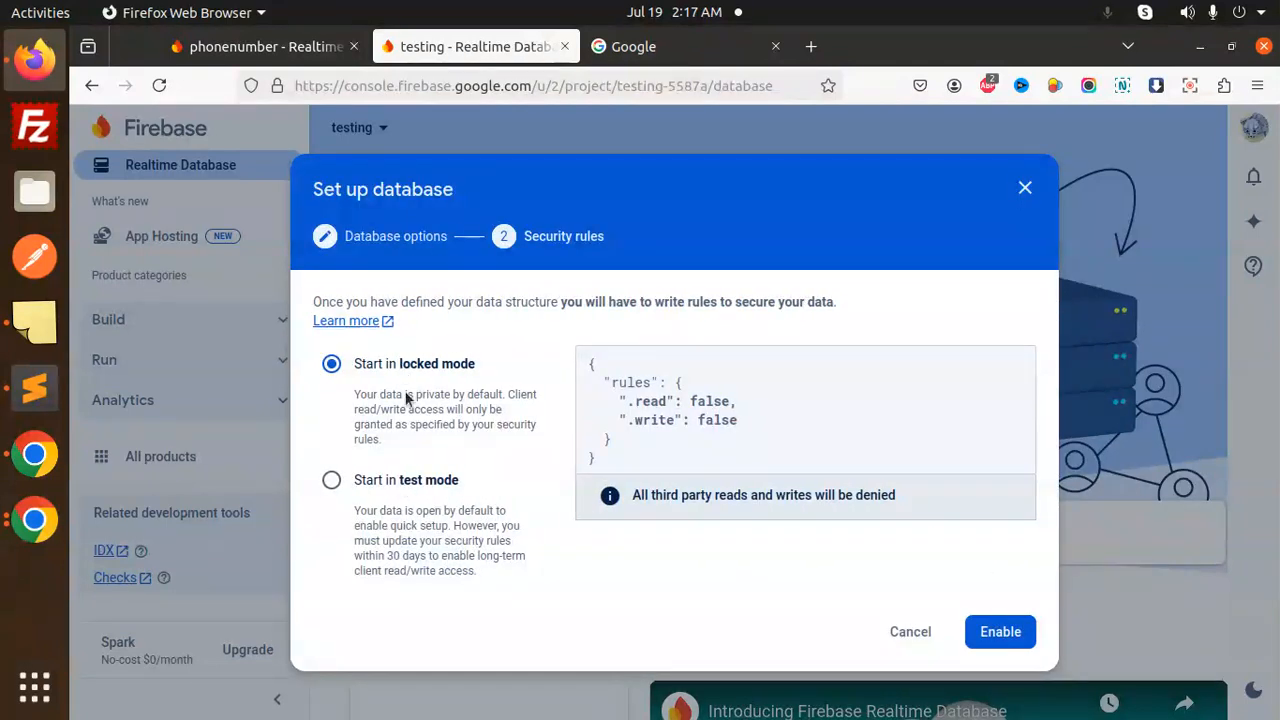
left_click(332, 480)
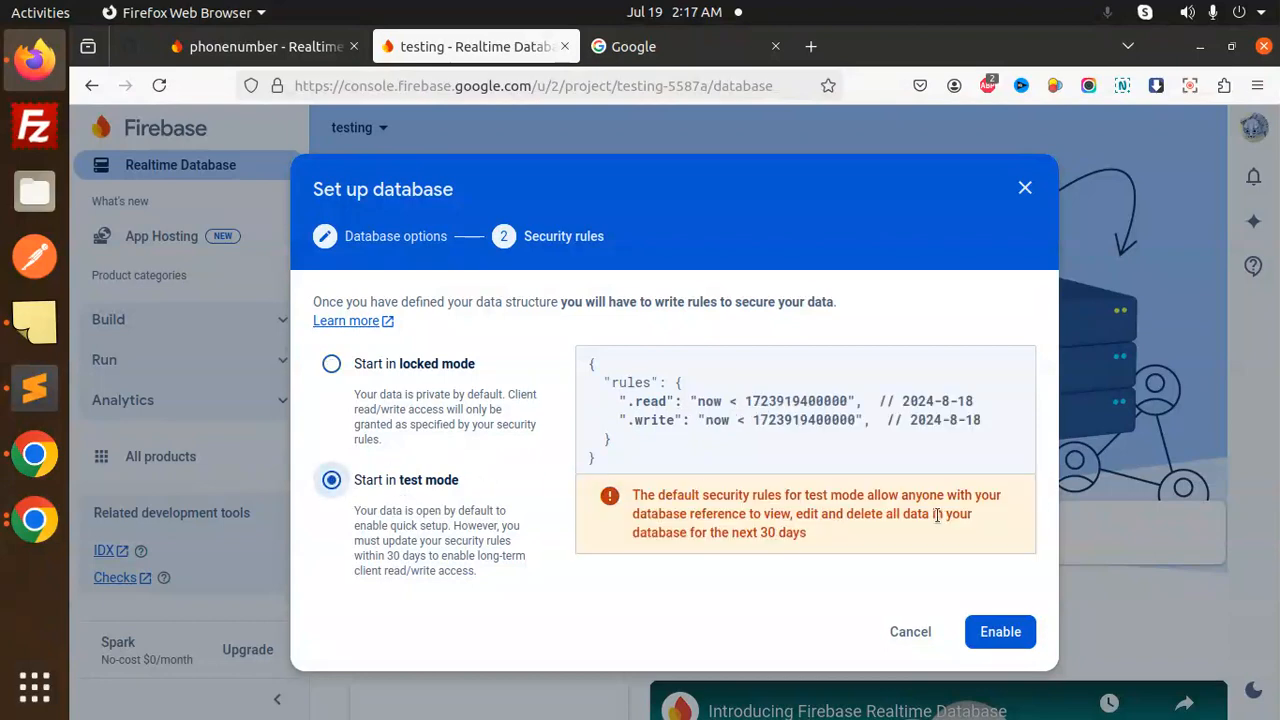
left_click(1000, 632)
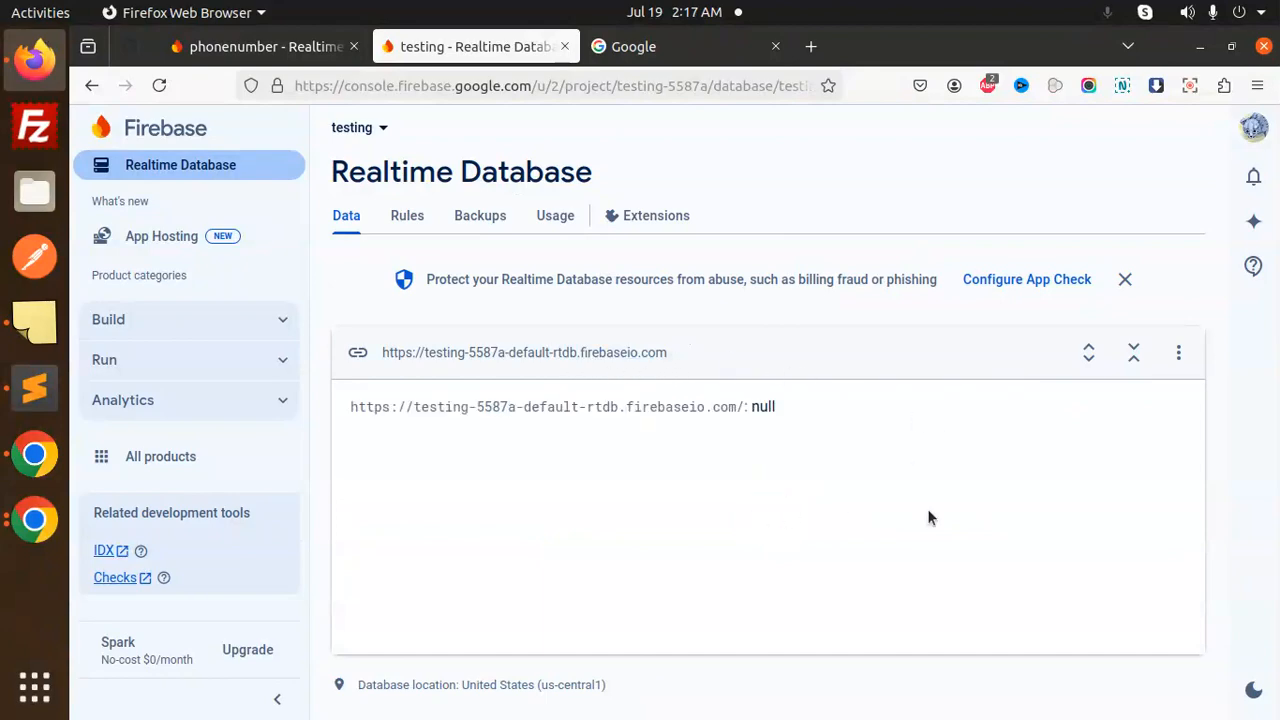
mouse_move(720, 374)
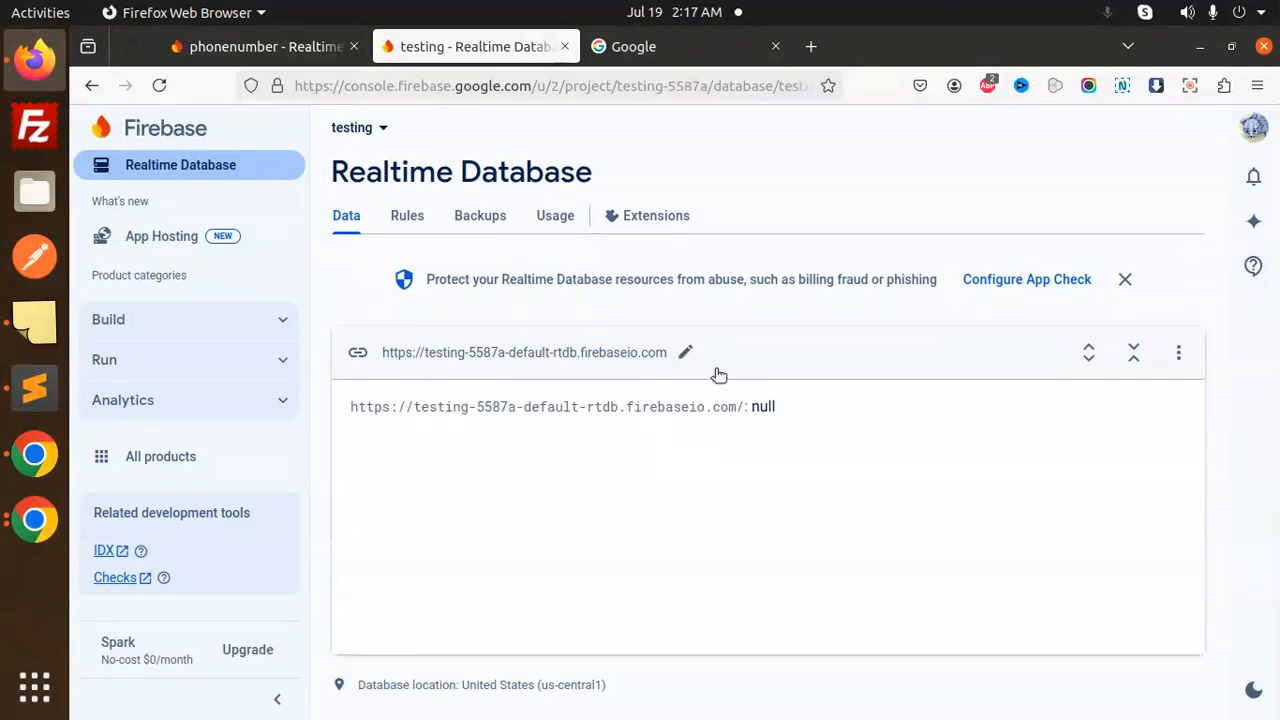
left_click(32, 388)
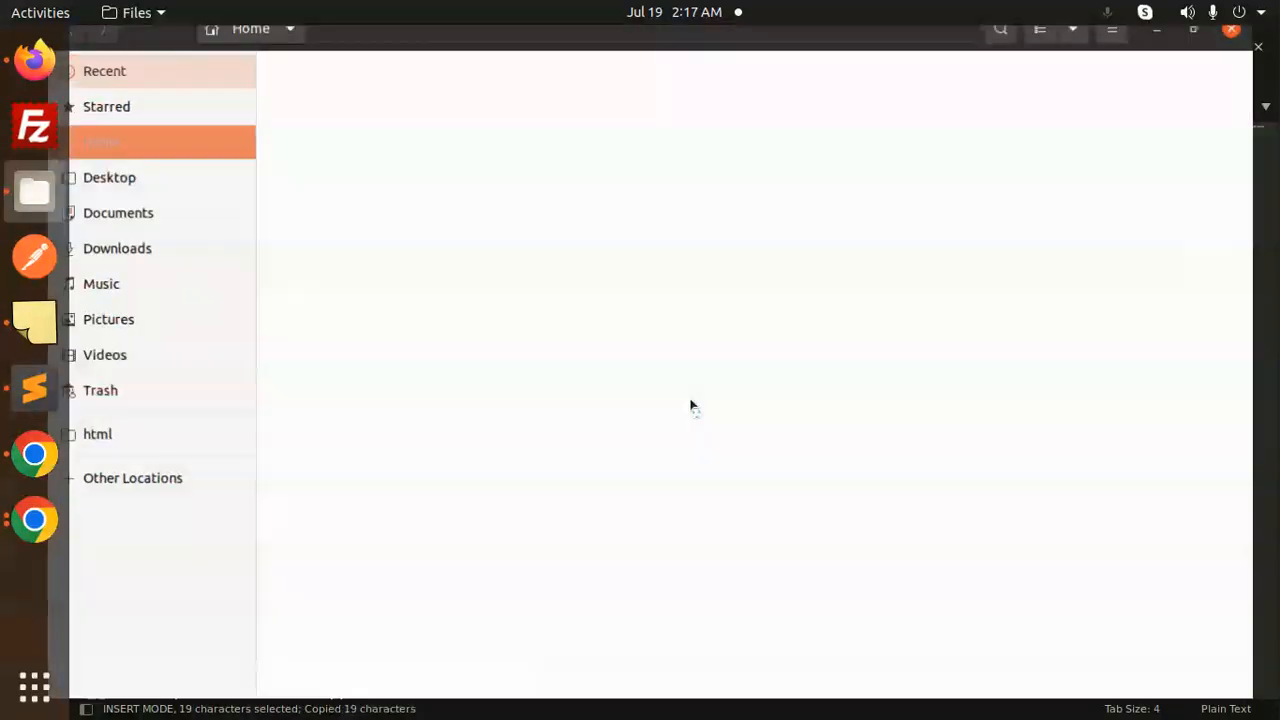
Step: Create firebase-crud under /var/www/html/node, open it in VS Code, and install express, body-parser, firebase-admin
left_click(34, 580)
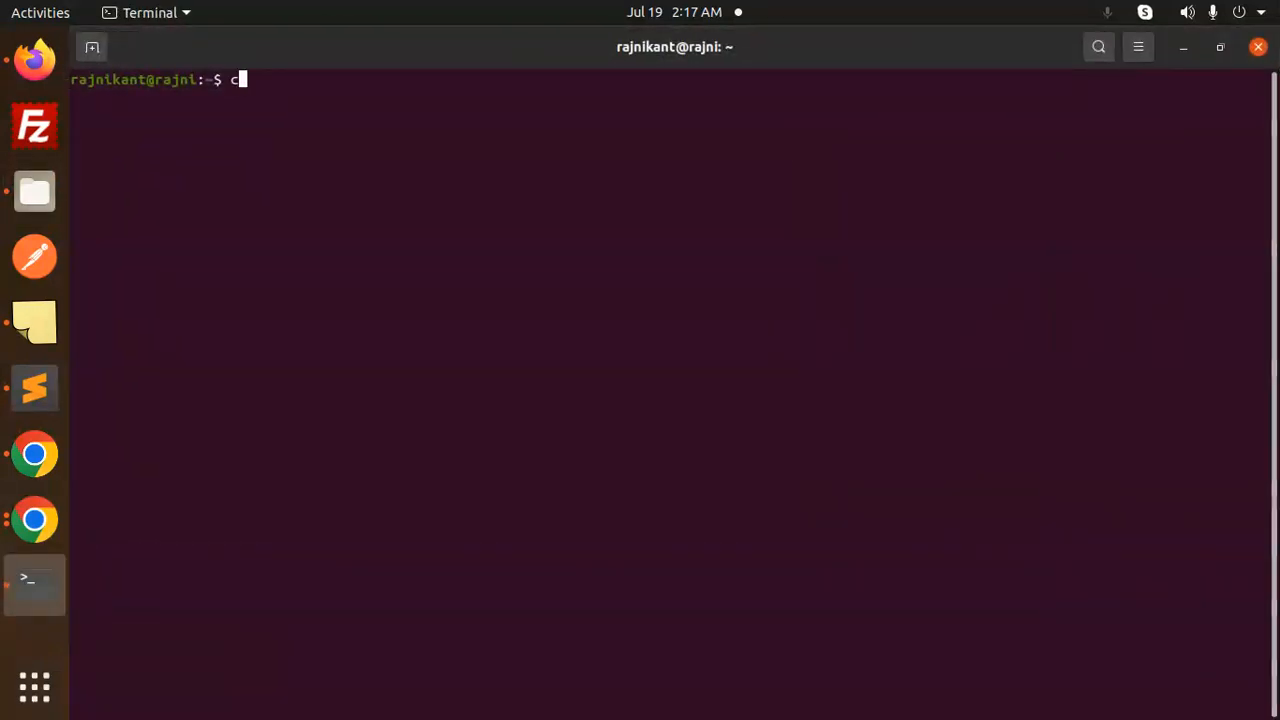
type("d /var/www/")
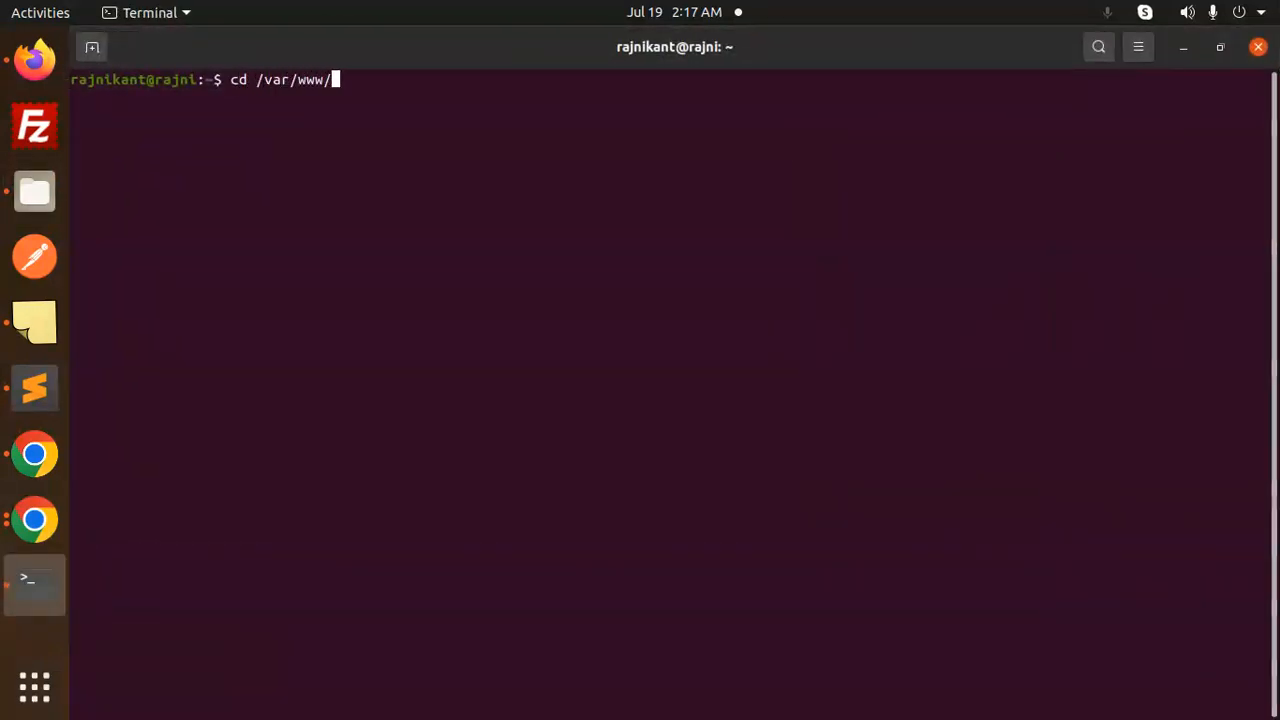
type("html/node")
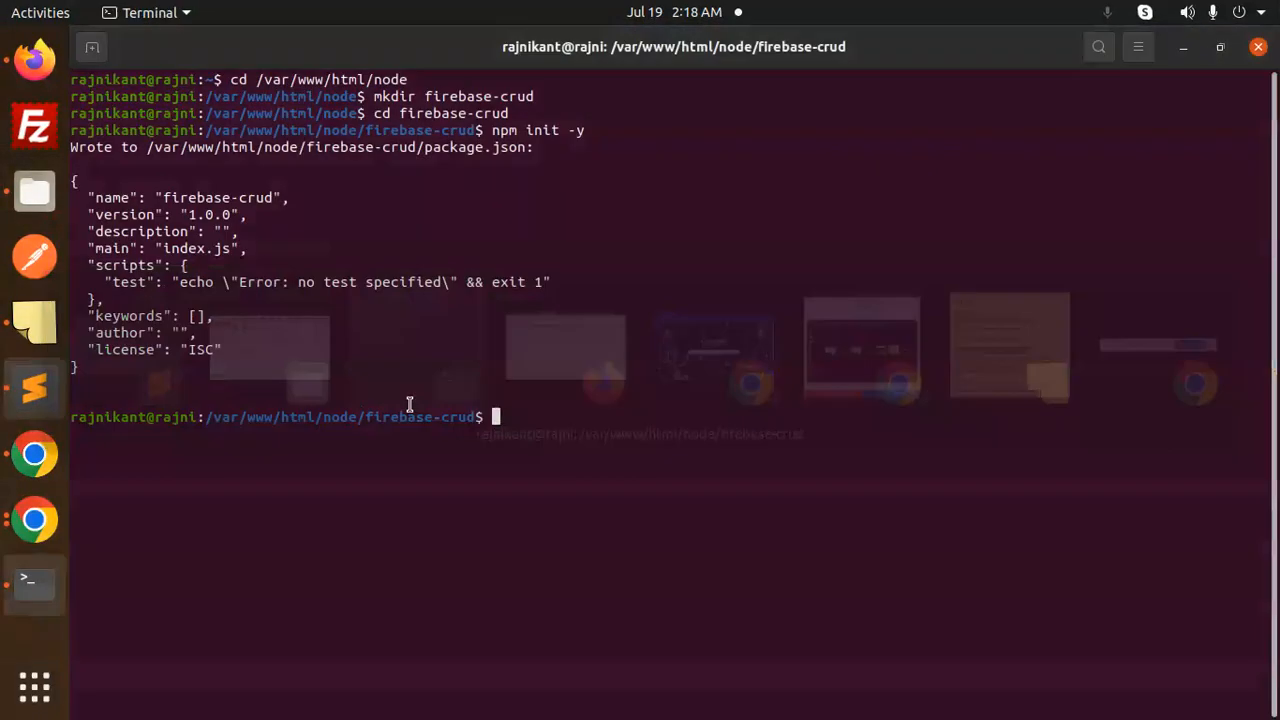
type("code .")
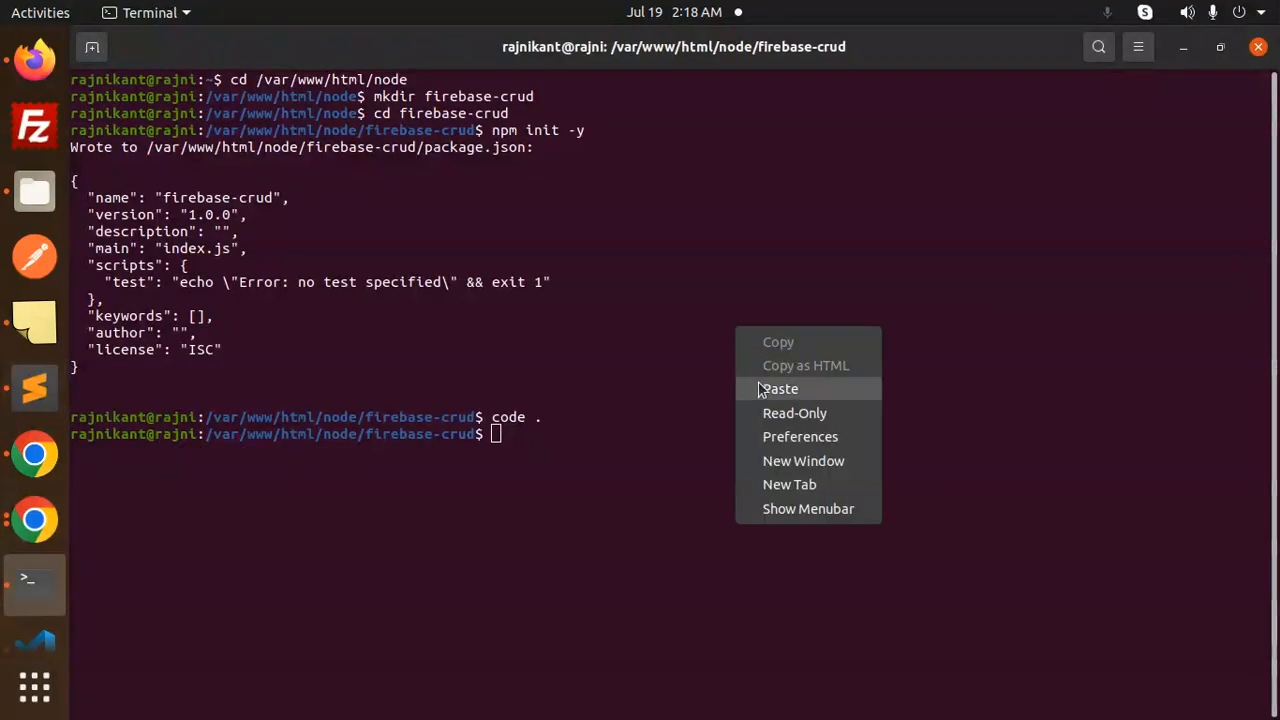
left_click(780, 388)
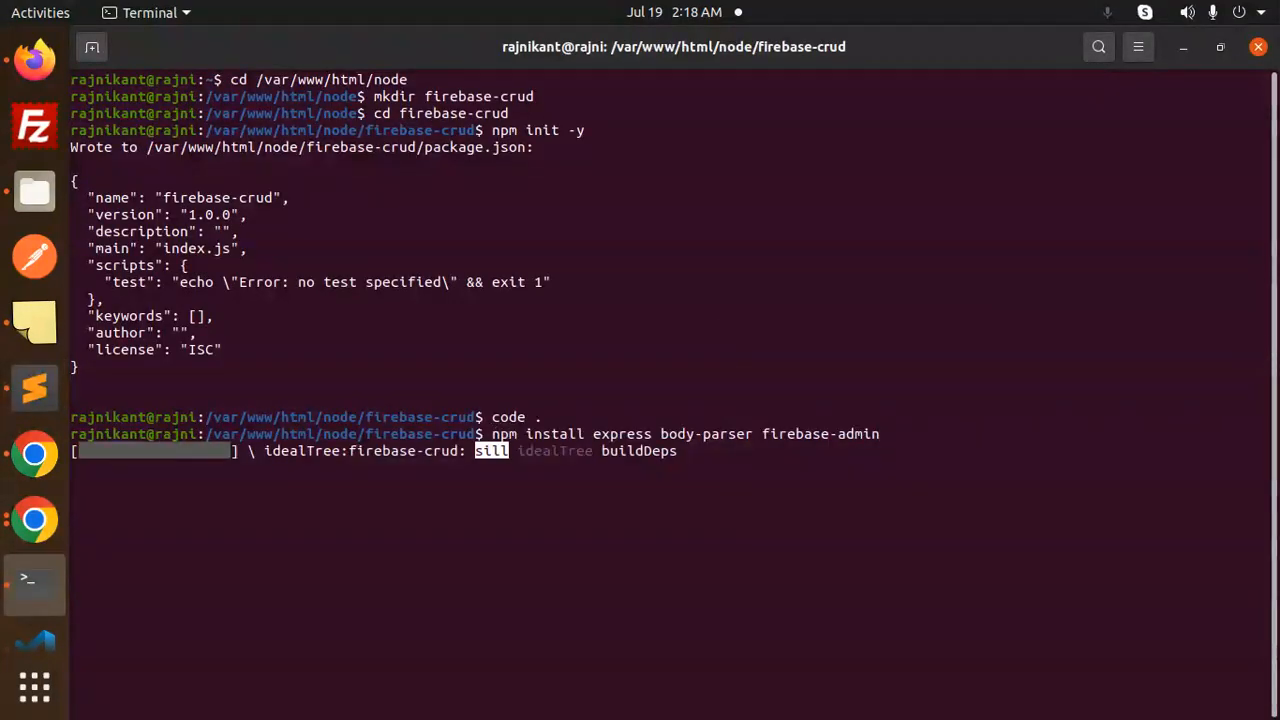
left_click(34, 388)
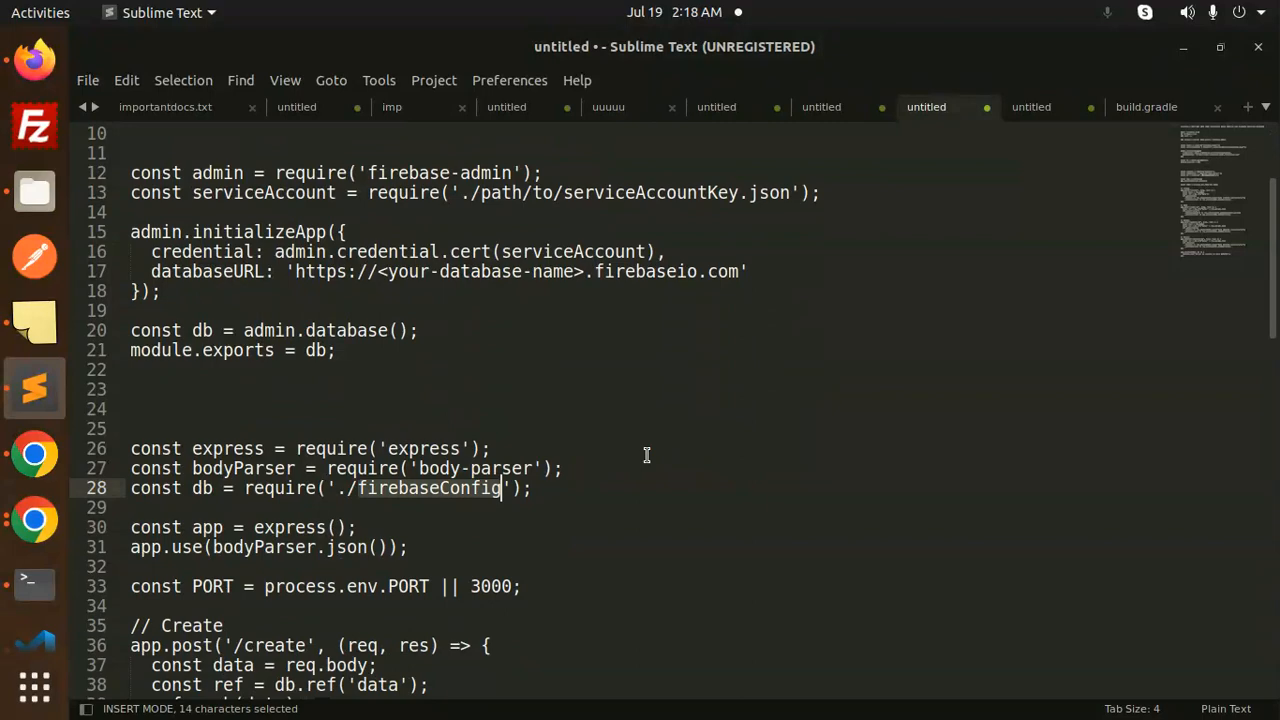
Step: Add firebaseConfig.js to the project containing the firebase-admin initialisation code
left_click(34, 584)
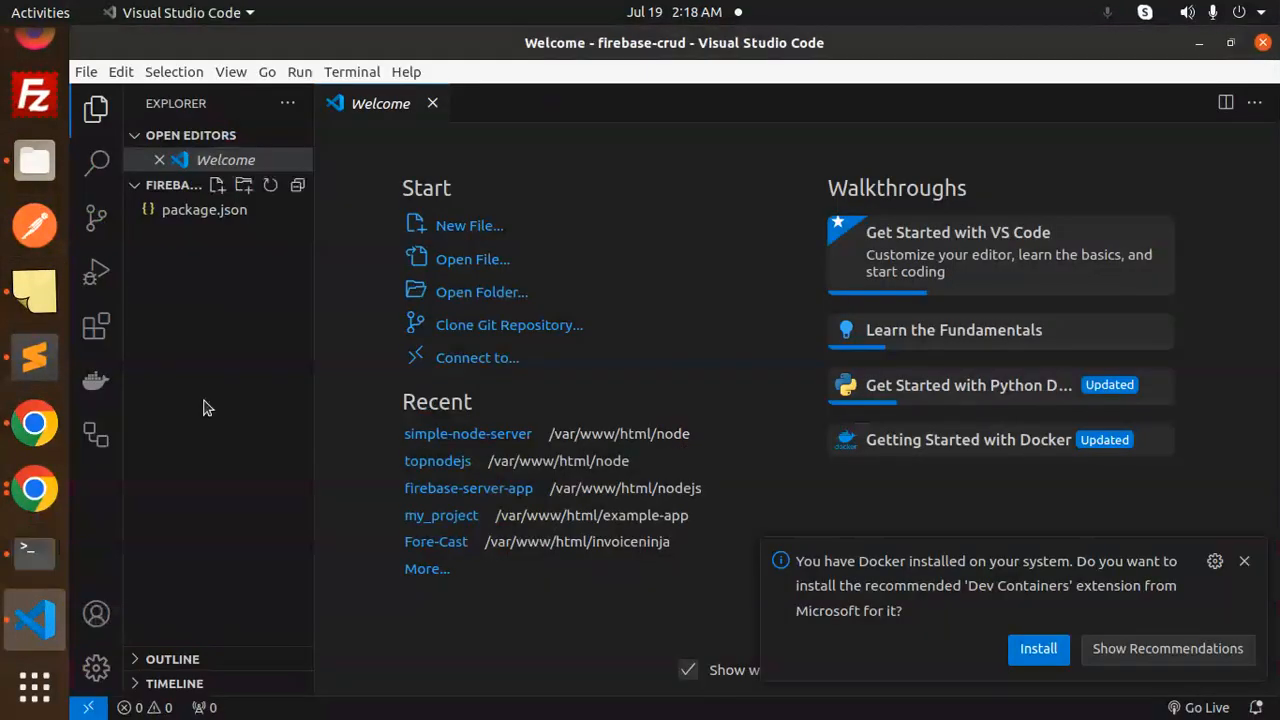
left_click(216, 184)
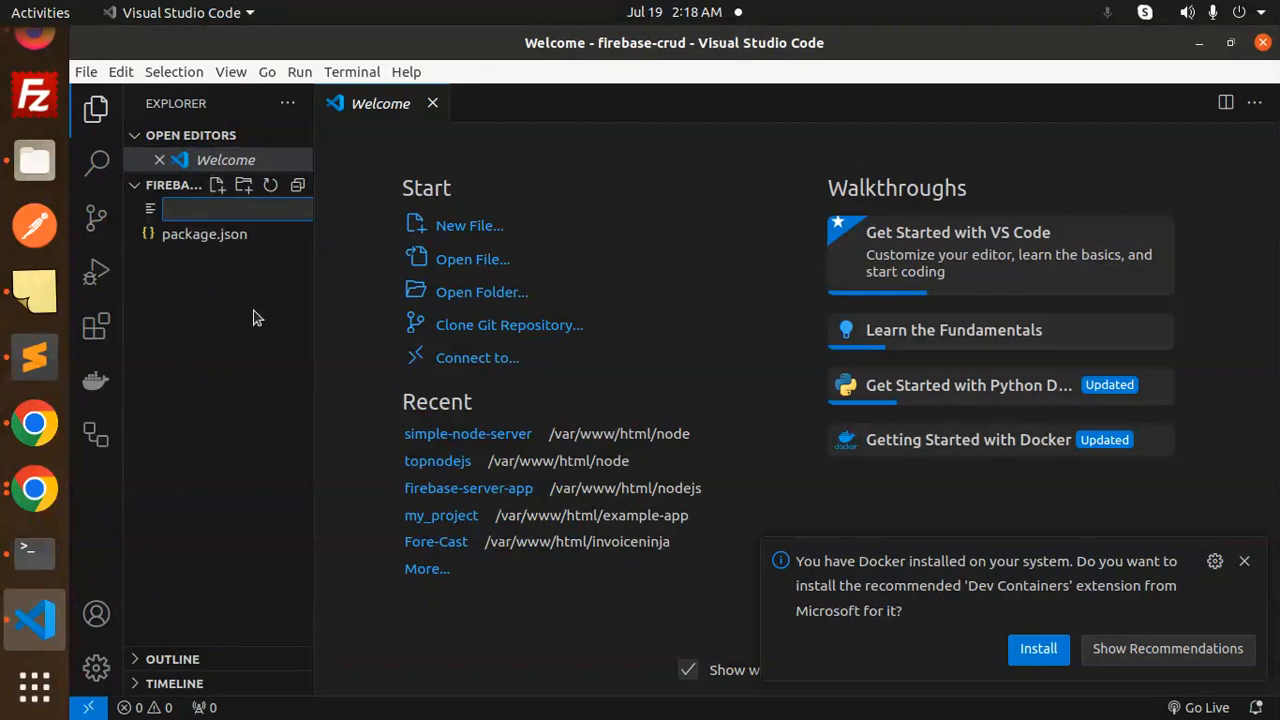
type("firebaseConfig")
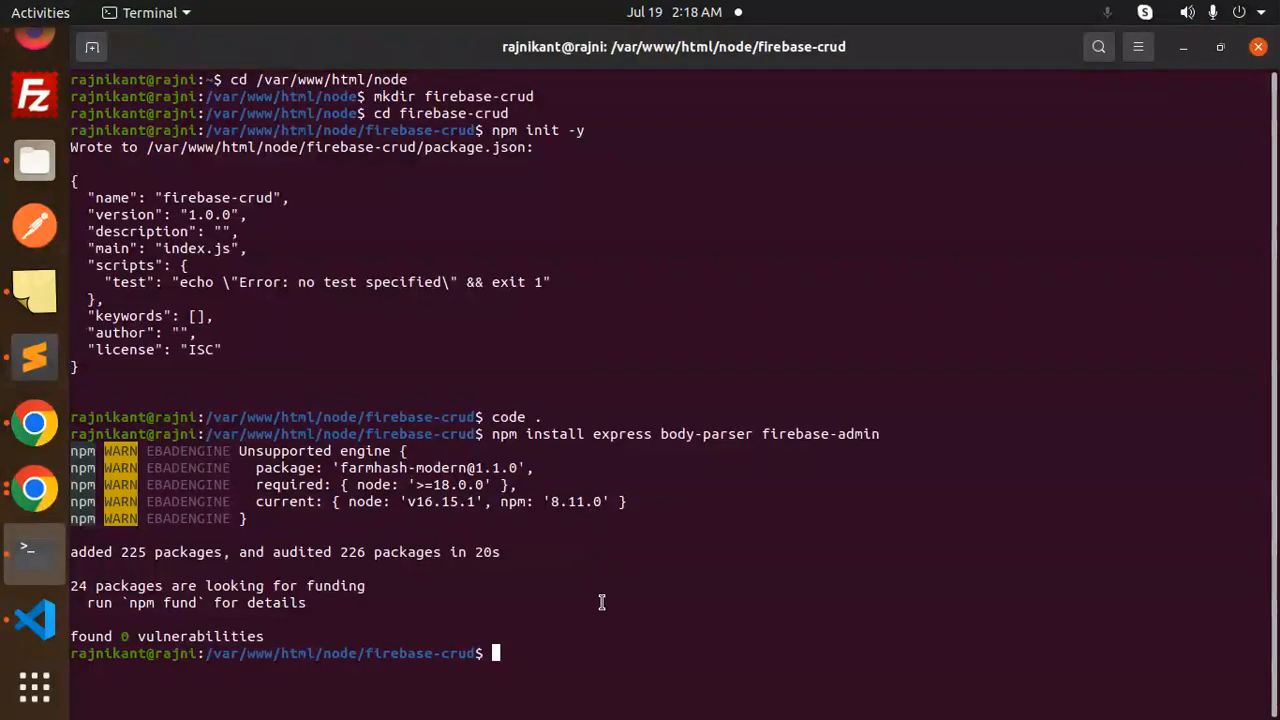
type("nv")
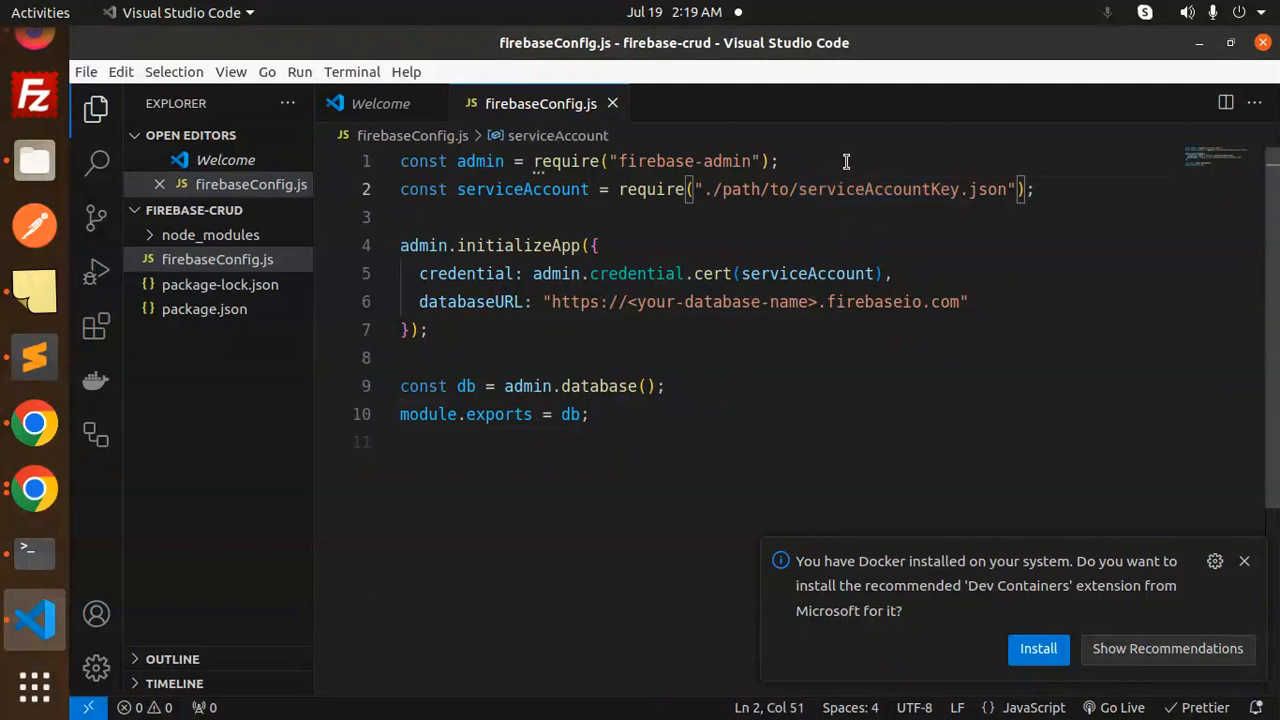
mouse_move(34, 60)
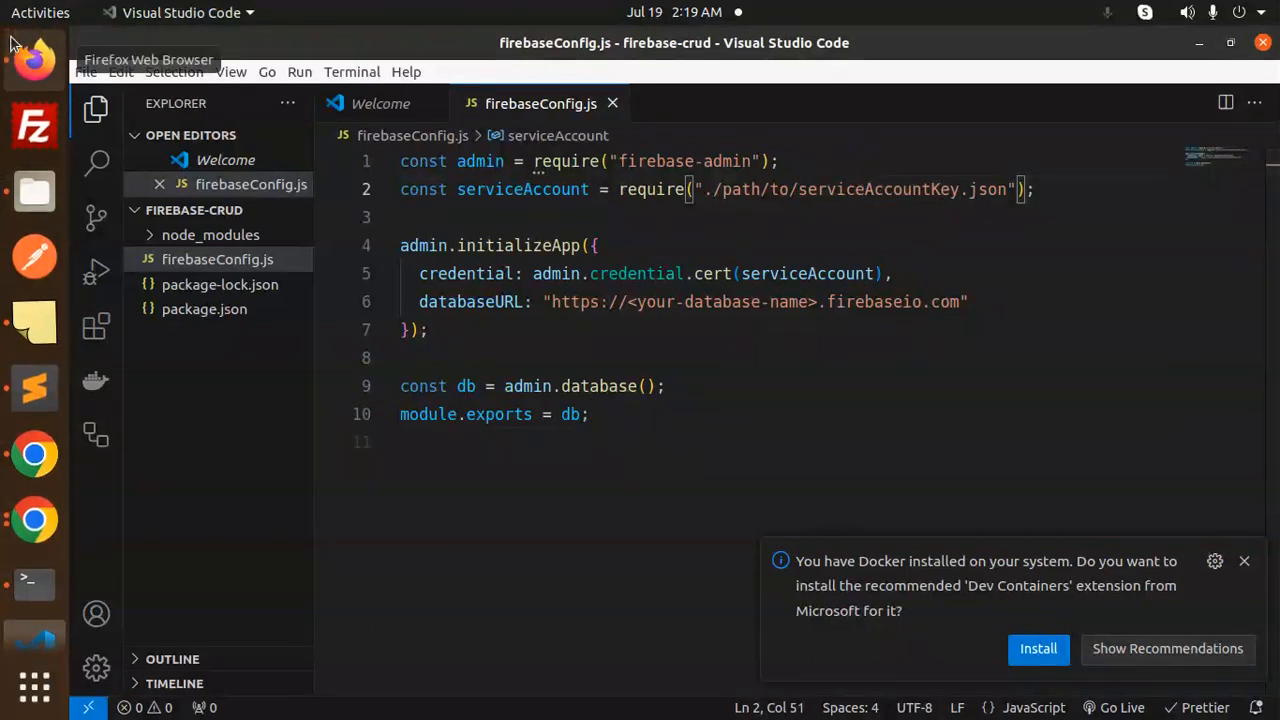
mouse_move(34, 192)
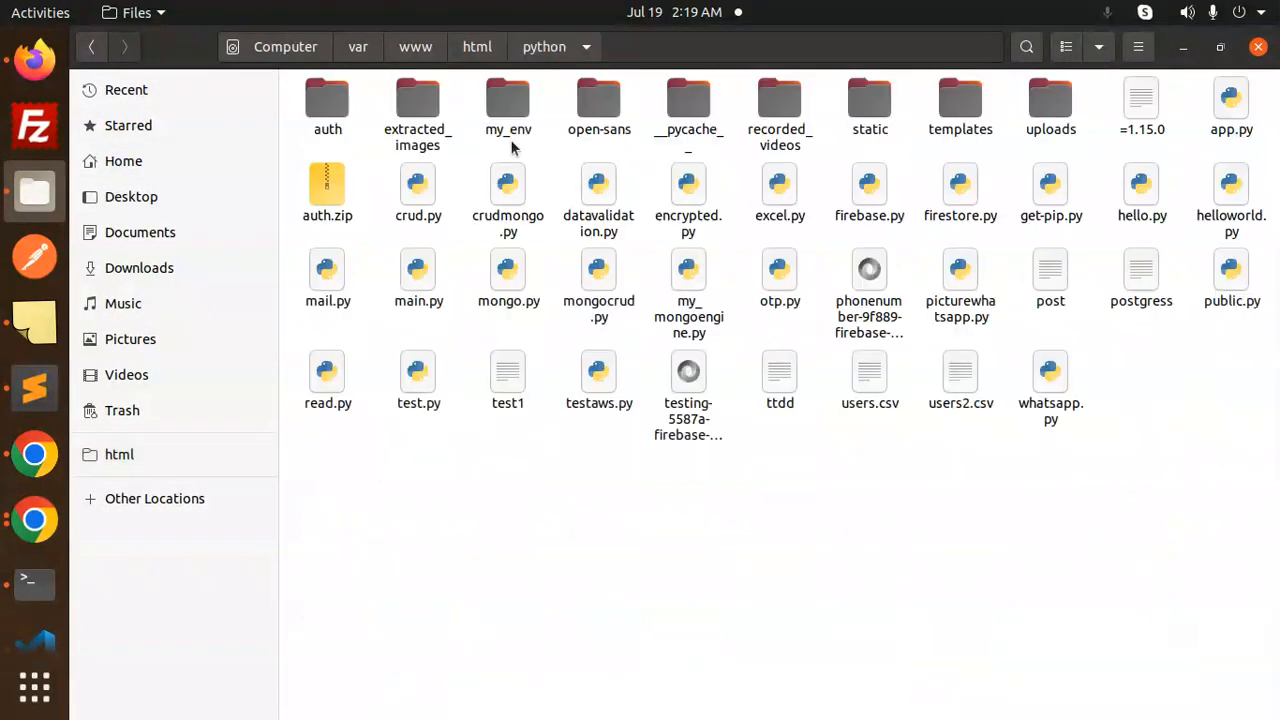
Step: Open the testing project's settings and put its service account key file into firebase-crud
left_click(688, 380)
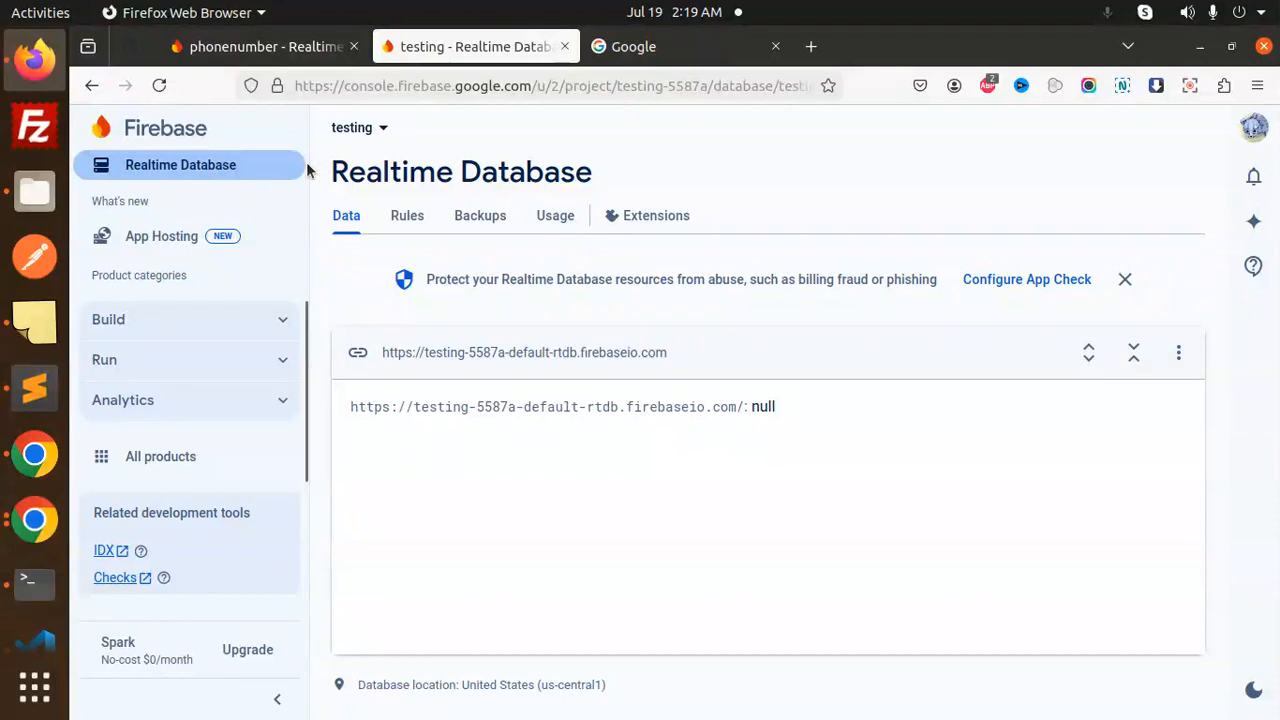
left_click(358, 128)
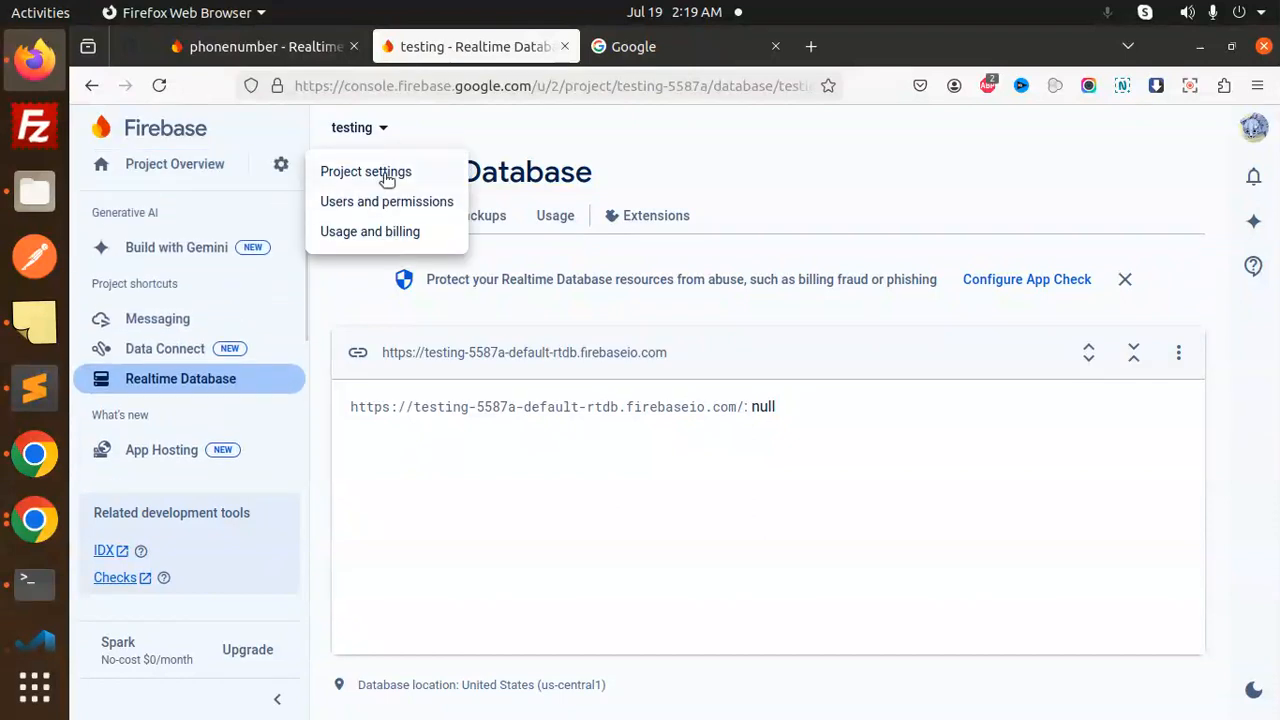
left_click(364, 172)
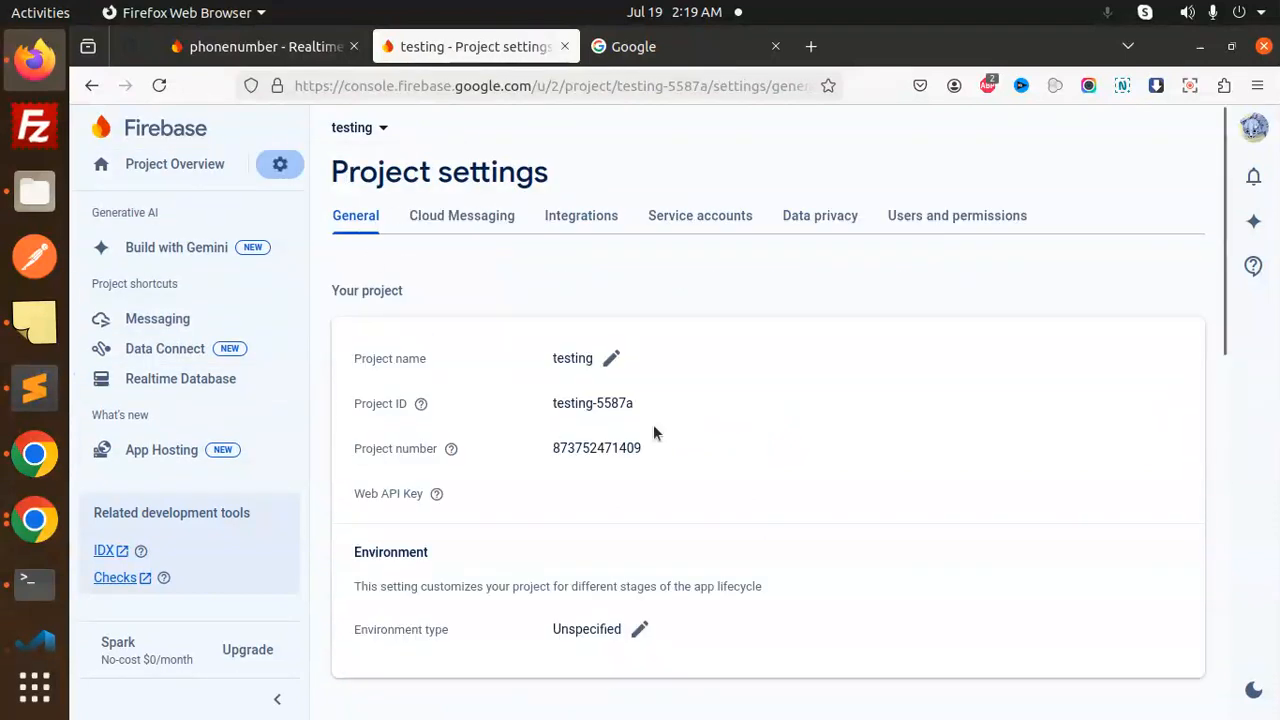
left_click(700, 216)
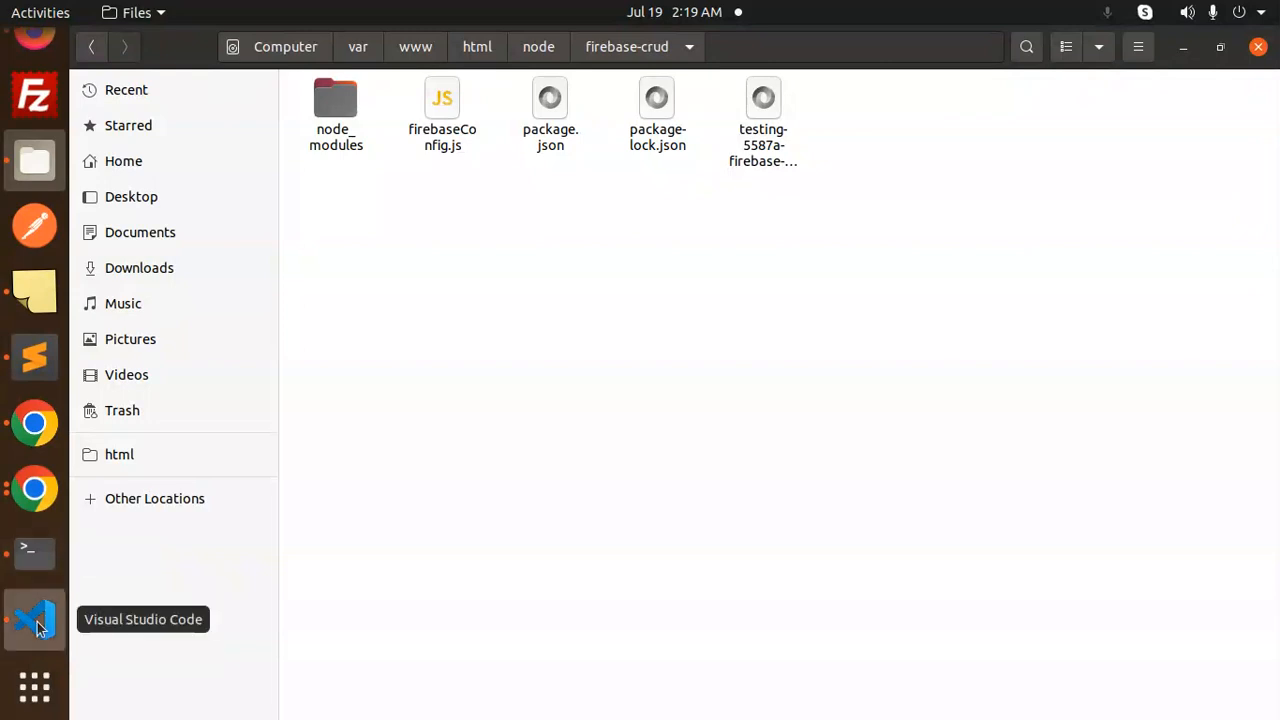
Step: Review the Firebase Admin SDK Node.js setup snippet under Service accounts, then return to Realtime Database
left_click(34, 620)
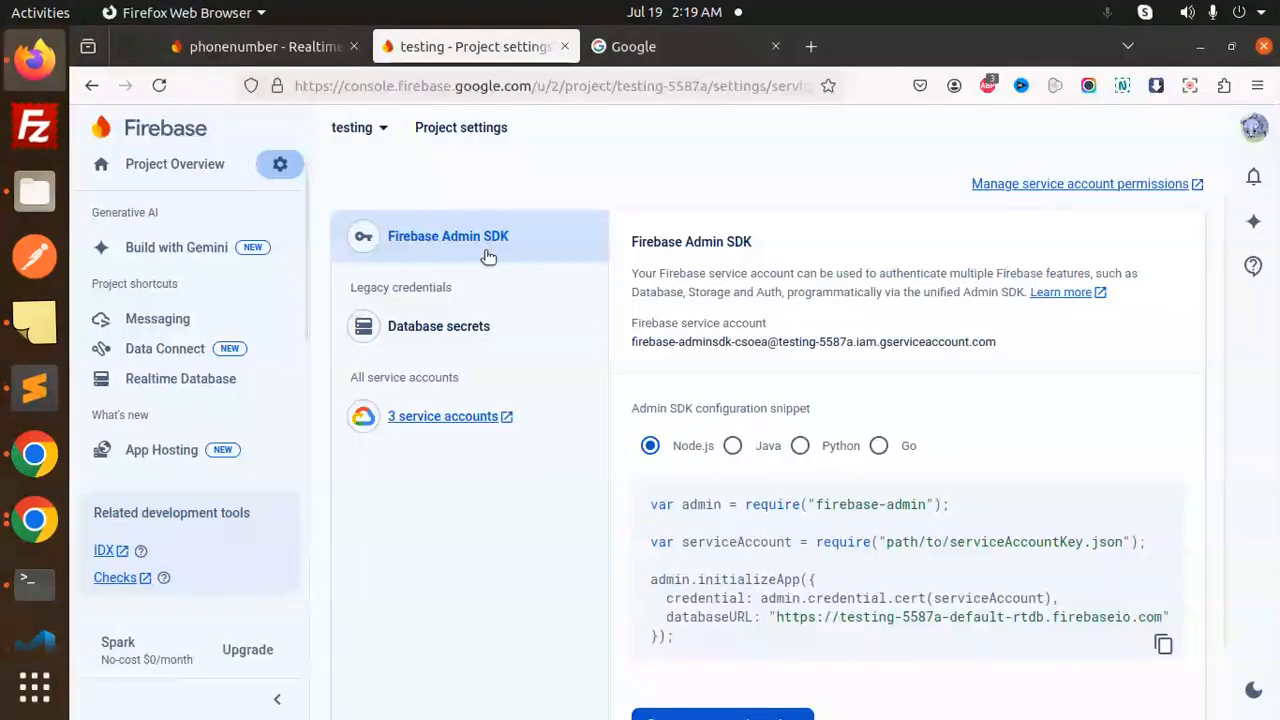
scroll("down", 3)
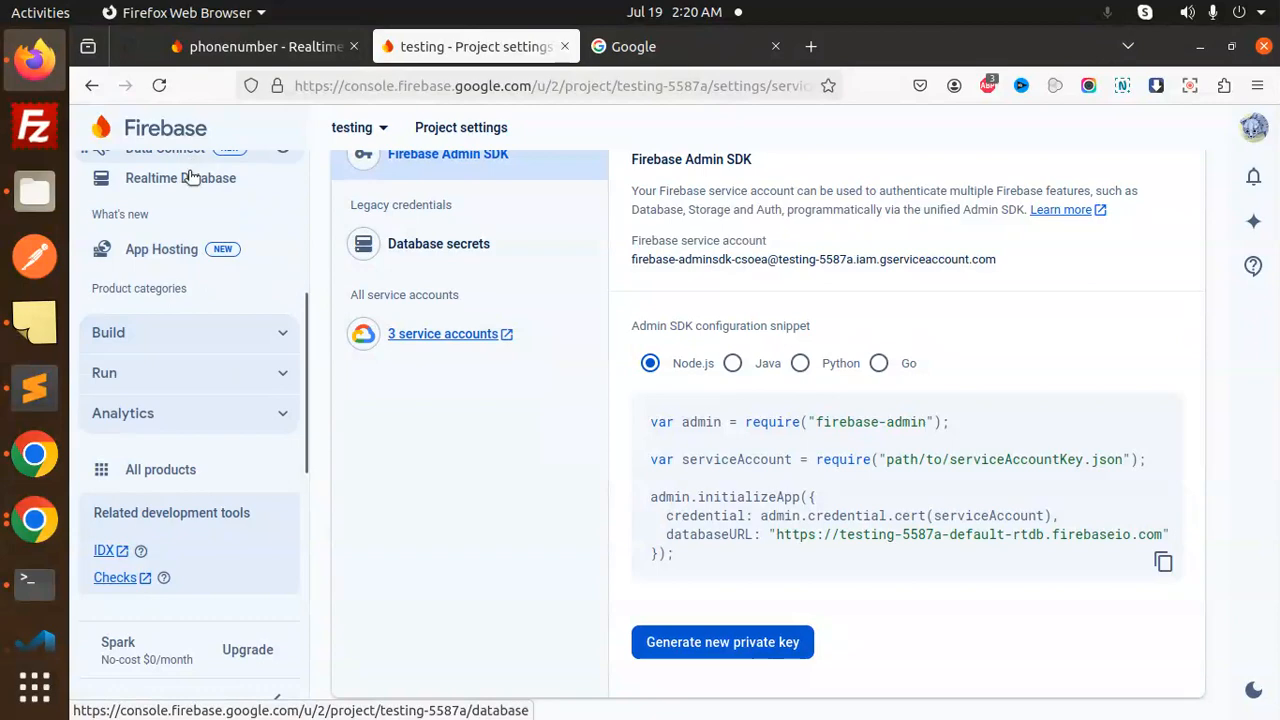
left_click(180, 178)
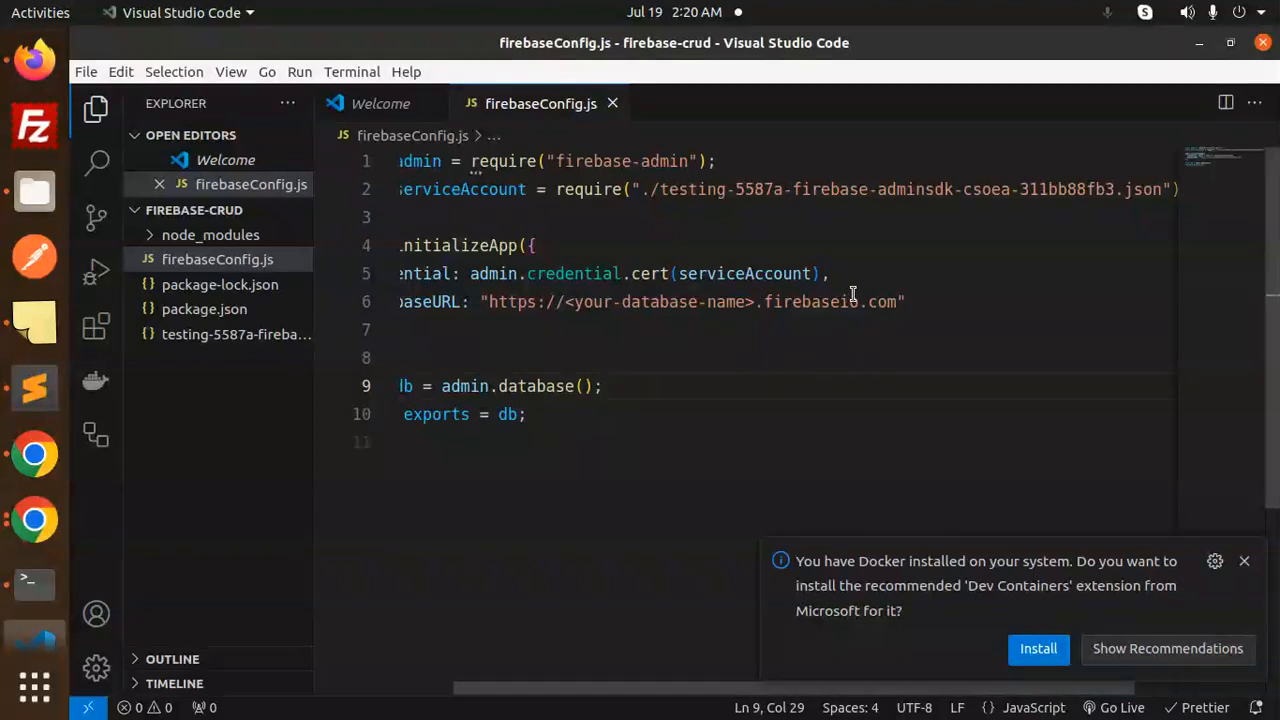
Step: Replace the placeholder databaseURL with the testing-5587a database address and dismiss the Docker suggestion
left_click_drag(488, 300, 896, 300)
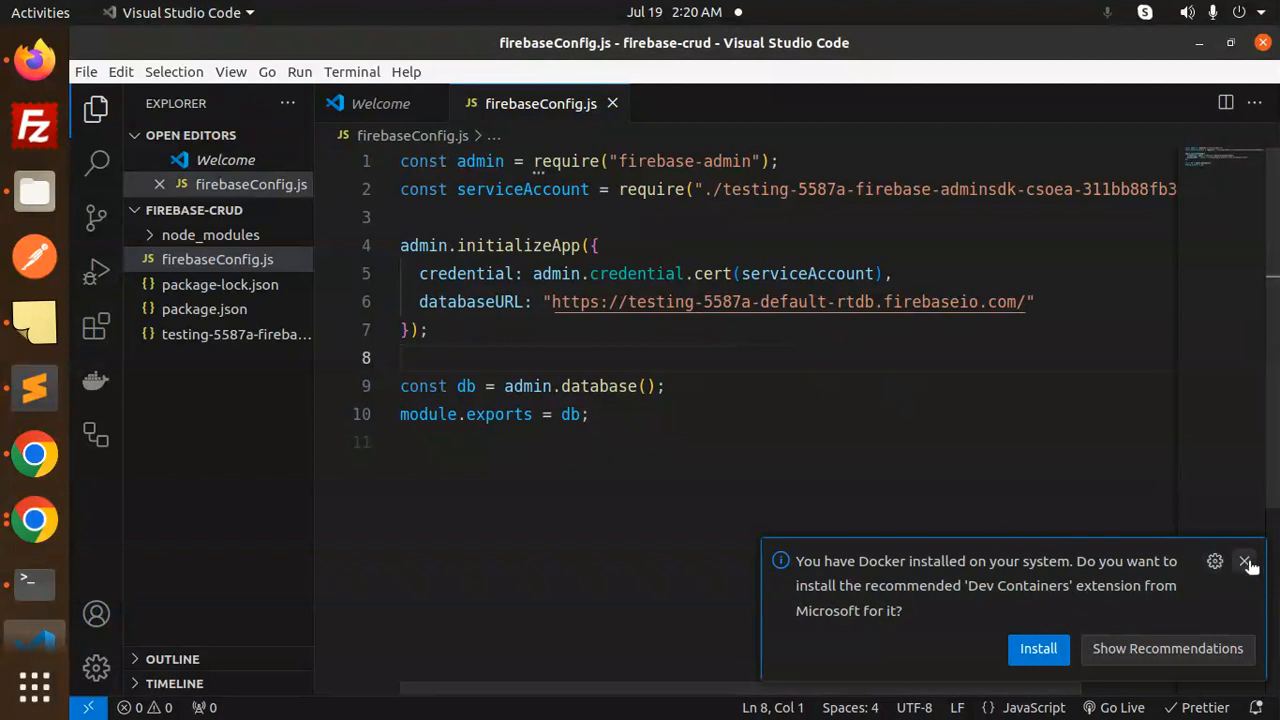
left_click(1246, 560)
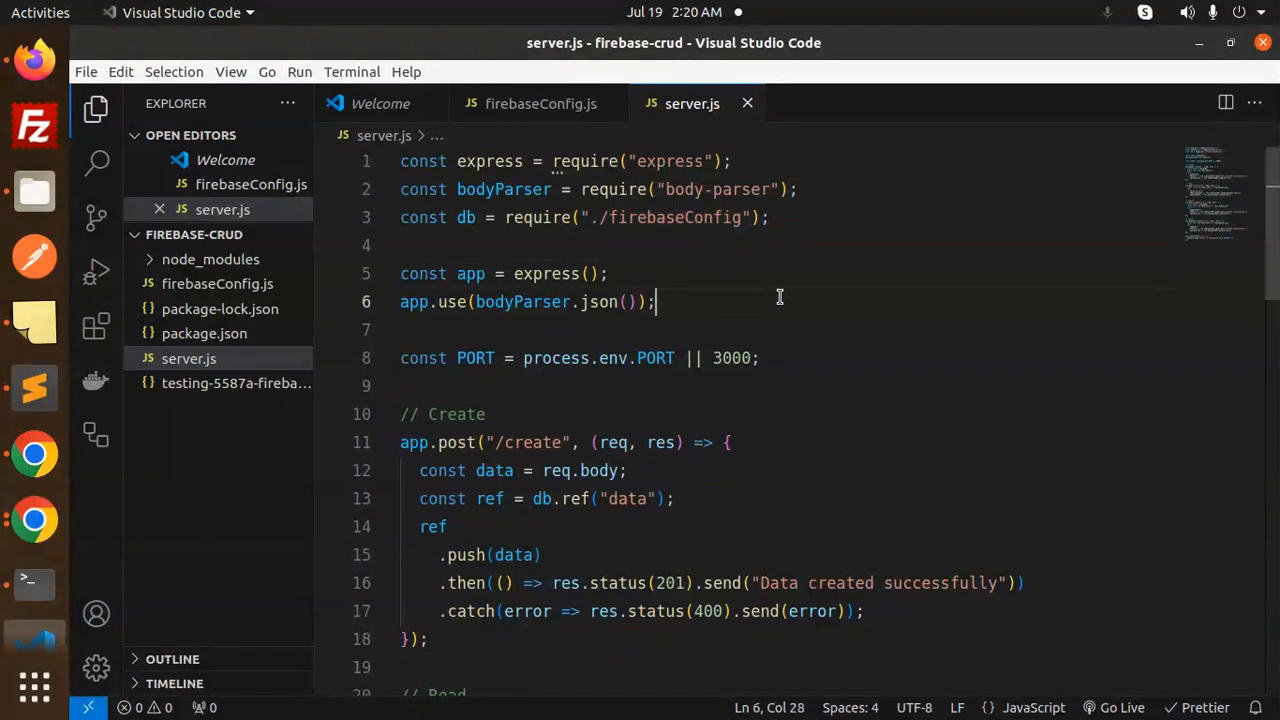
Step: Scroll through server.js reviewing the /create, /read/:id and /update/:id route handlers
scroll("down", 3)
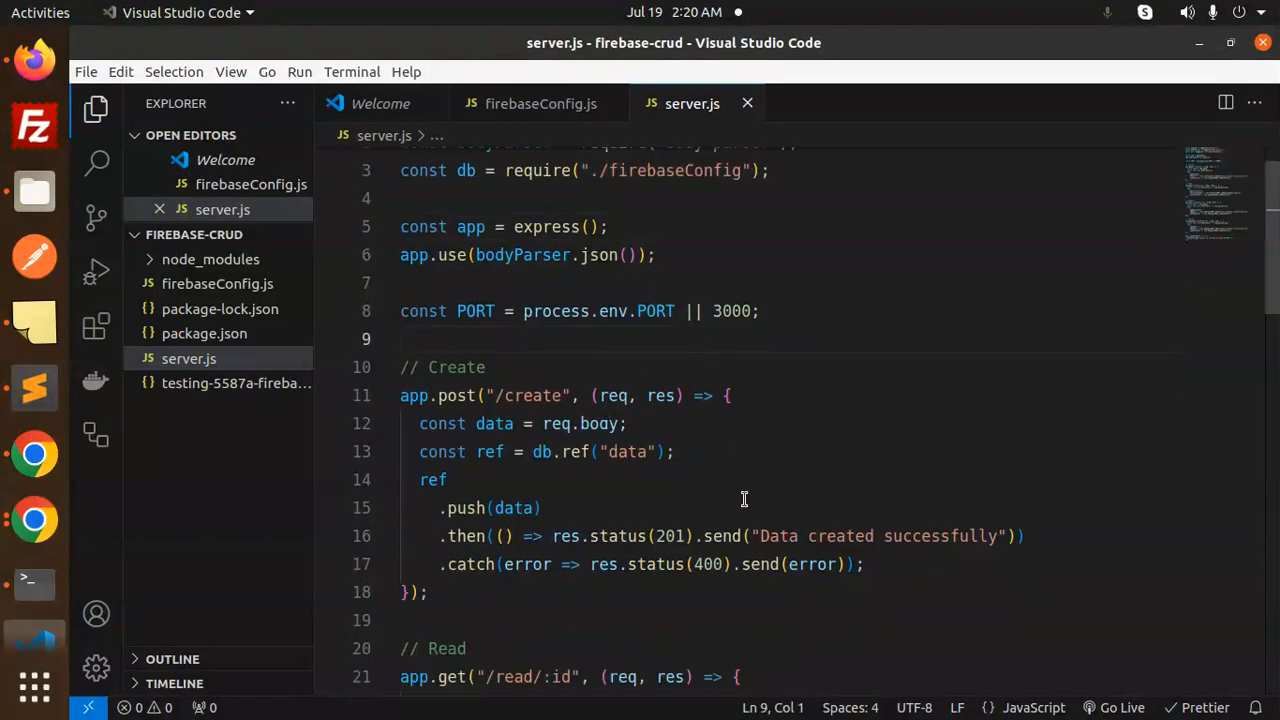
double_click(556, 424)
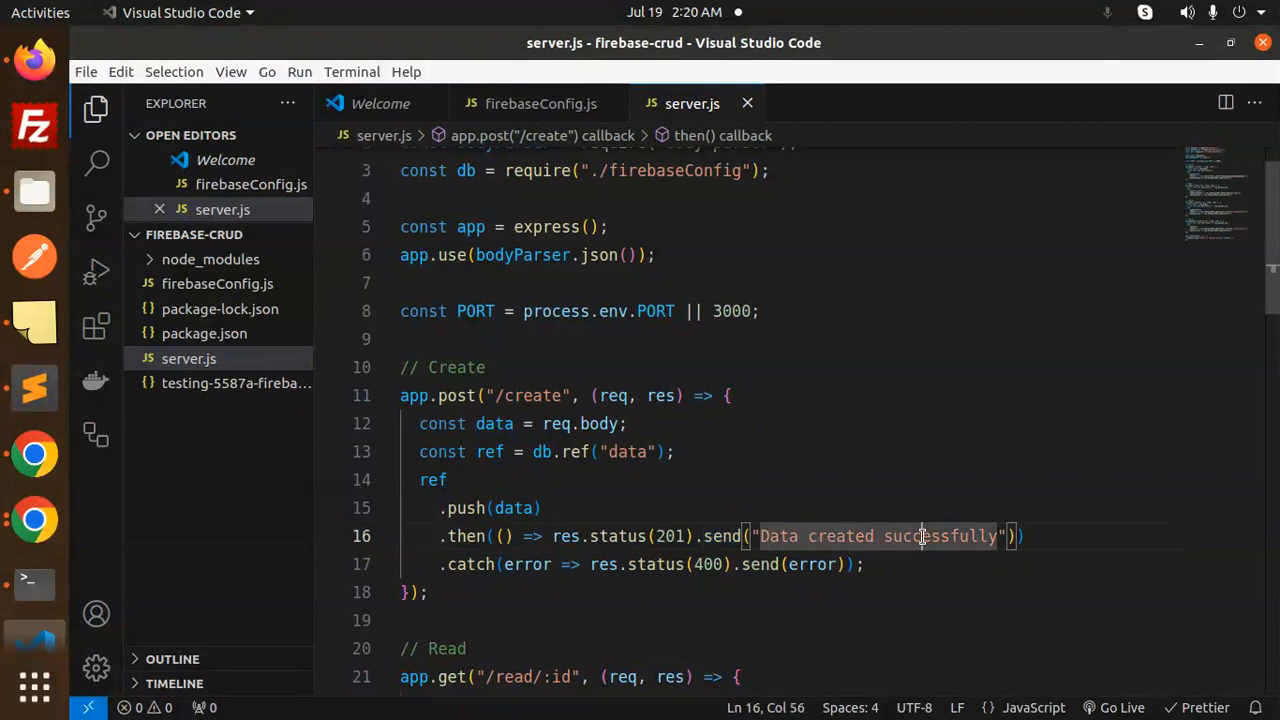
scroll("down", 3)
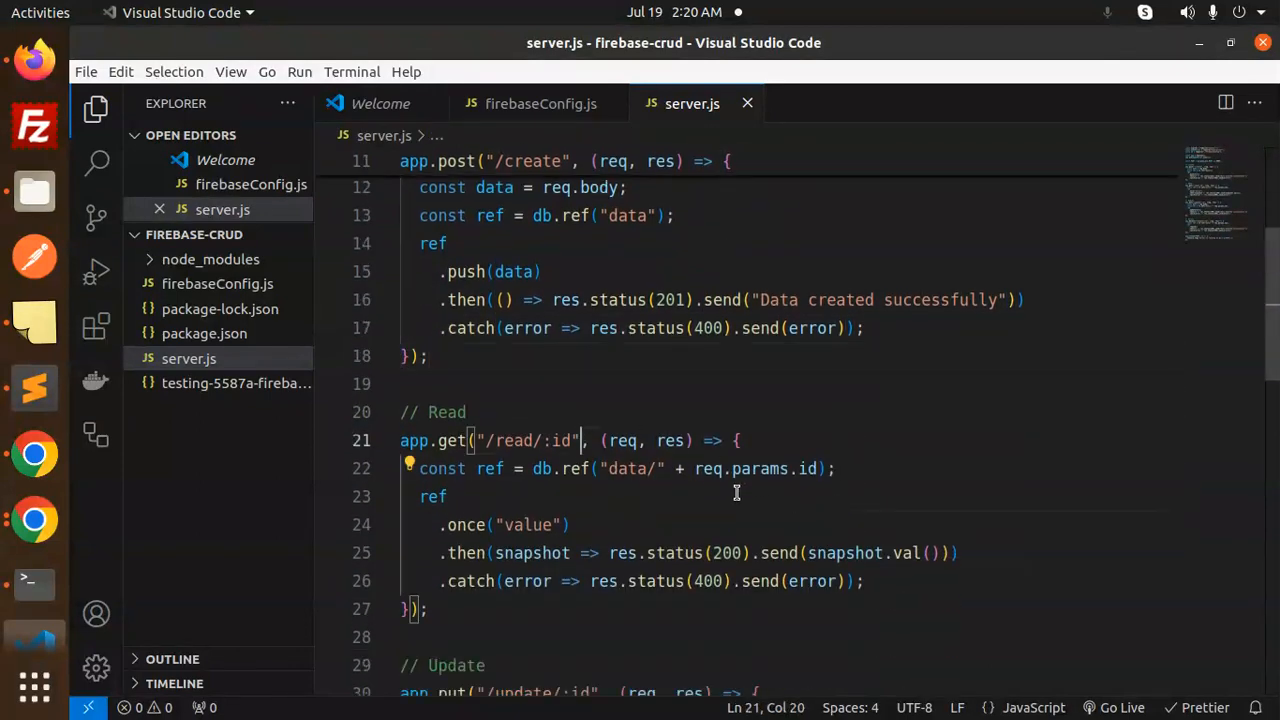
scroll("down", 3)
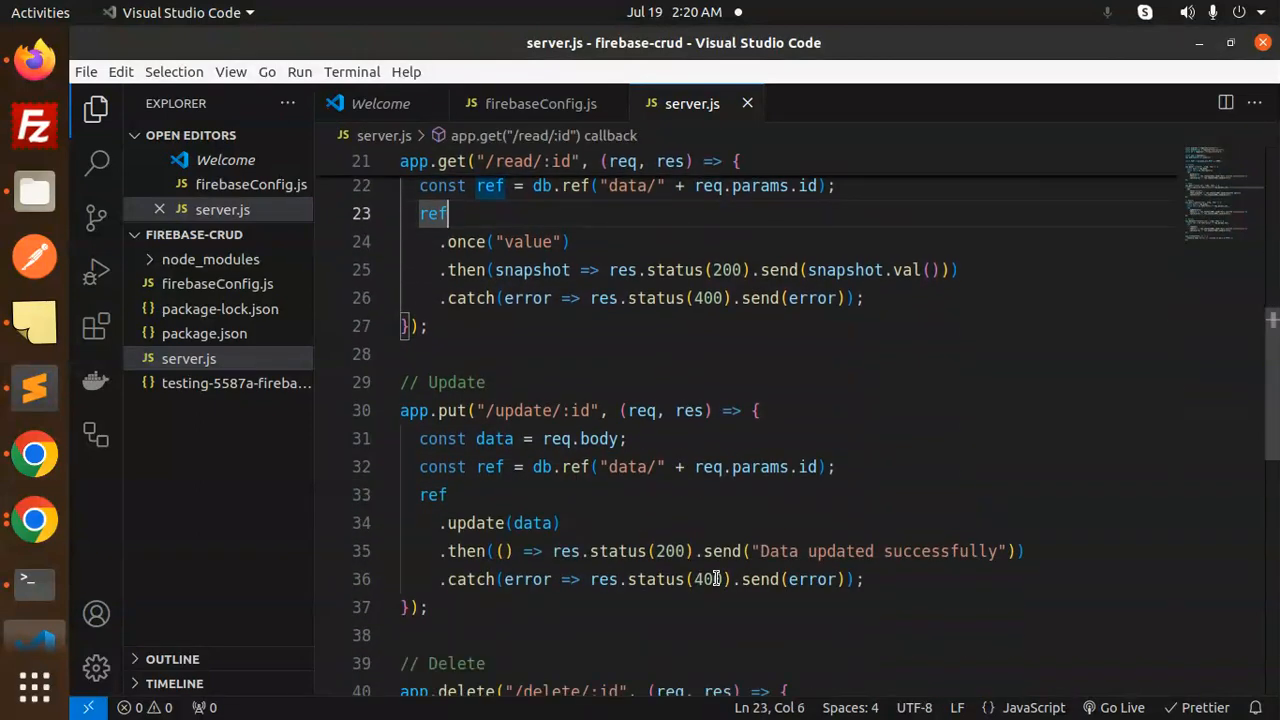
scroll("down", 3)
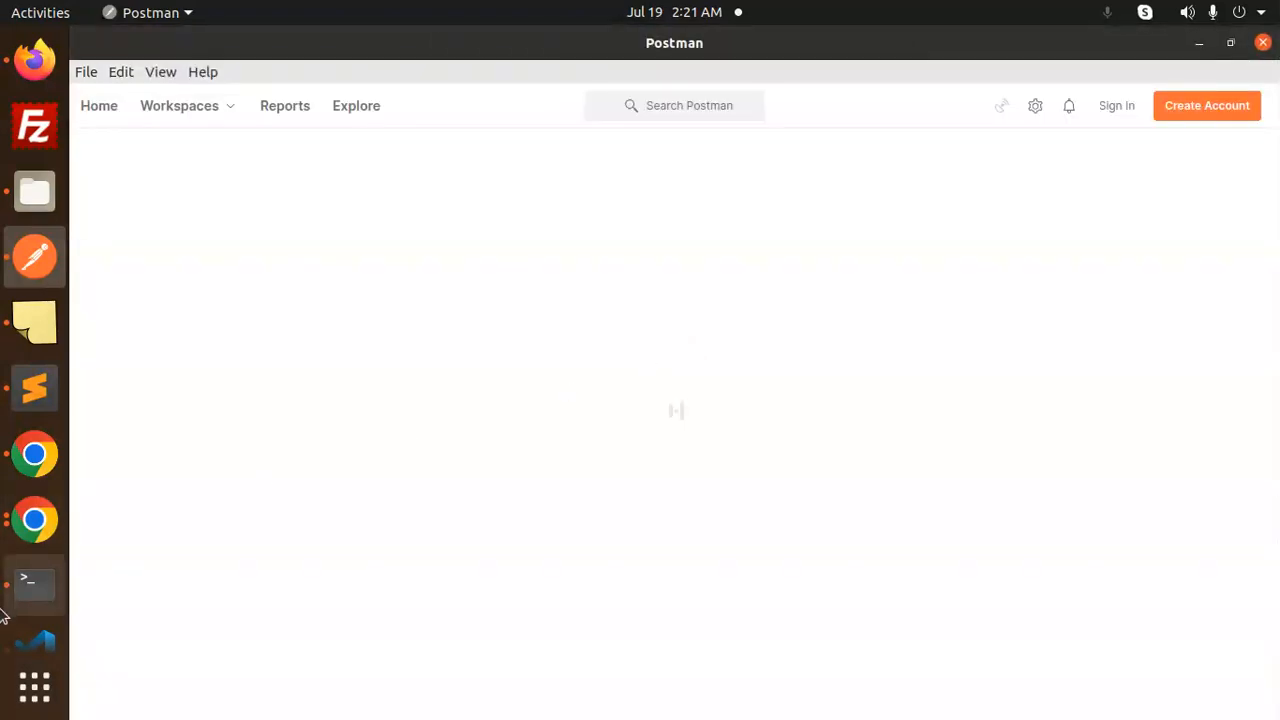
Step: Start the server with node server.js and look over an existing Postman request's body
left_click(34, 584)
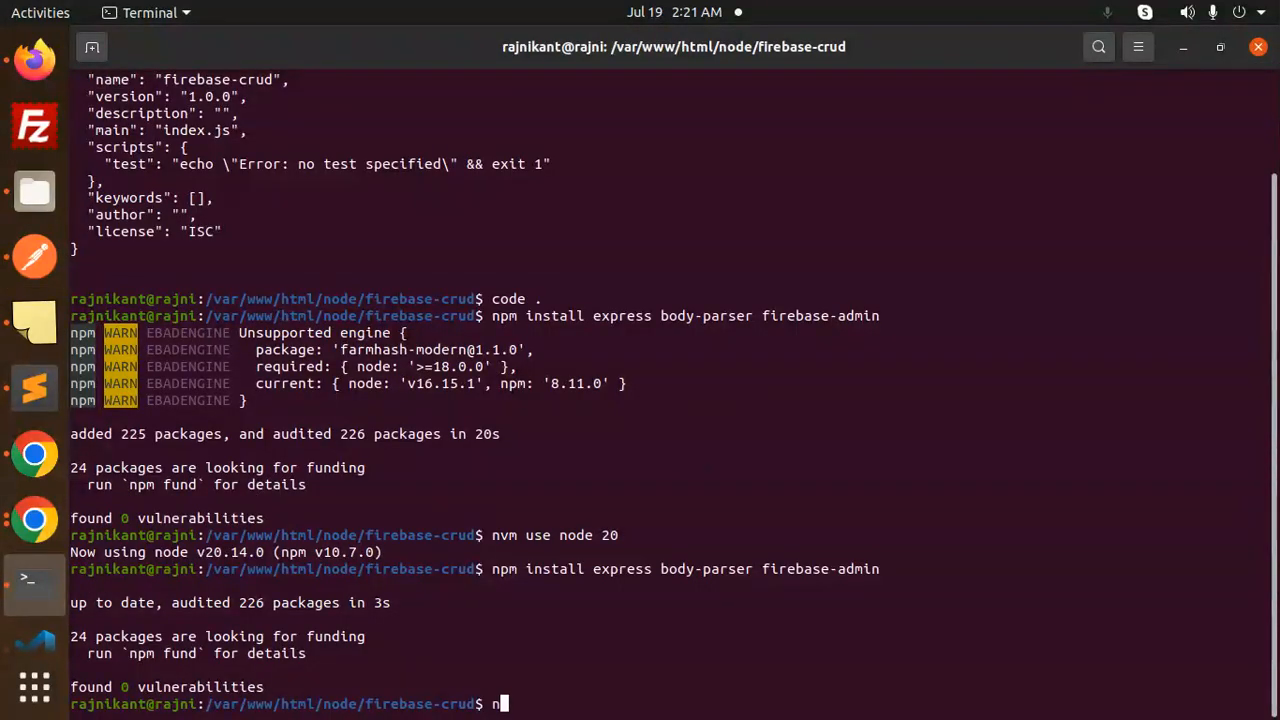
type("ode server.js")
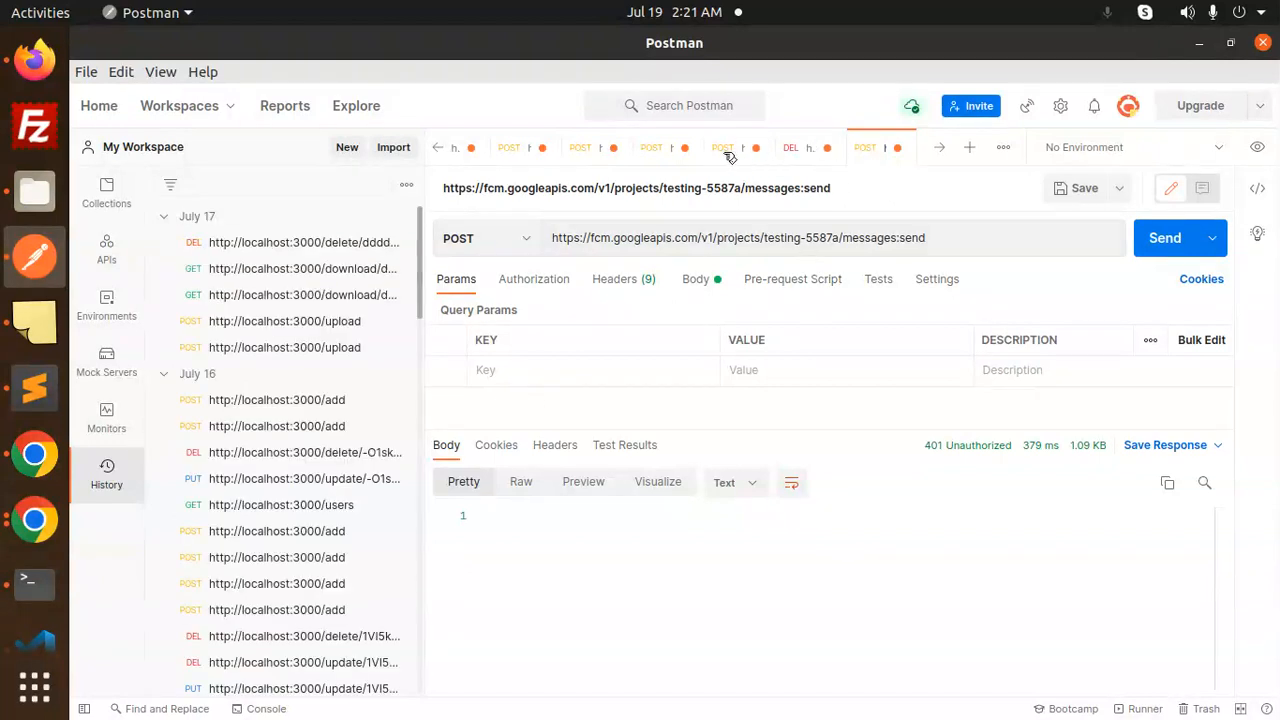
left_click(722, 148)
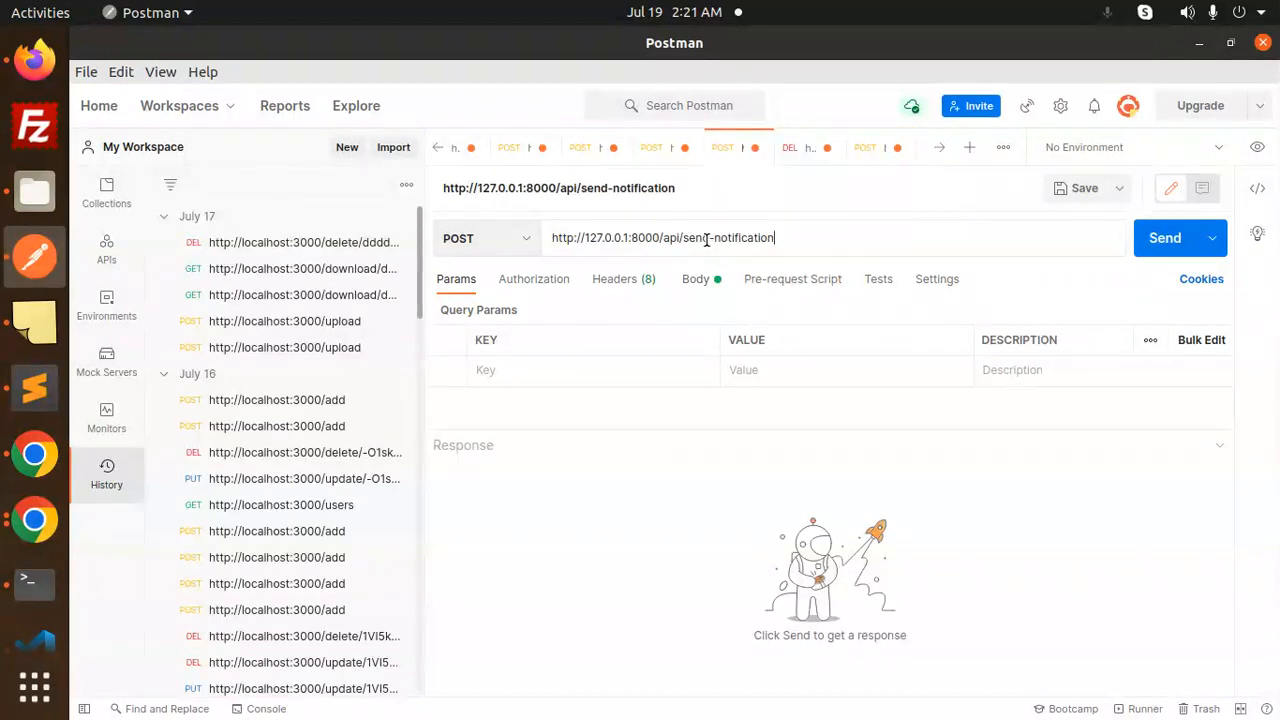
left_click(696, 278)
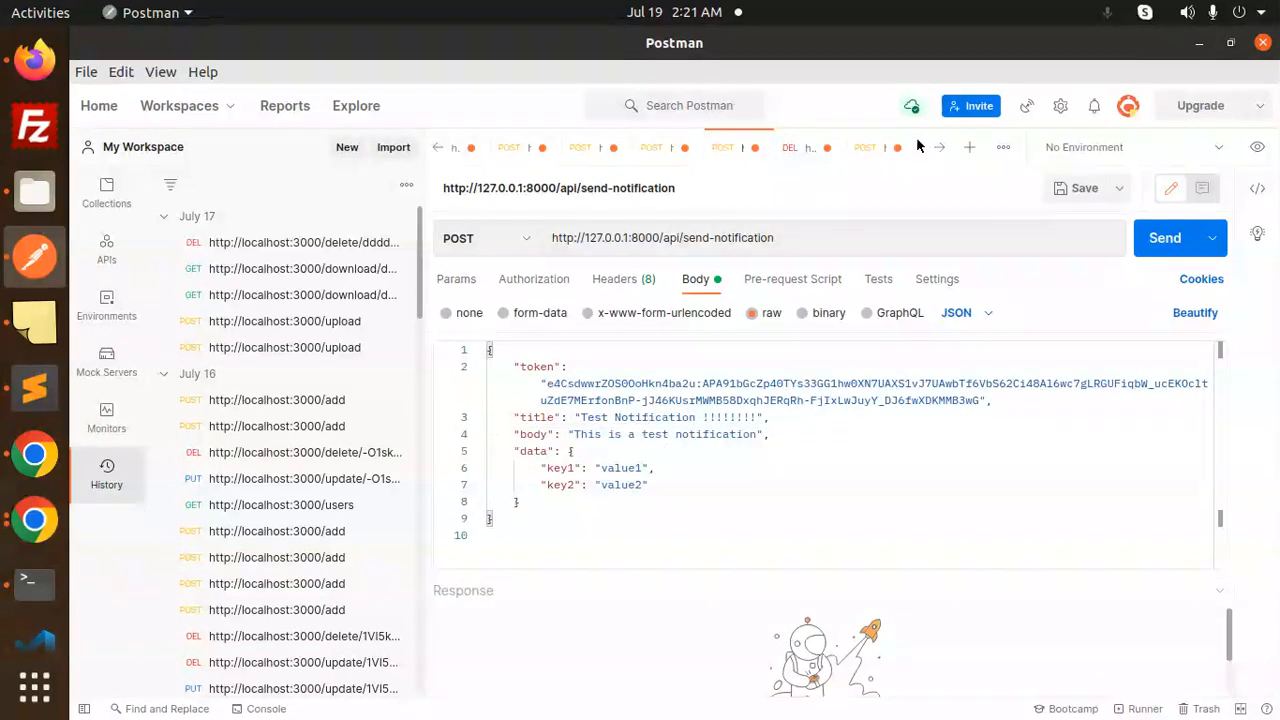
left_click(968, 148)
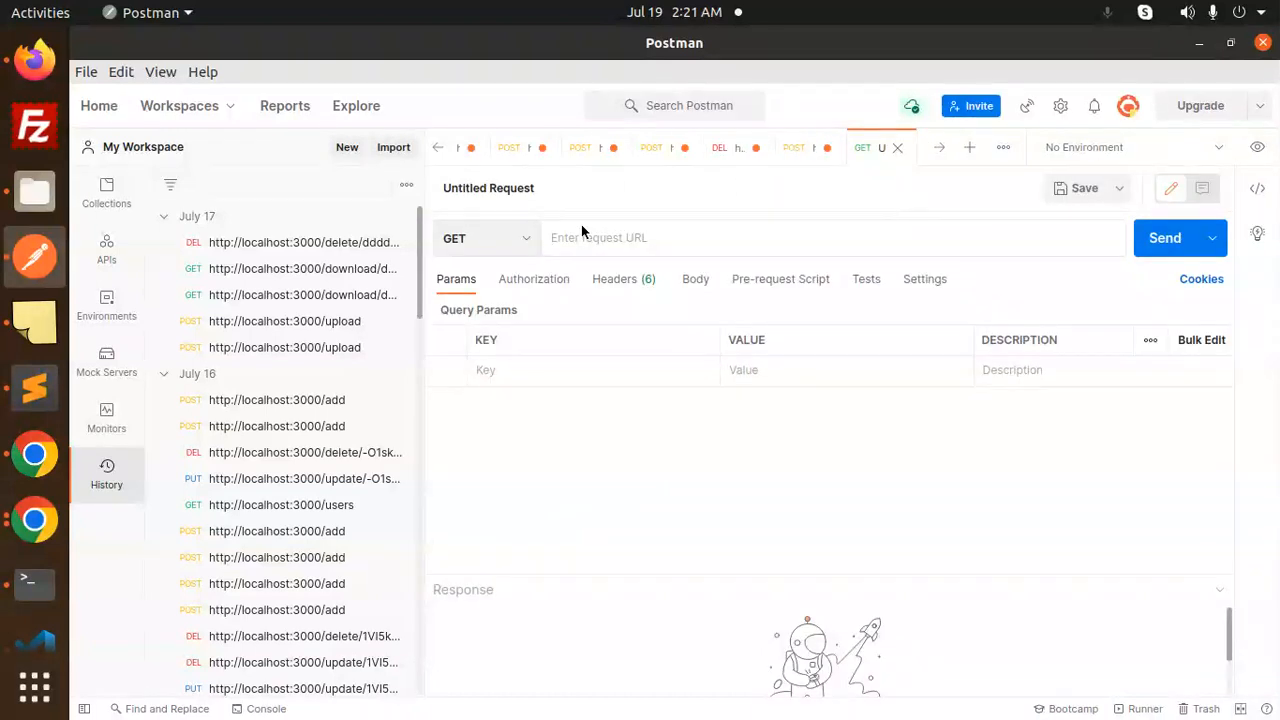
type("htt")
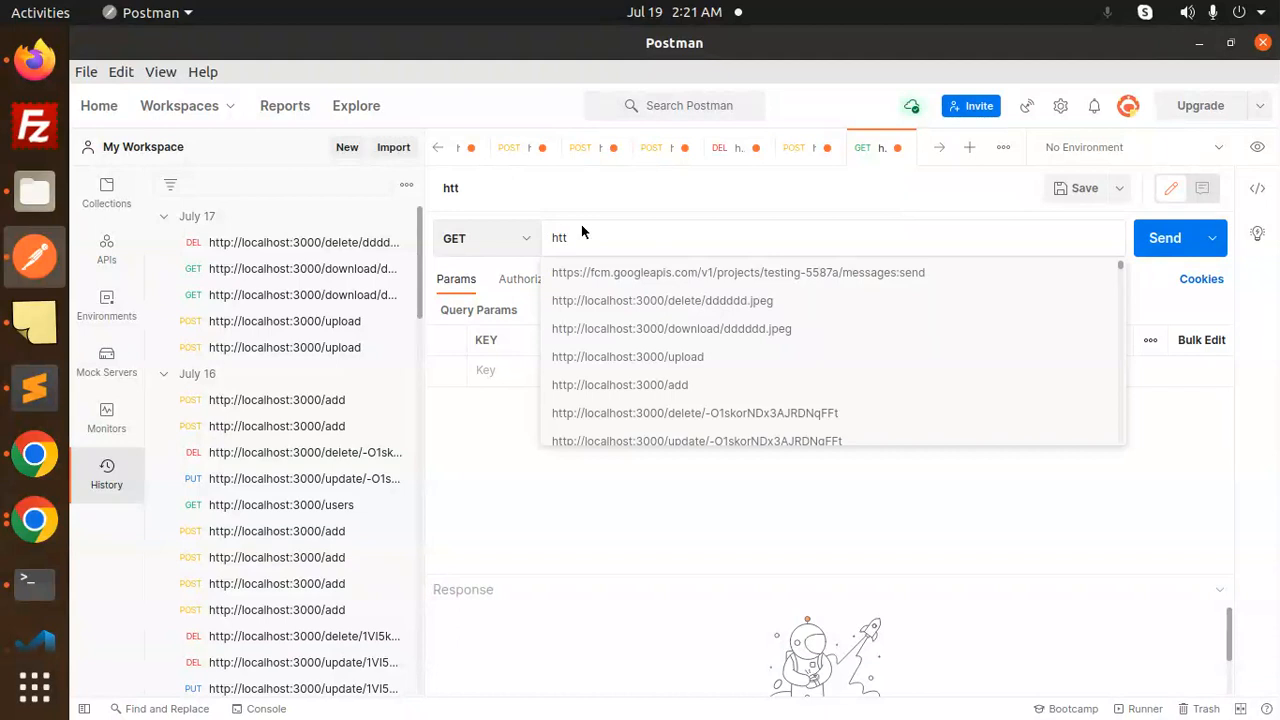
left_click(628, 356)
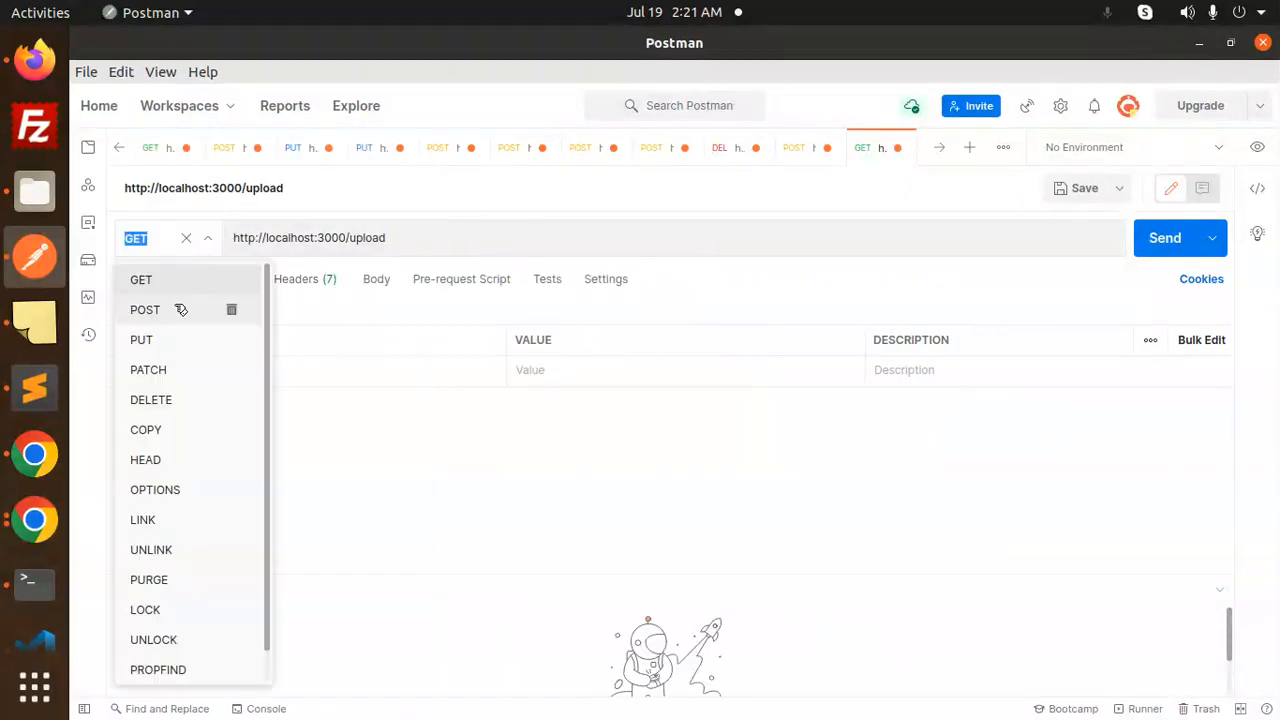
left_click(144, 308)
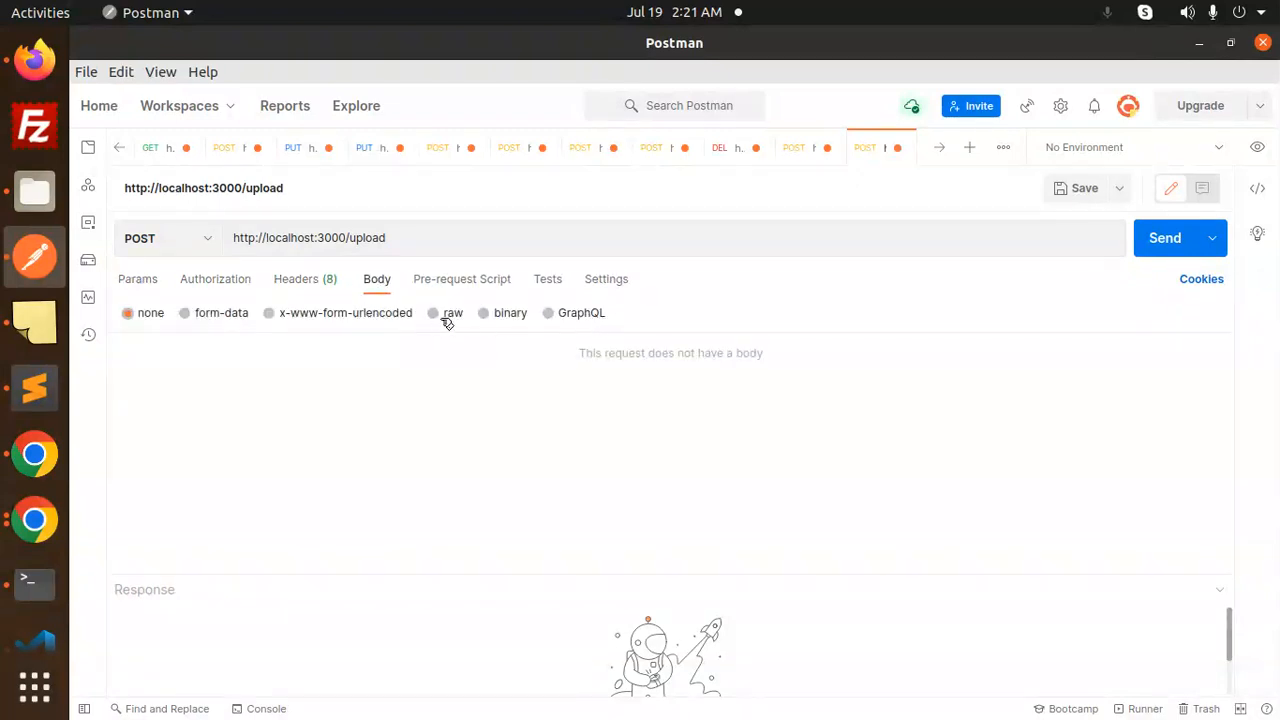
left_click(452, 312)
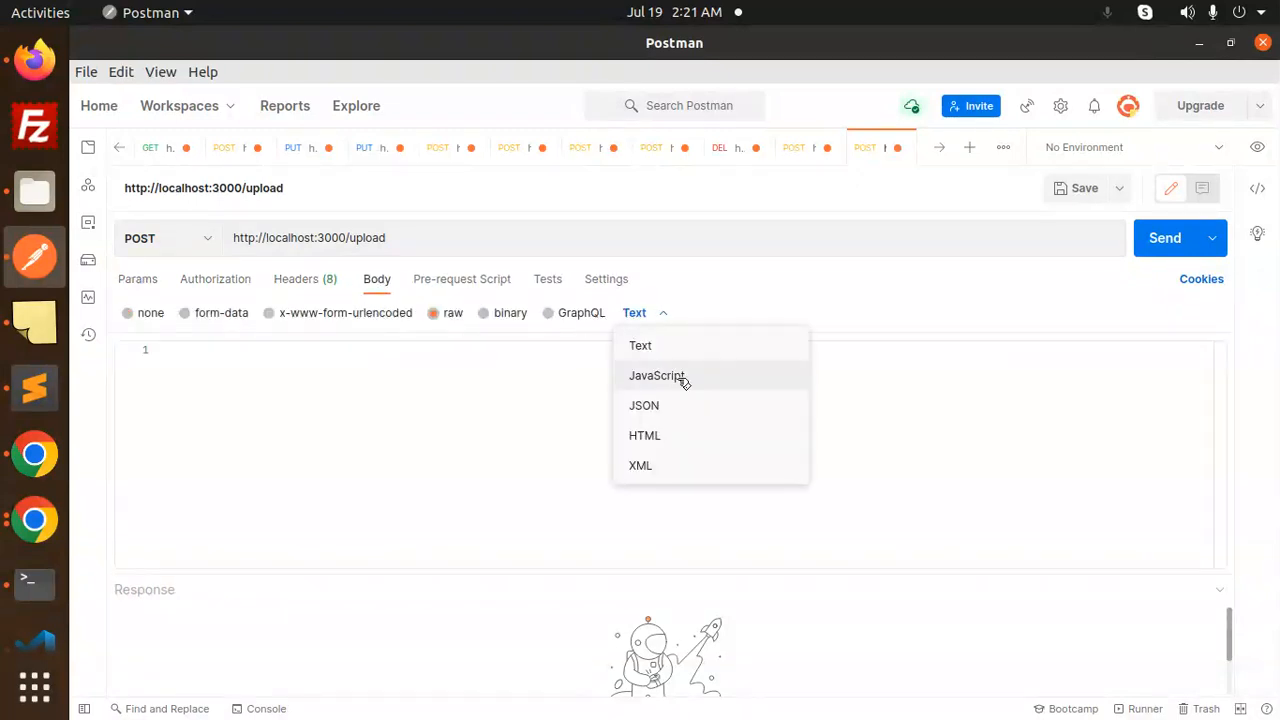
left_click(644, 404)
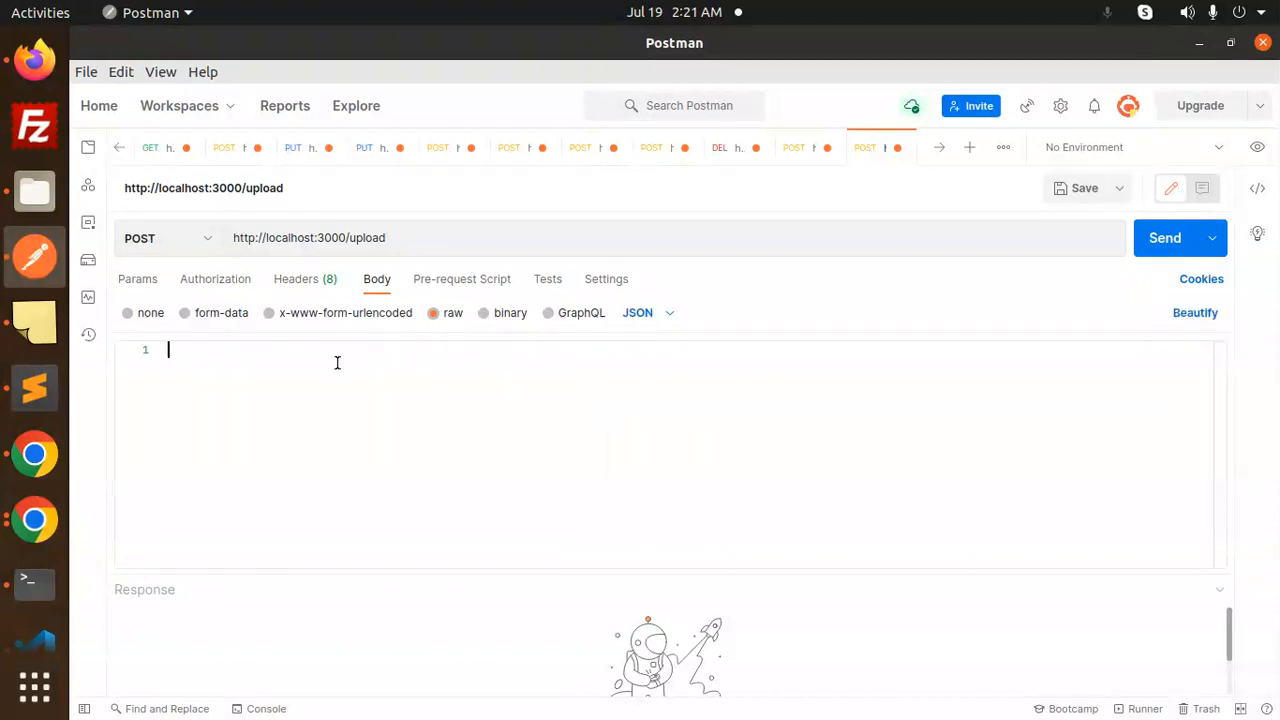
Step: Fill the JSON body with name 'rajnikant' and an email starting rajnikant90@mailinat
type("{}")
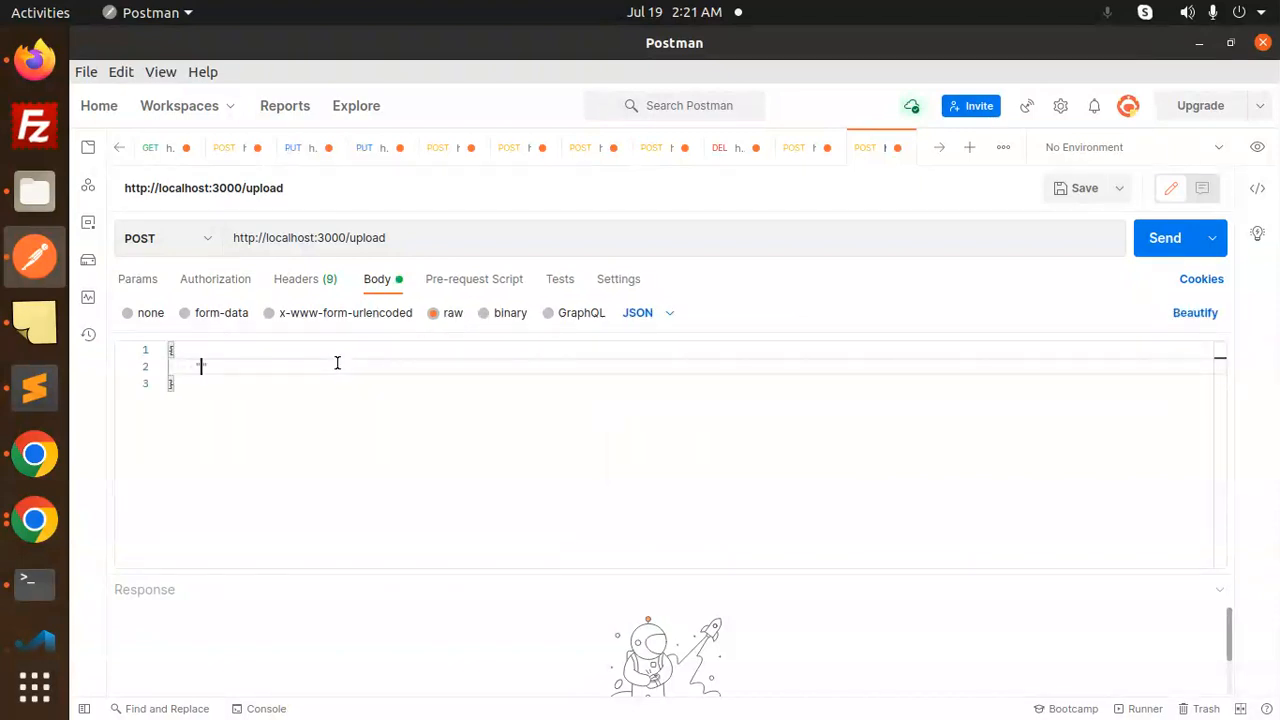
type("\"name\"")
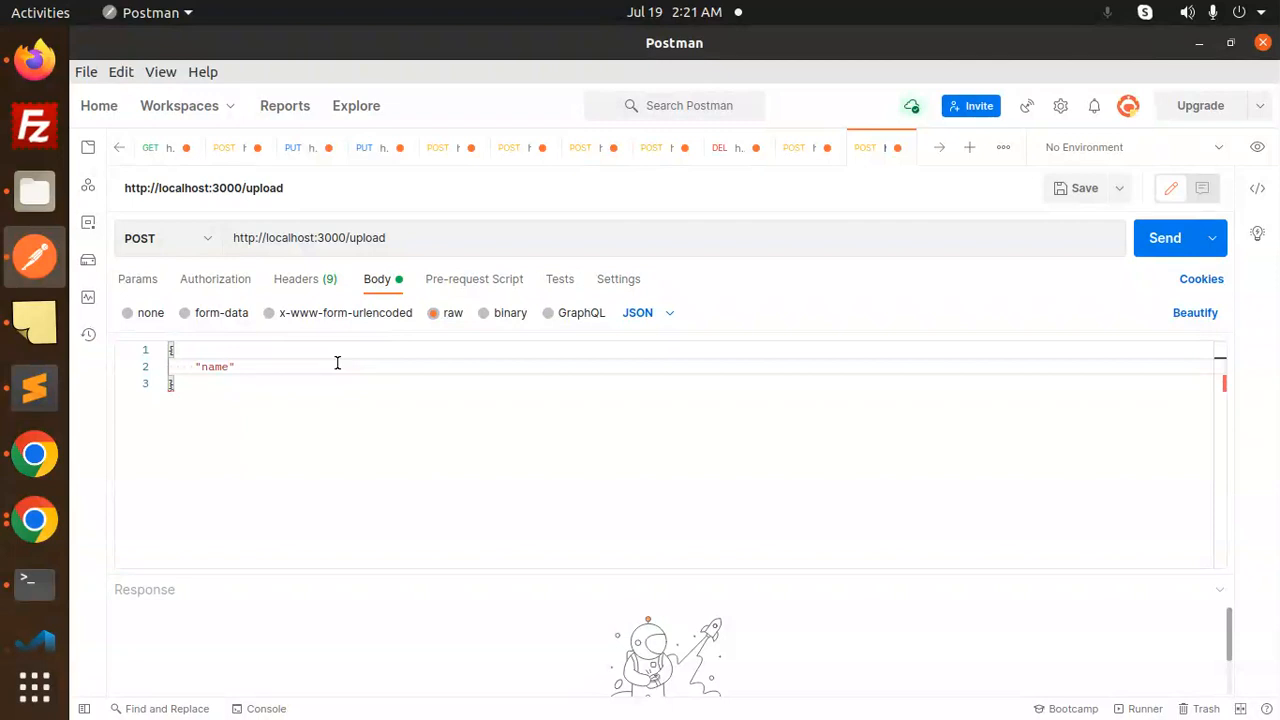
type(":")
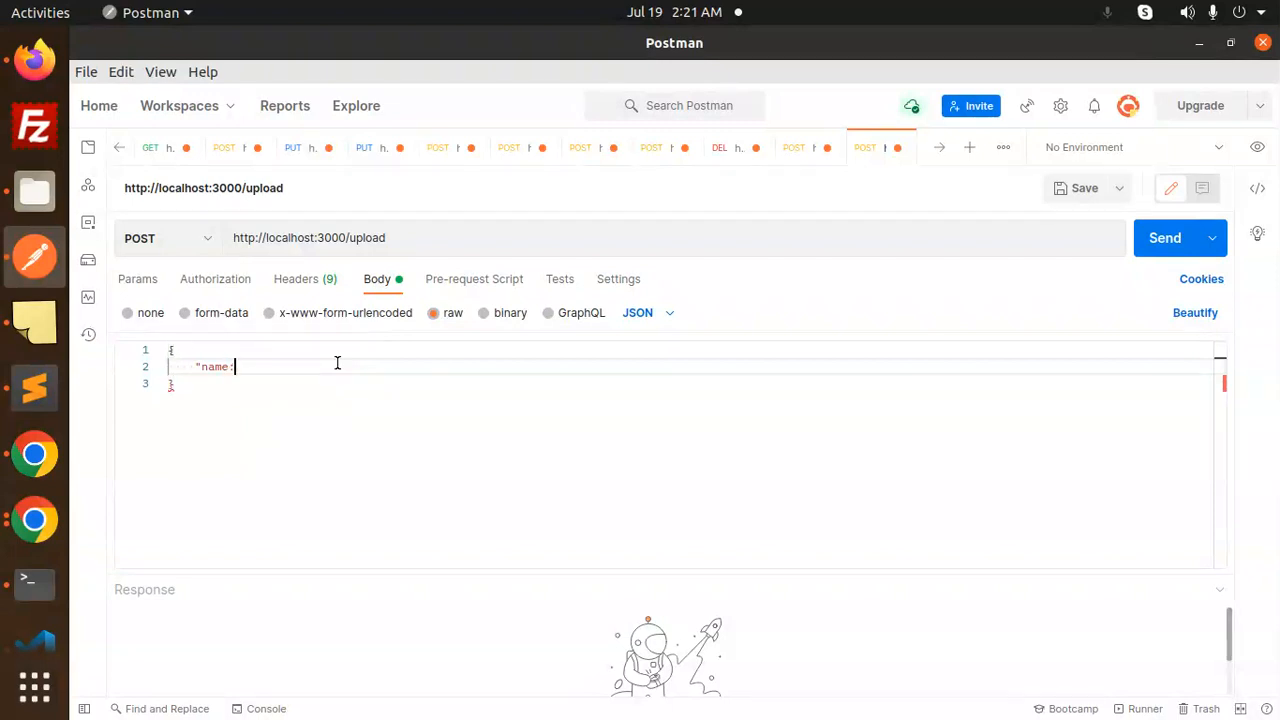
key("BackSpace")
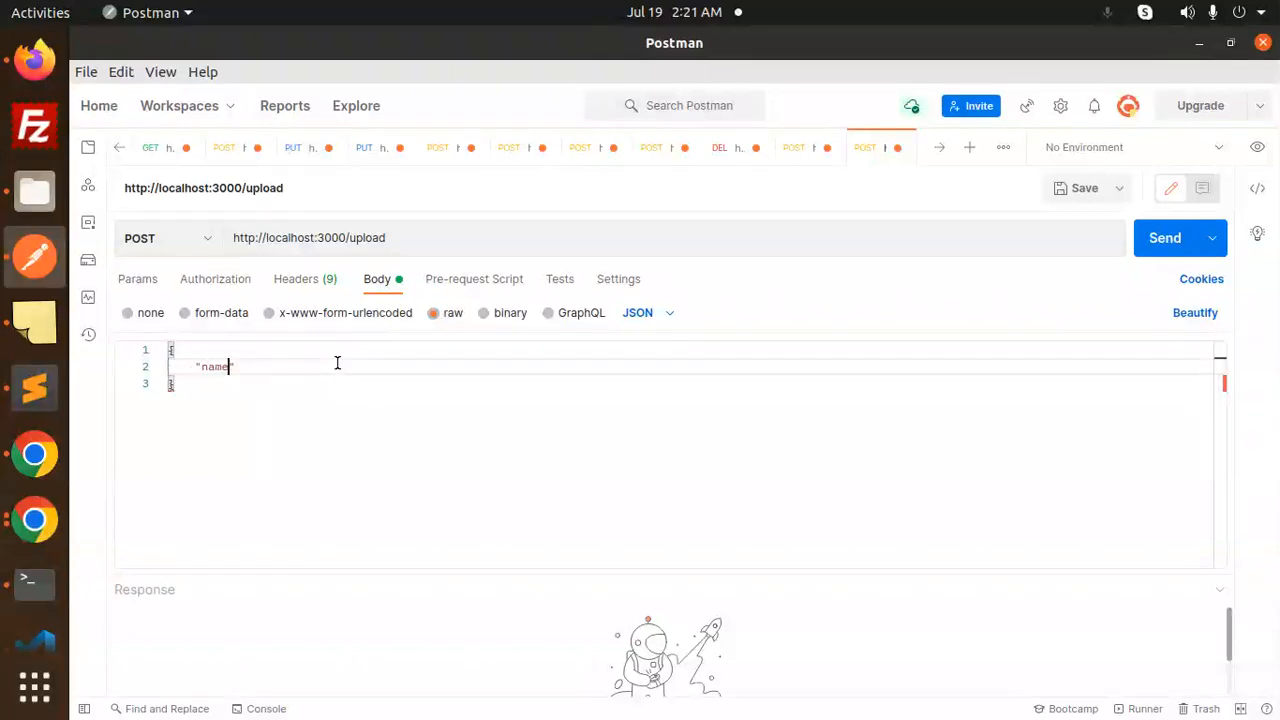
type(":\"\"")
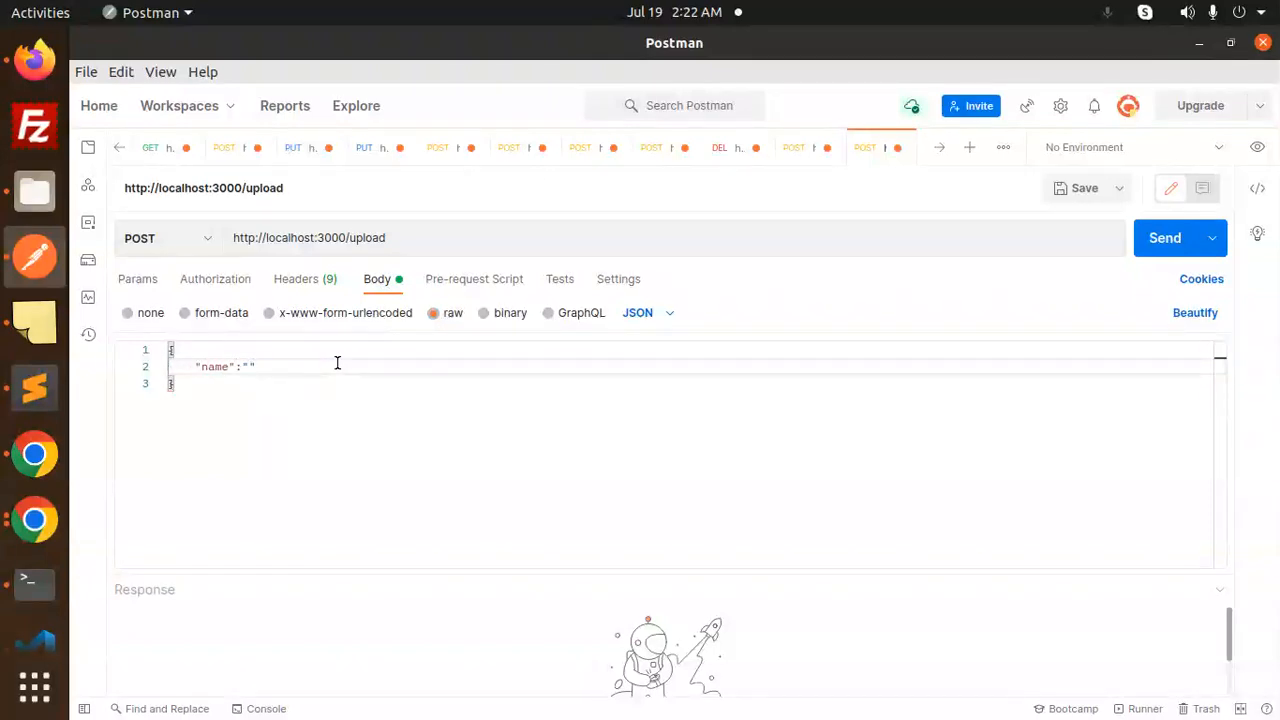
type("rajnikant")
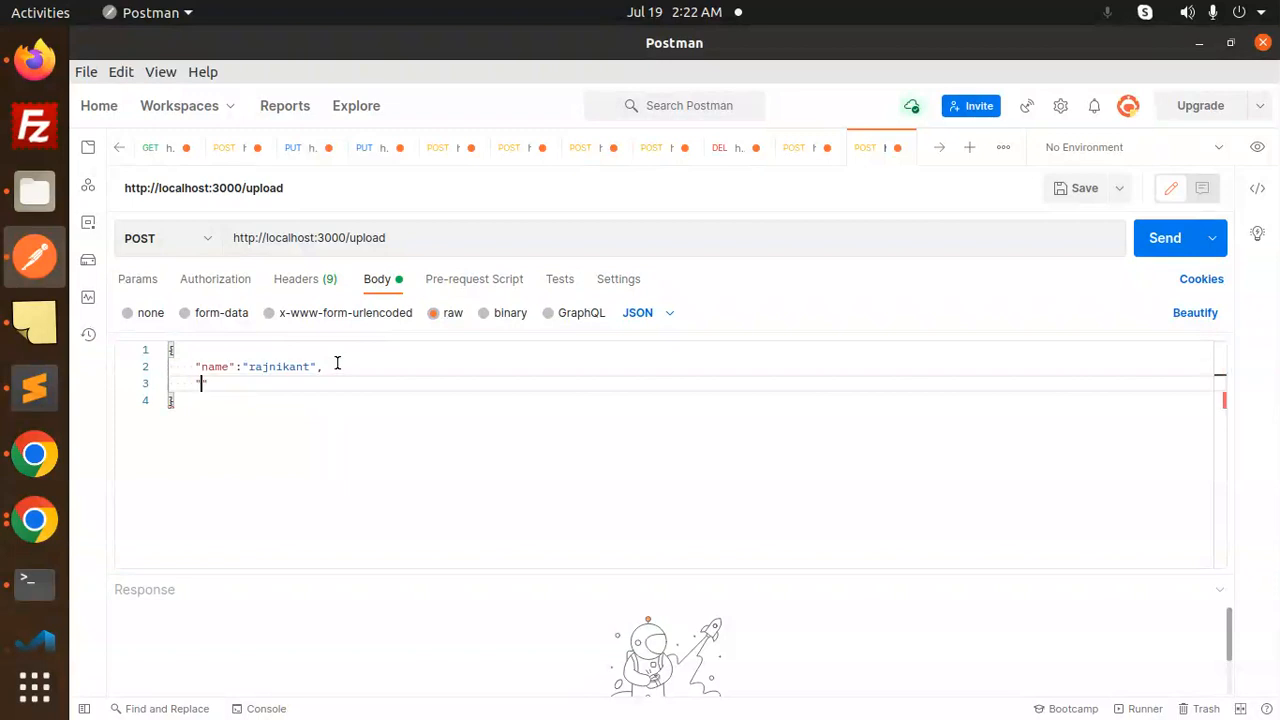
type("email\":")
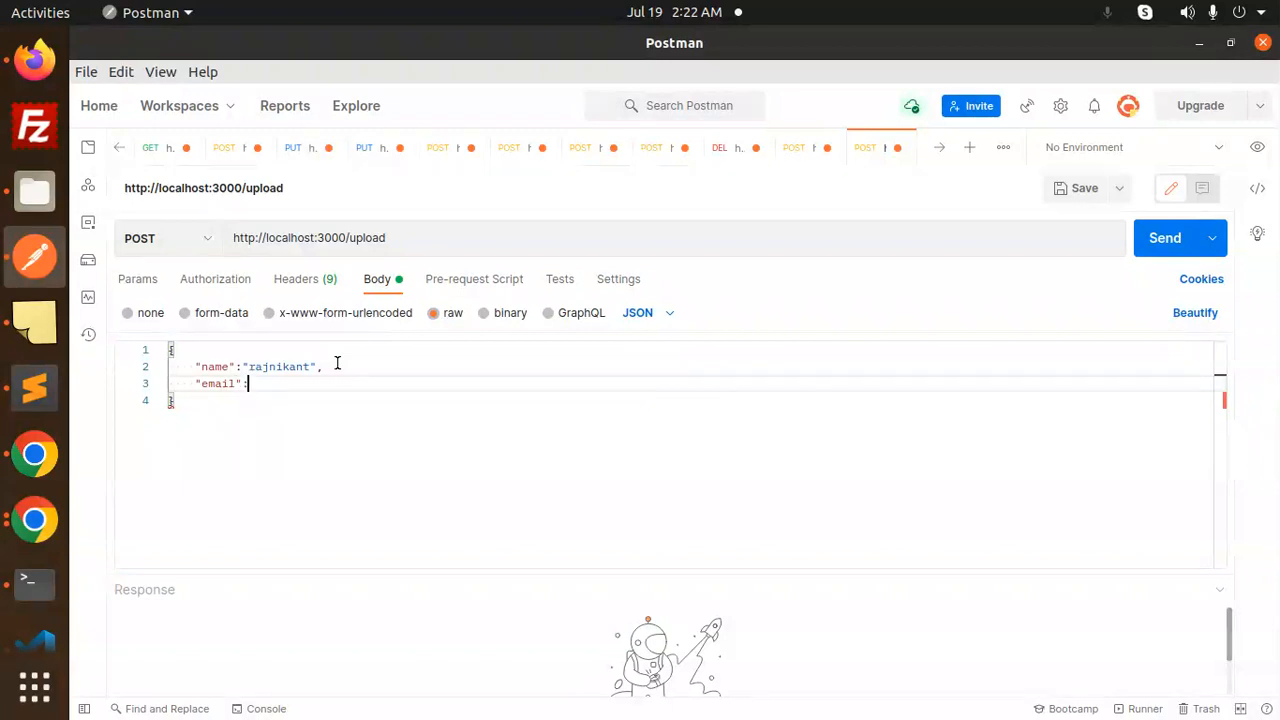
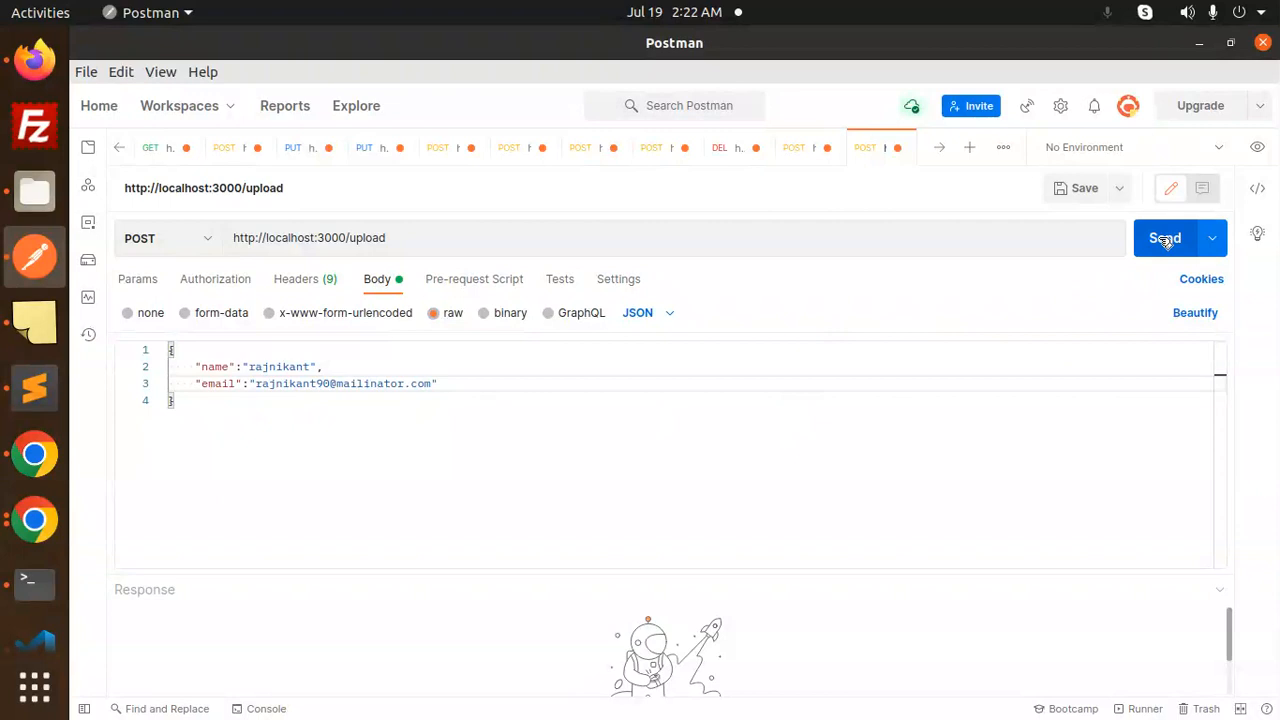
left_click(1164, 238)
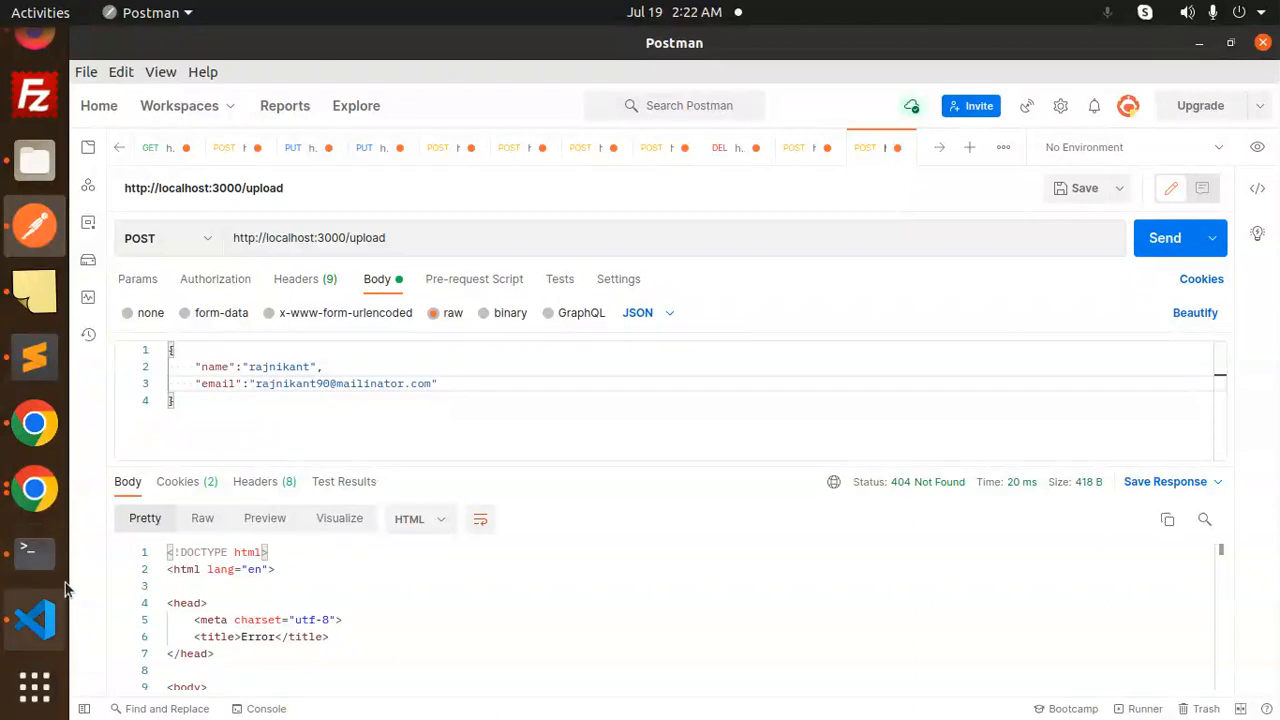
left_click(34, 620)
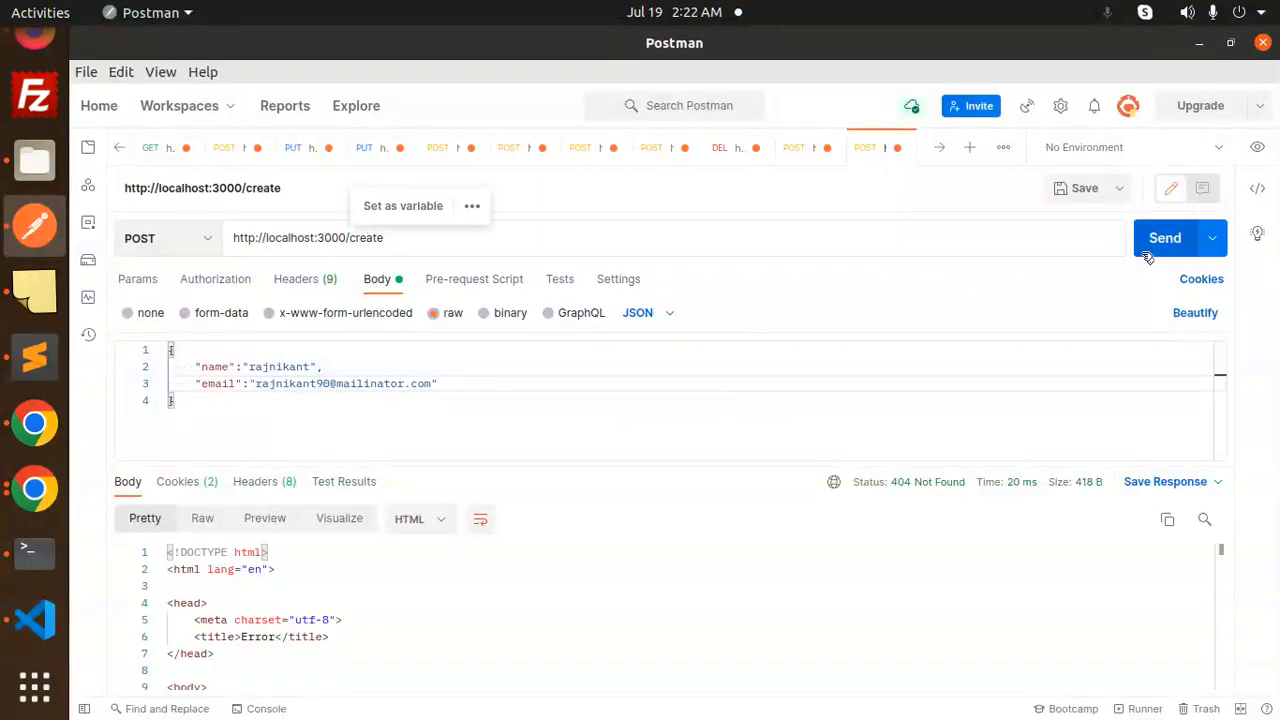
left_click(1164, 236)
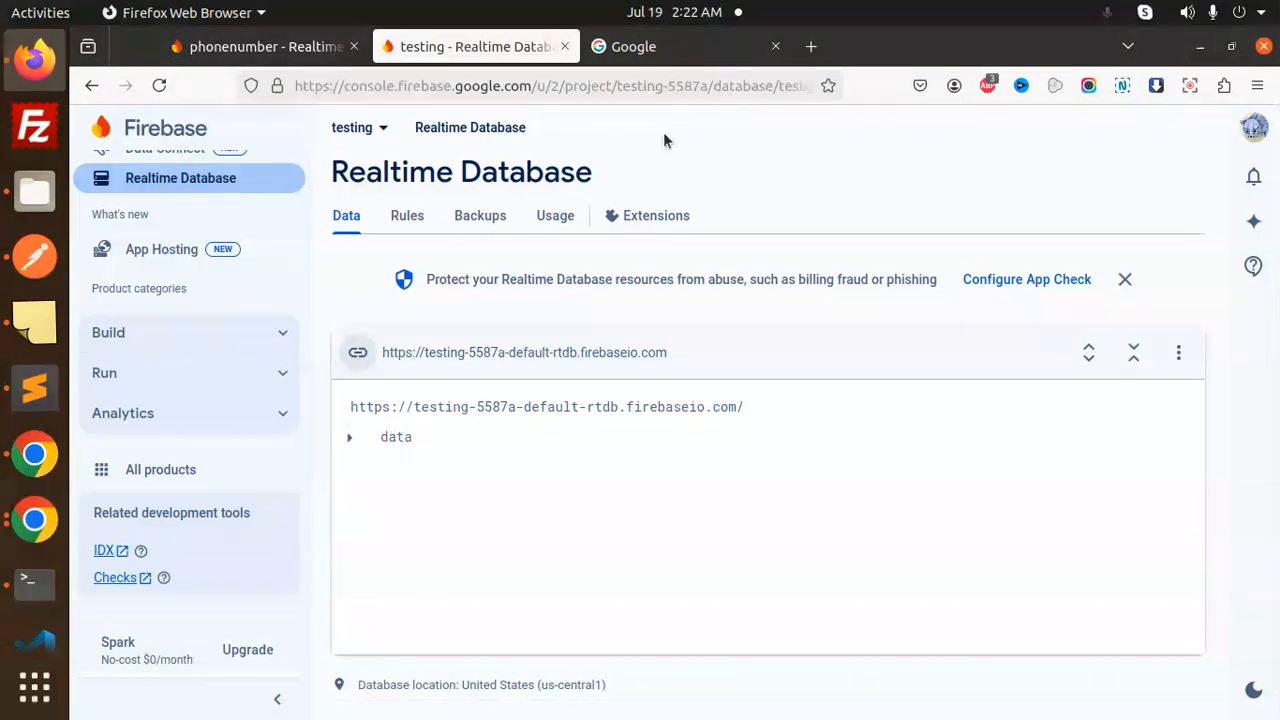
mouse_move(640, 572)
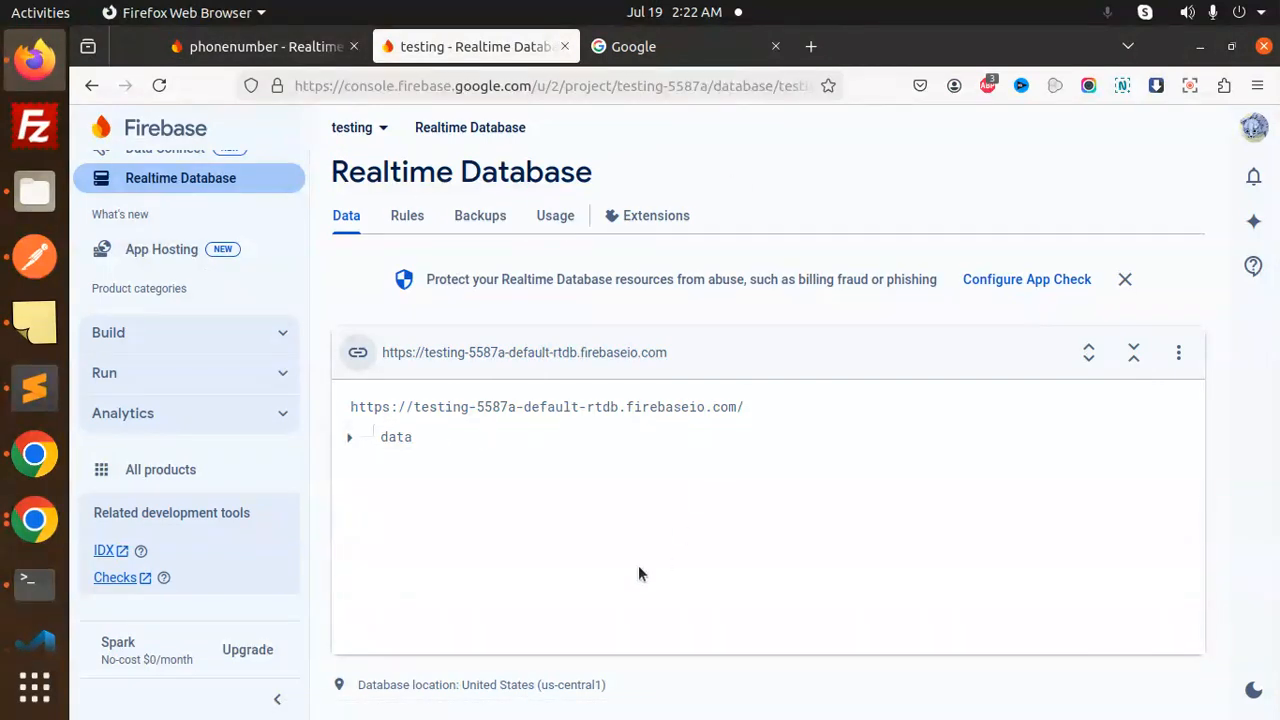
Step: Expand the new record under the data node in Firebase, then check the create route in server.js
left_click(348, 436)
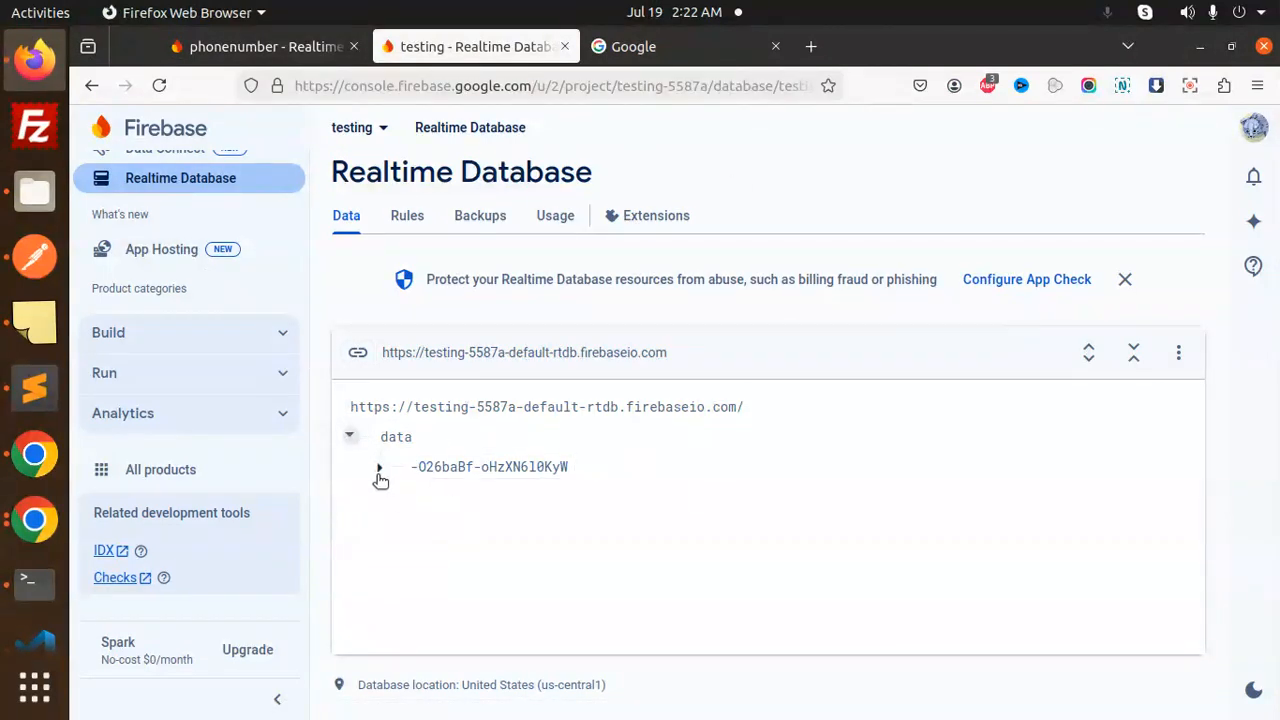
left_click(380, 468)
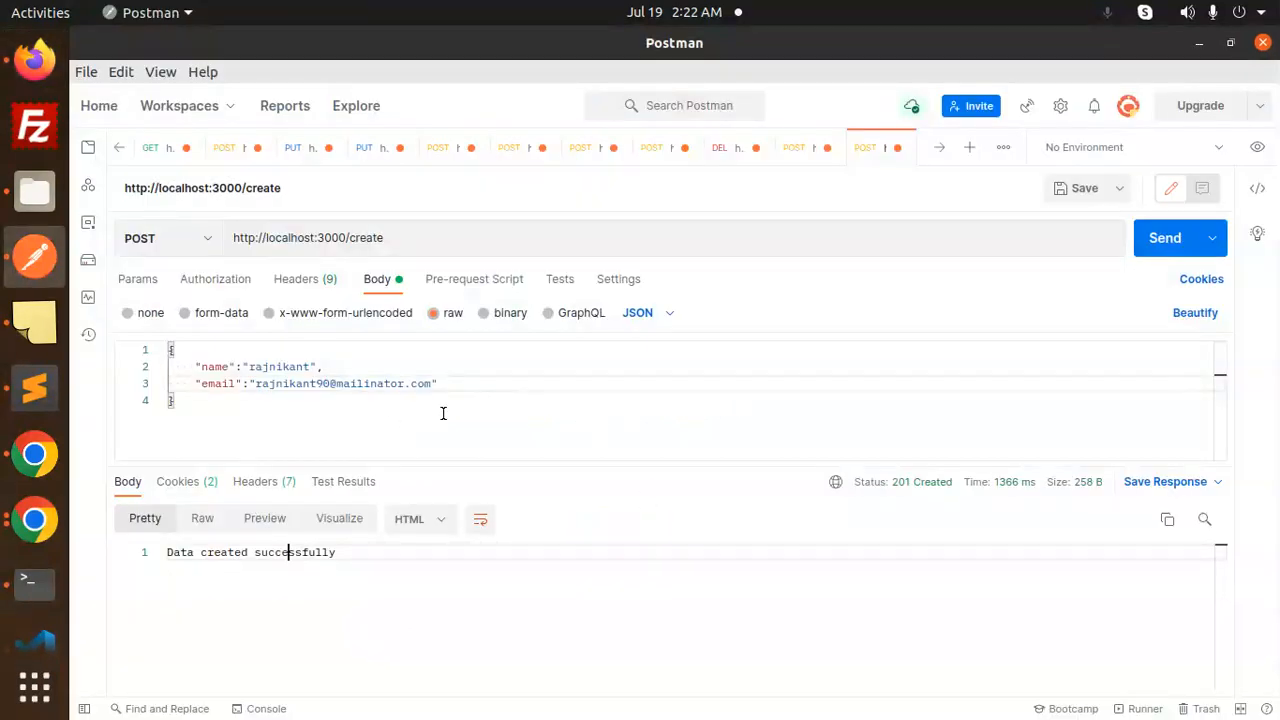
mouse_move(34, 618)
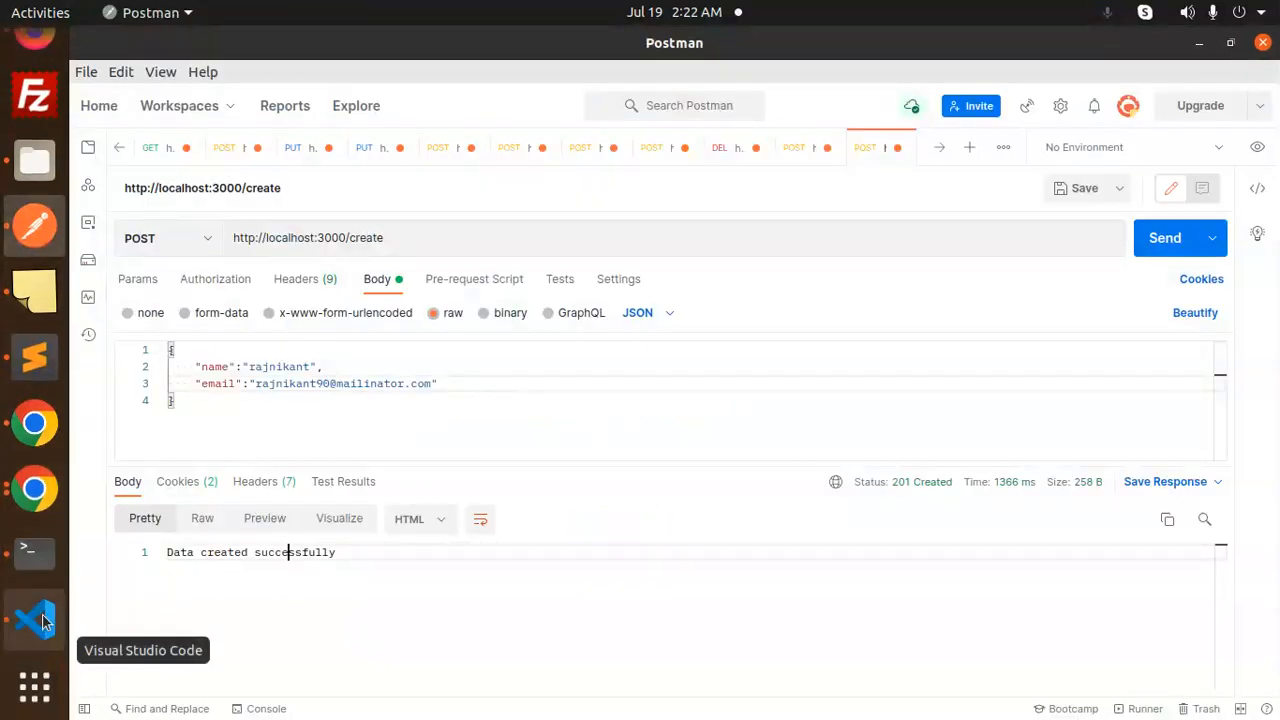
left_click(32, 616)
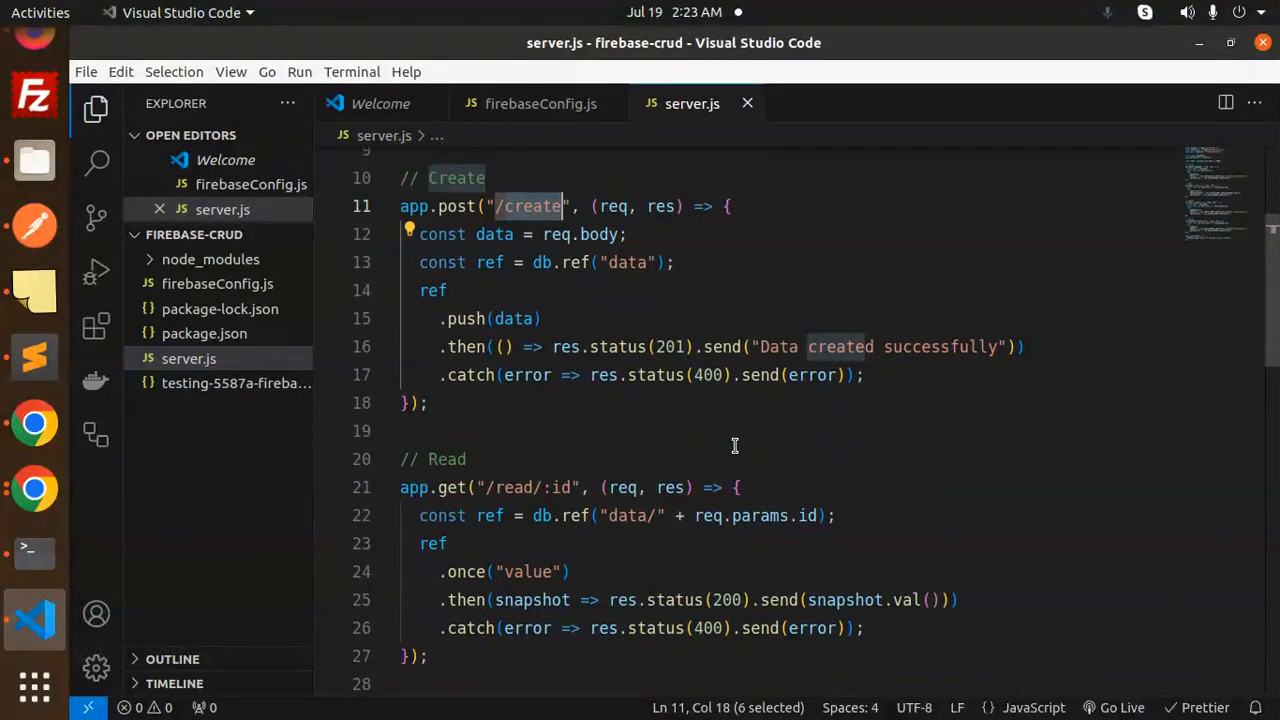
mouse_move(704, 306)
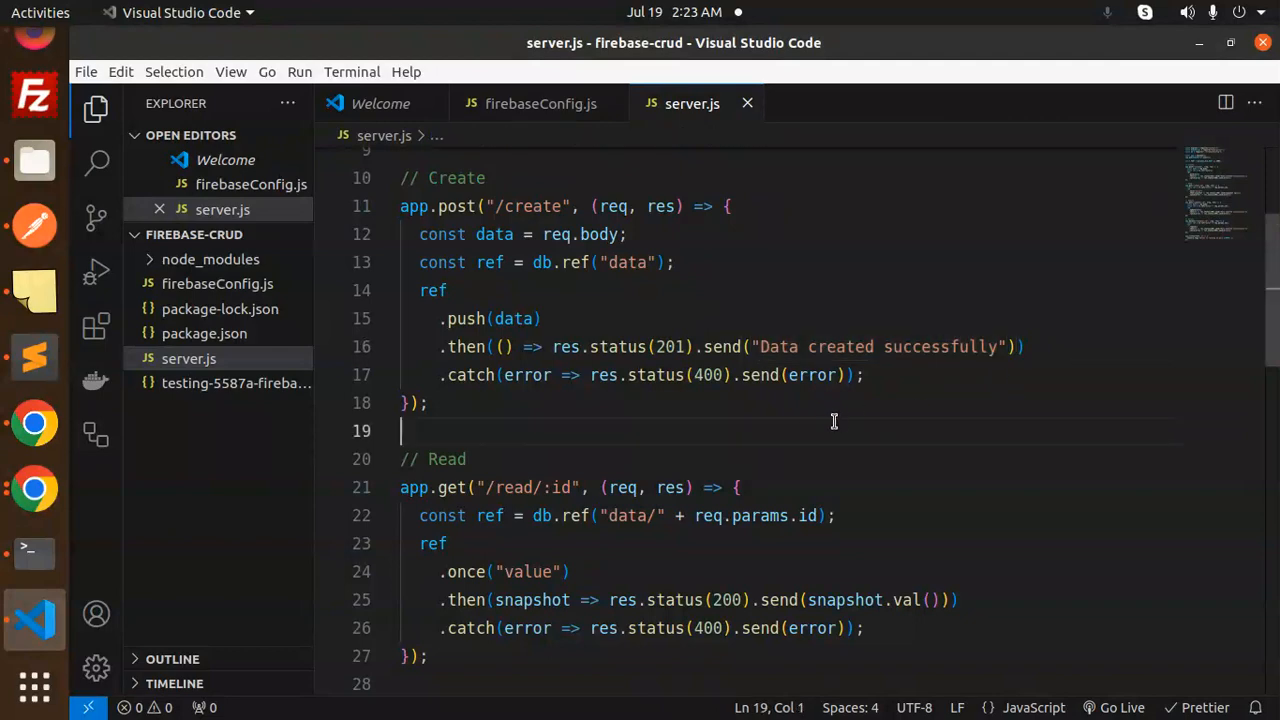
scroll("down", 3)
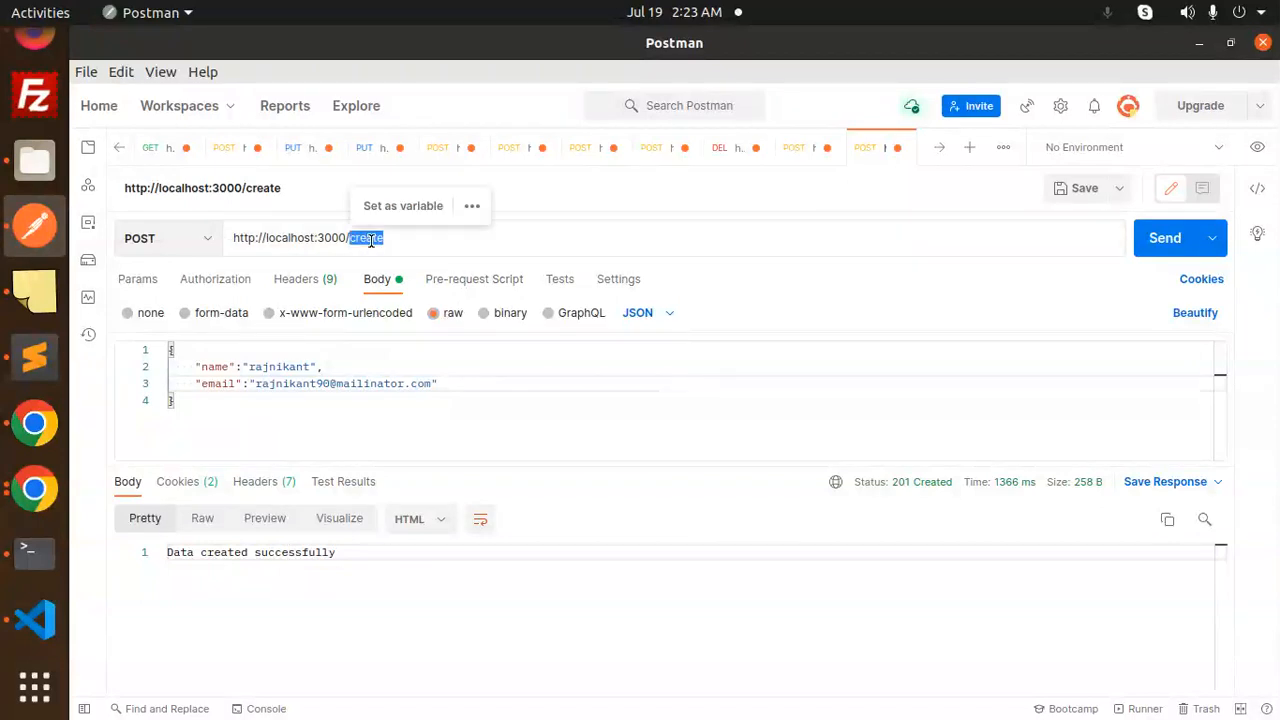
Step: Point the URL at the read endpoint and copy the record key from the Firebase console
type("read")
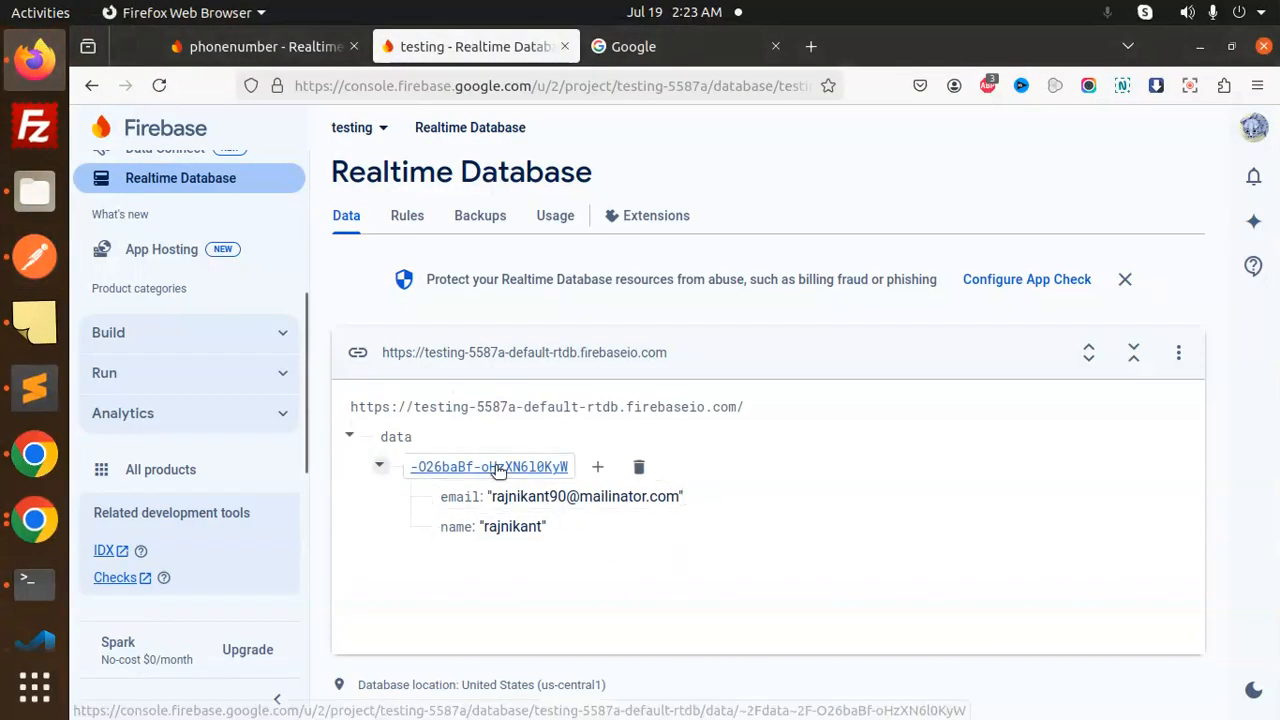
left_click(488, 468)
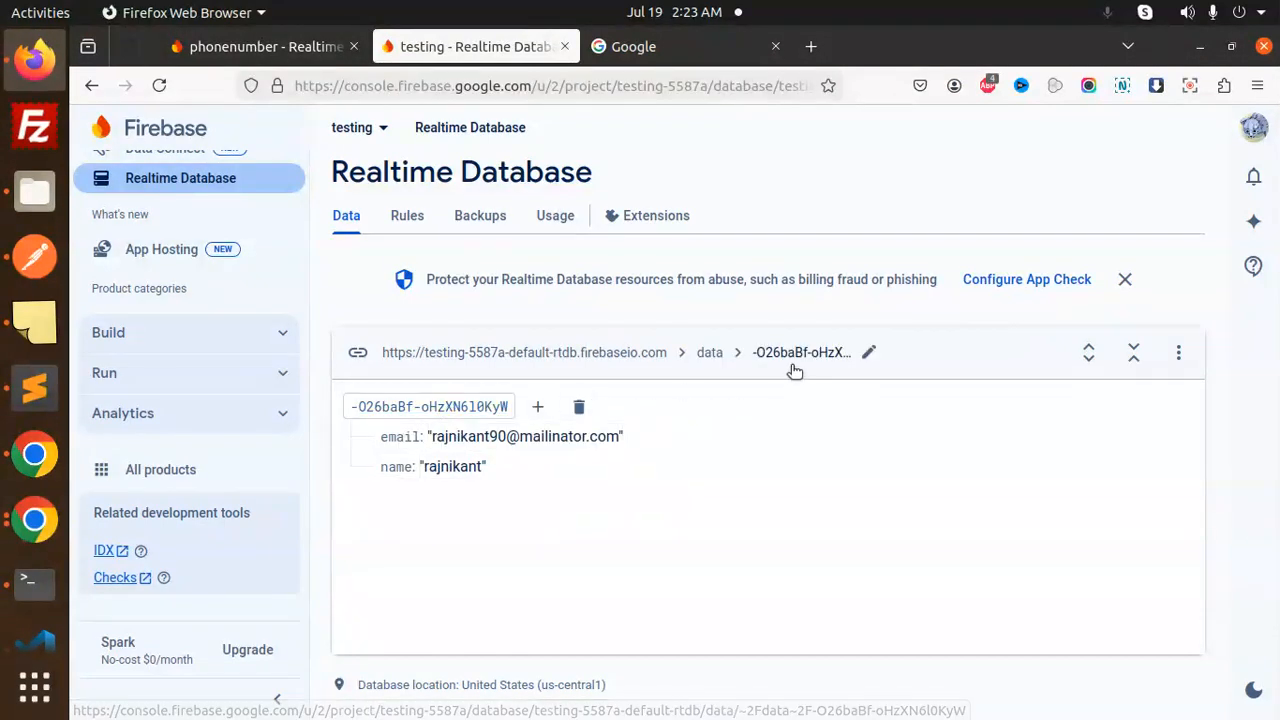
left_click(868, 352)
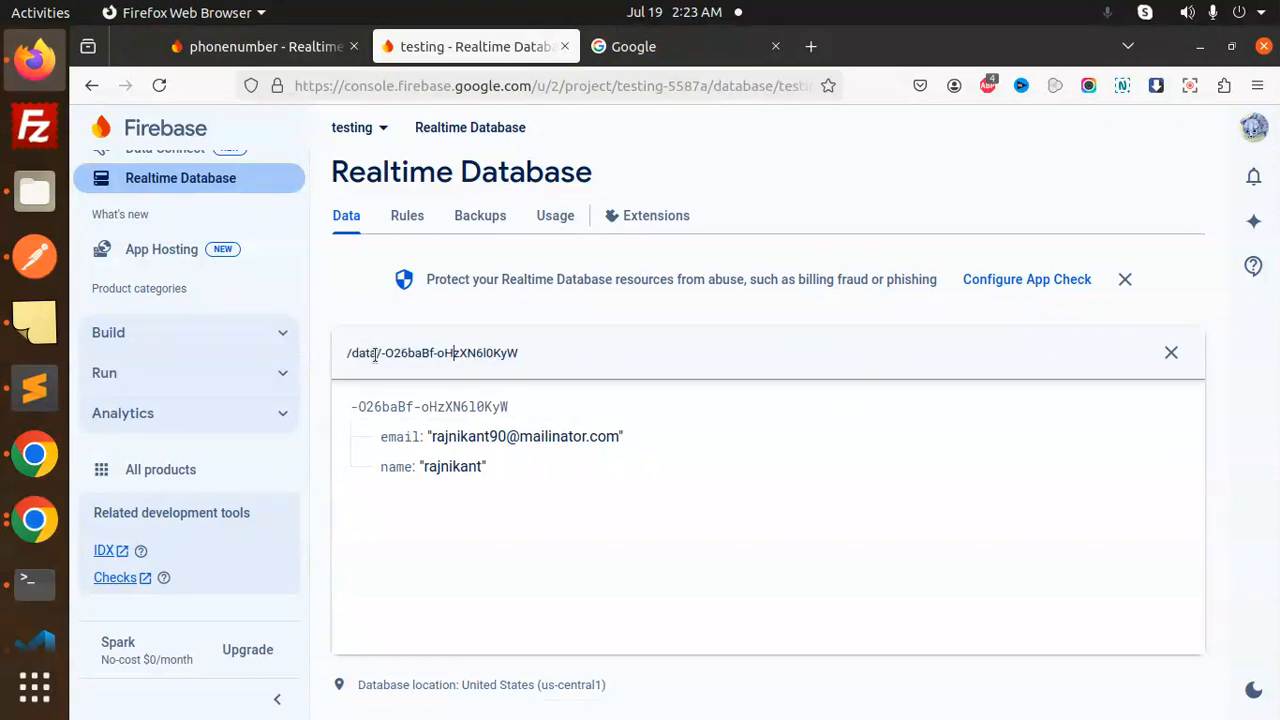
double_click(450, 352)
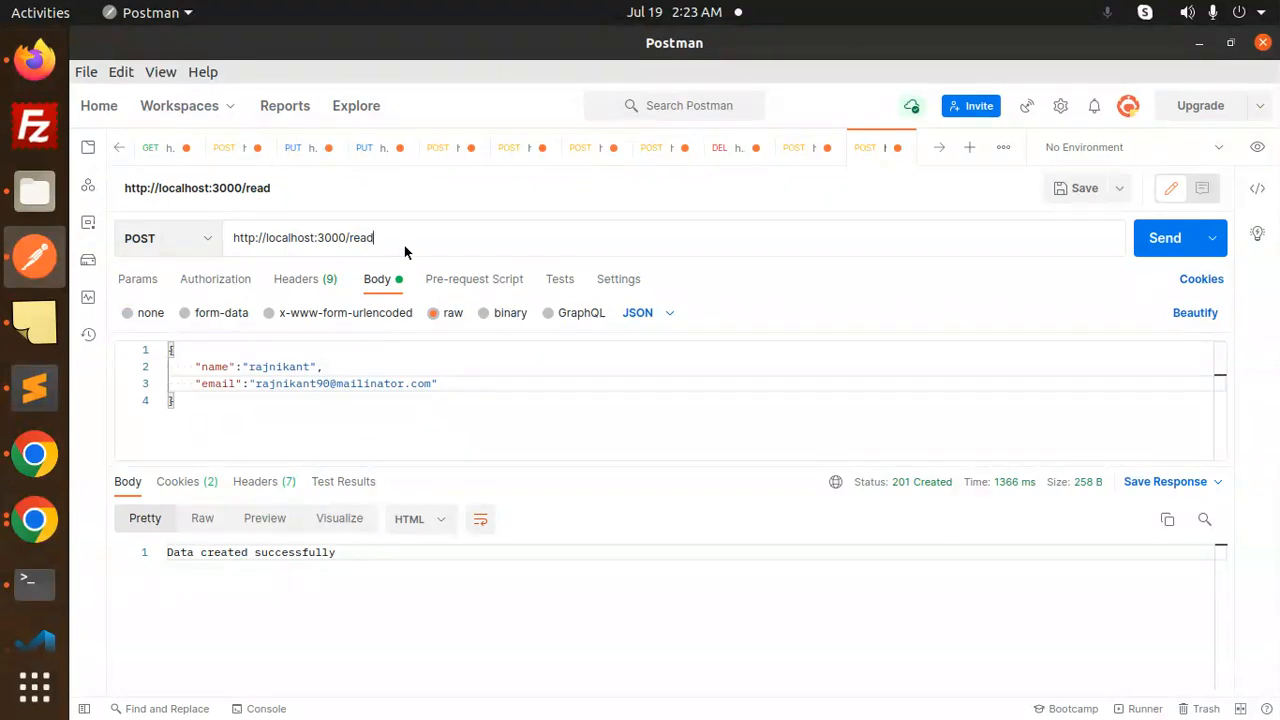
Step: Send a GET to localhost:3000/read/-O26baBf-oHzXN6l0KyW for the stored record
type("/-O26baBf-oHzXN6l0KyW")
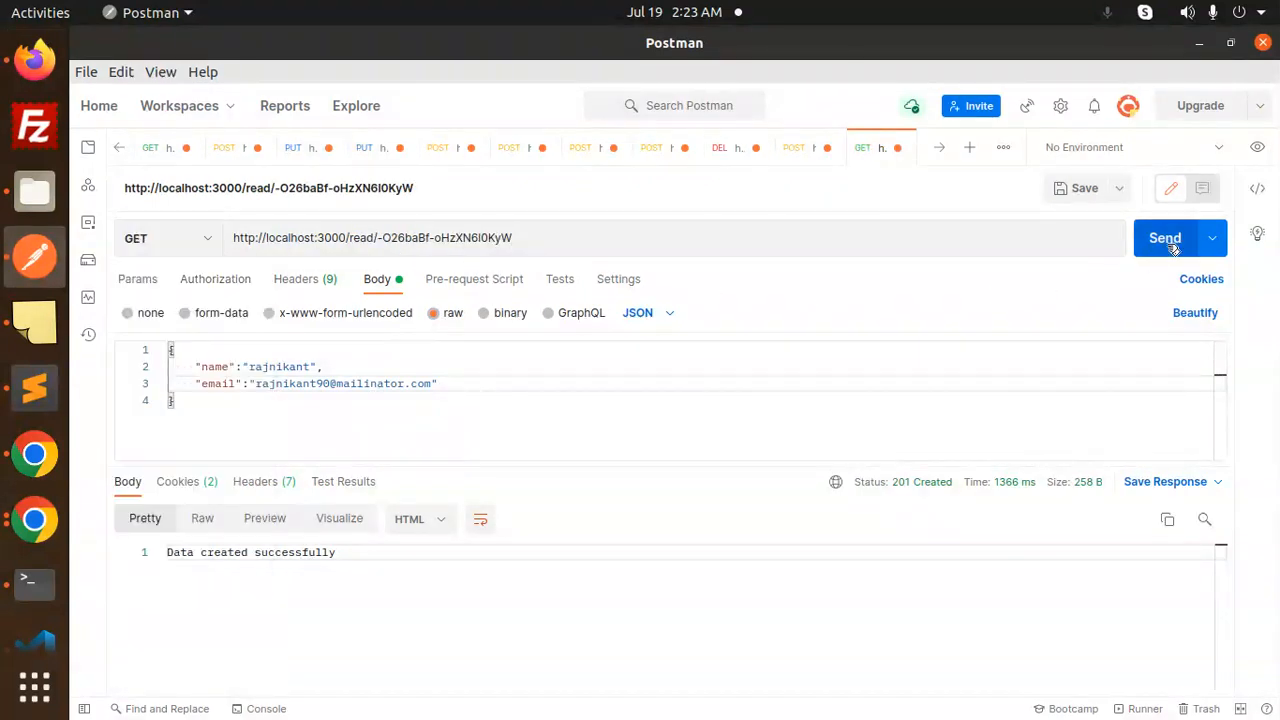
left_click(1164, 236)
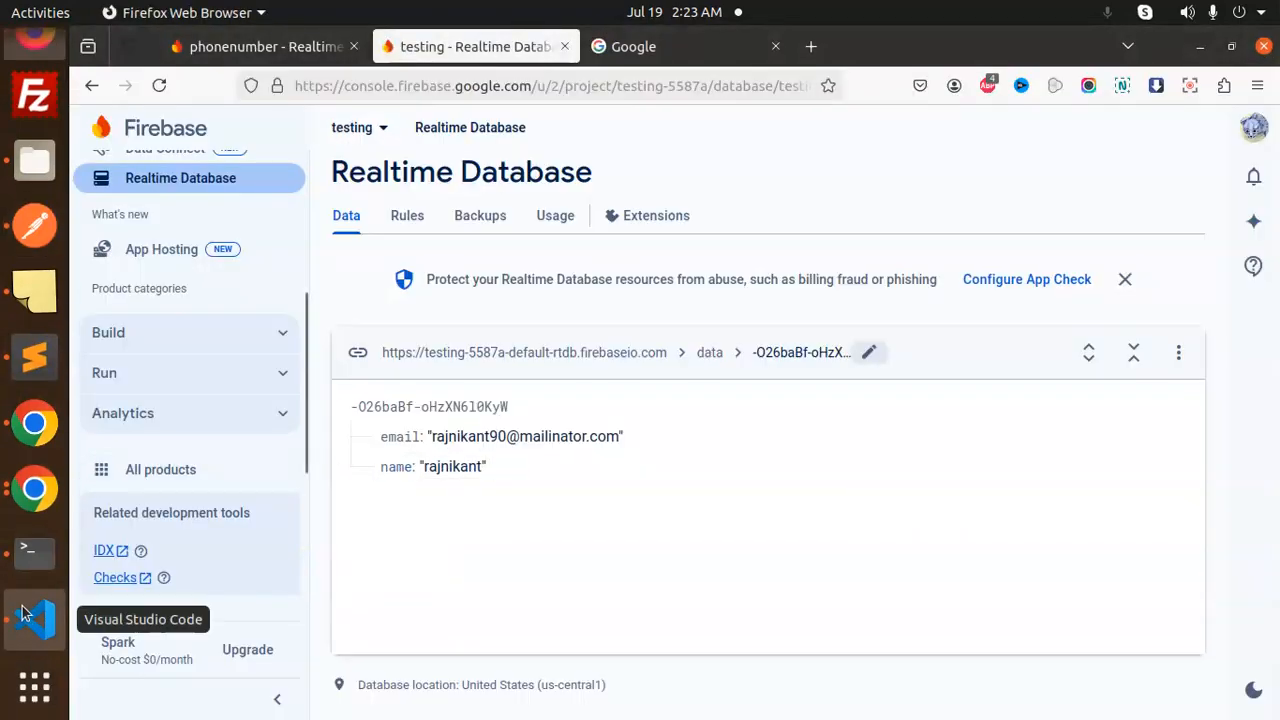
Step: Review the read route's db.ref data path and the update route handler in server.js
left_click(32, 618)
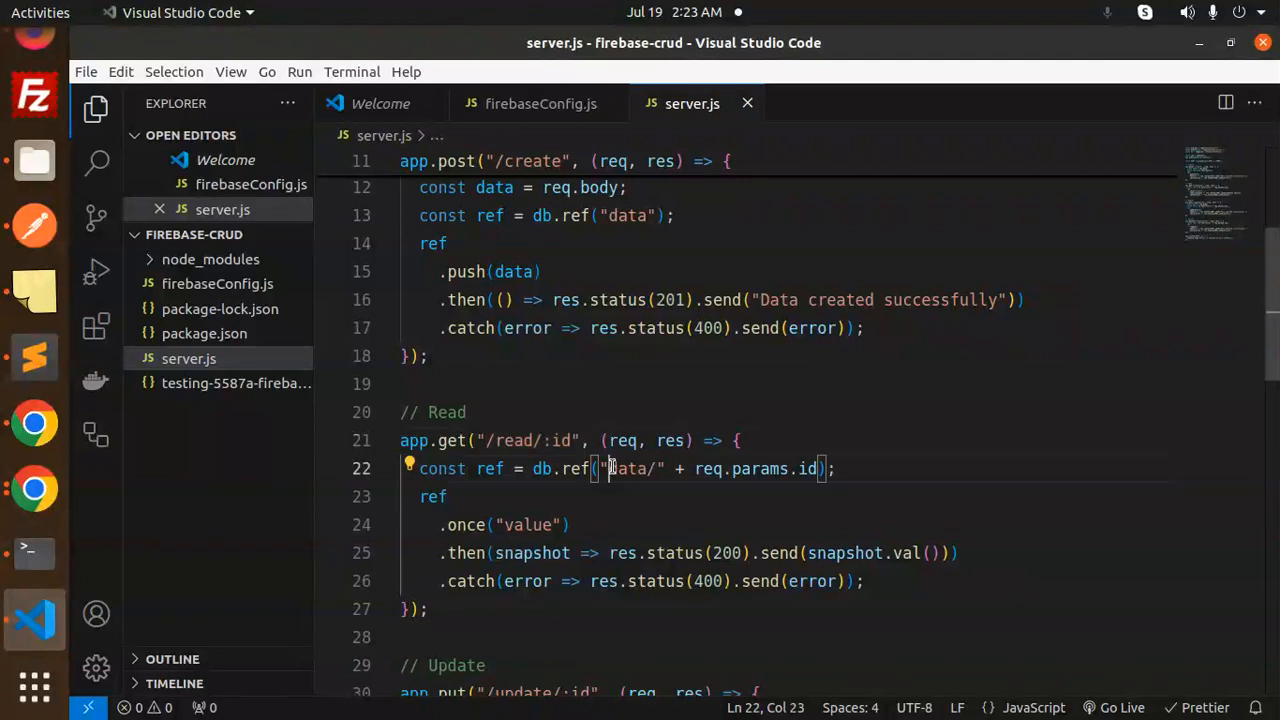
left_click(704, 468)
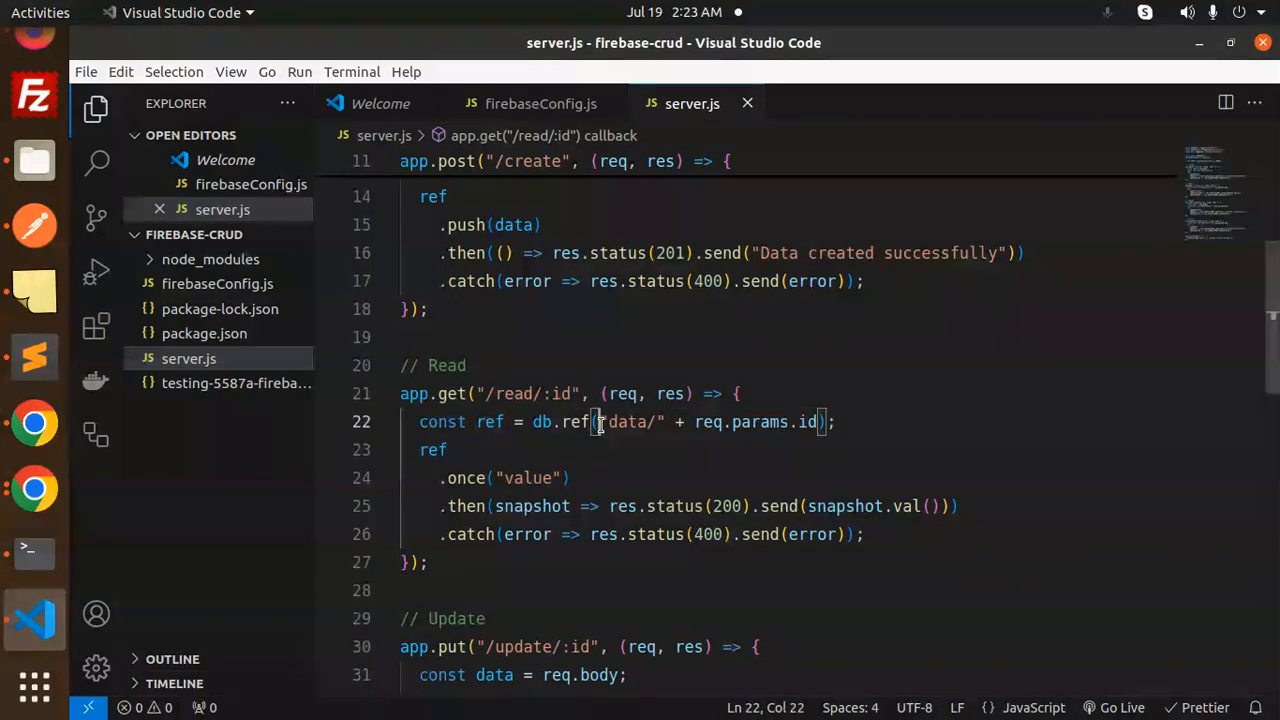
double_click(628, 420)
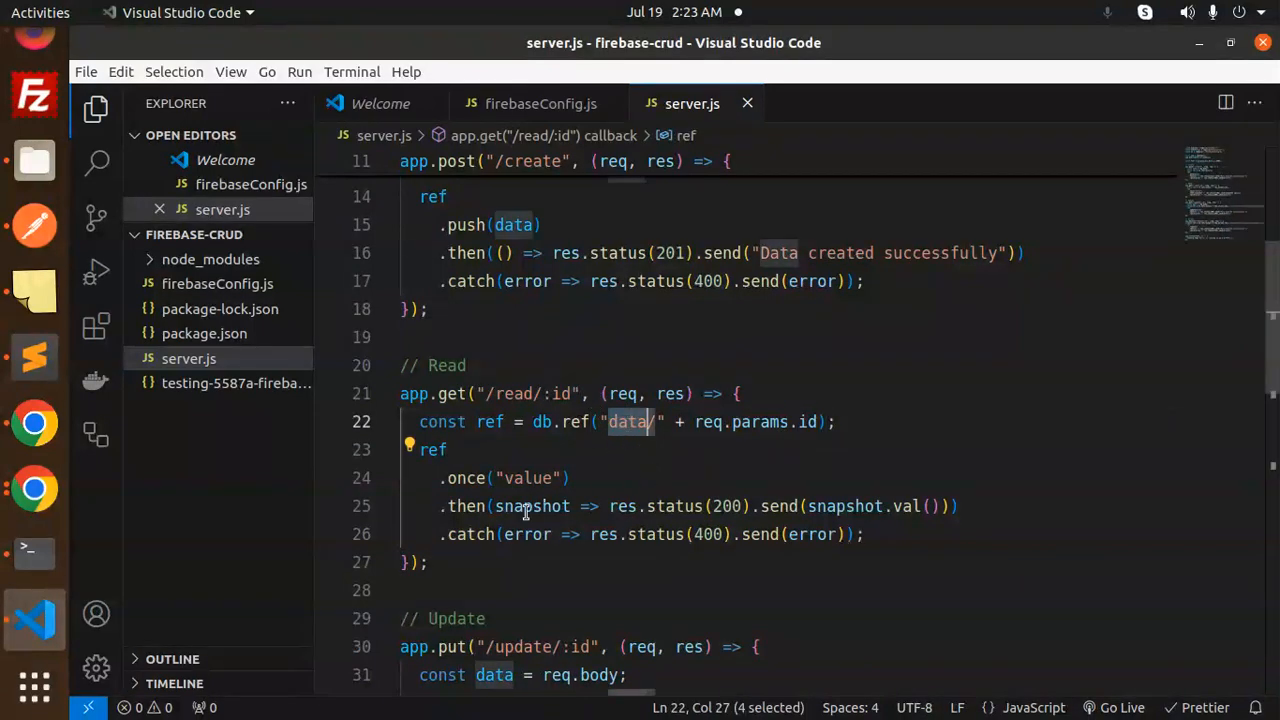
double_click(528, 476)
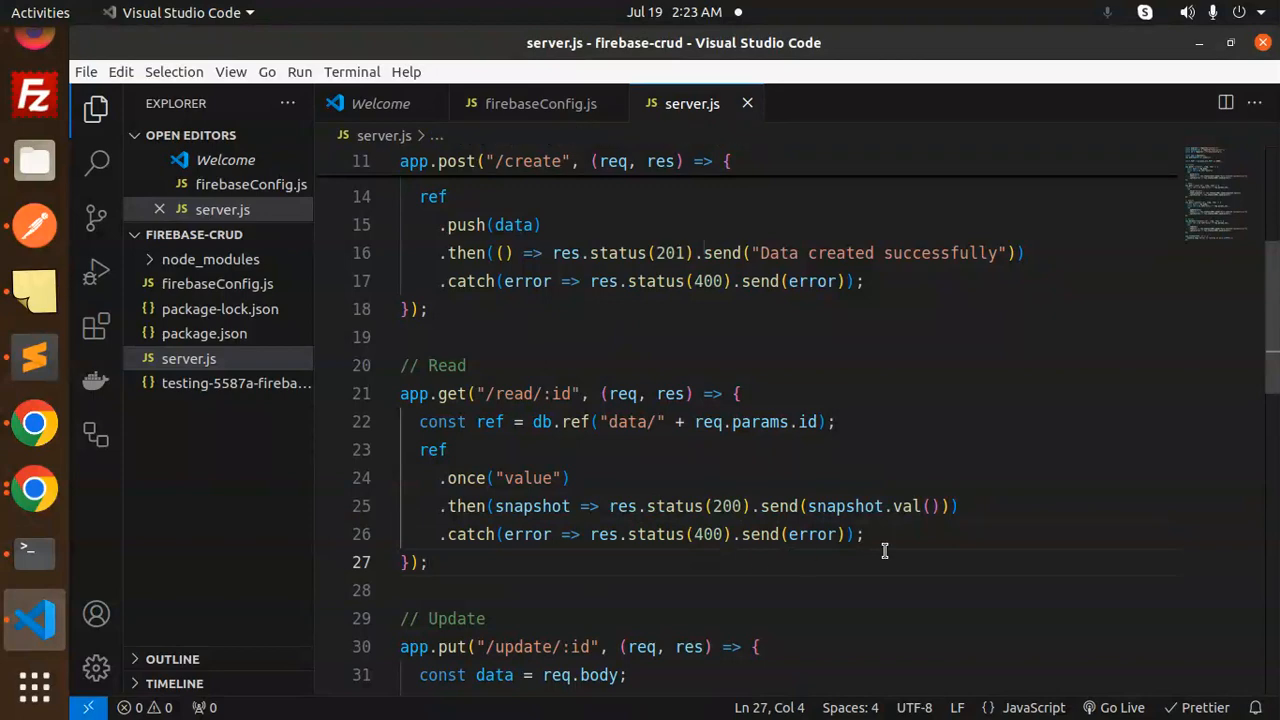
scroll("down", 3)
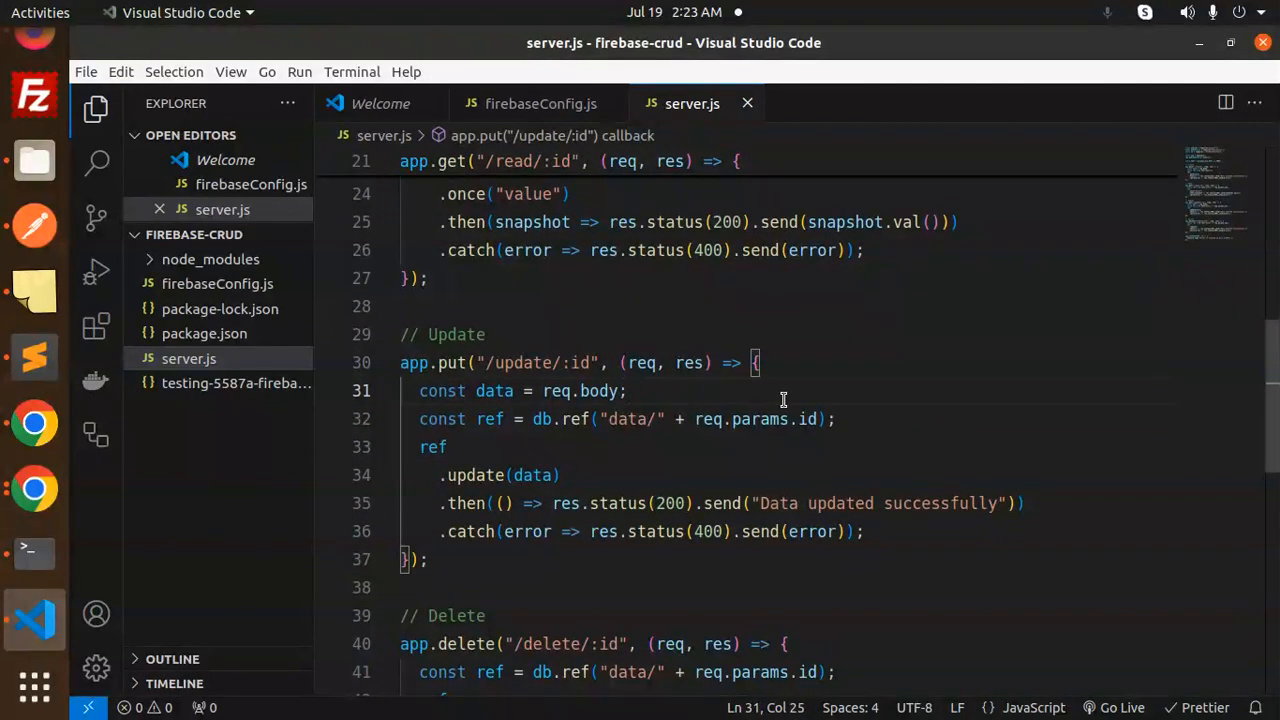
left_click(34, 226)
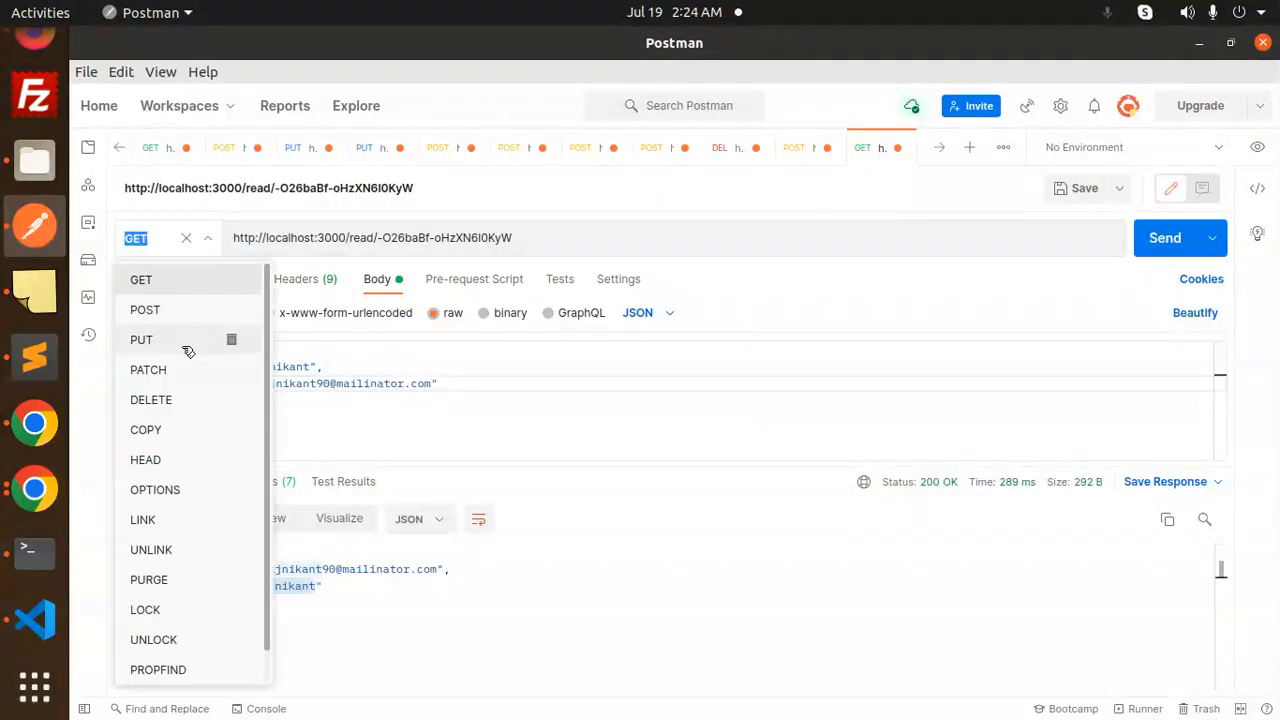
Step: Send a PUT to localhost:3000/update/<key> with the name extended by 12345678
left_click(140, 340)
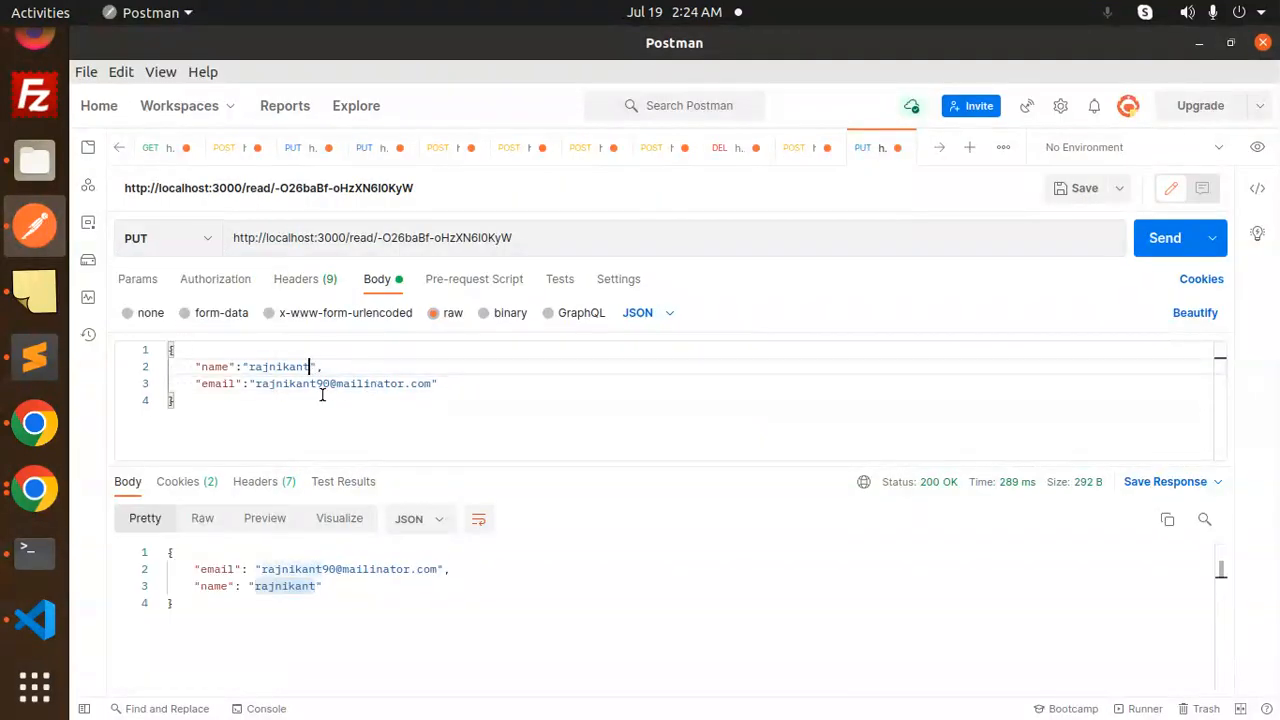
type("12345678")
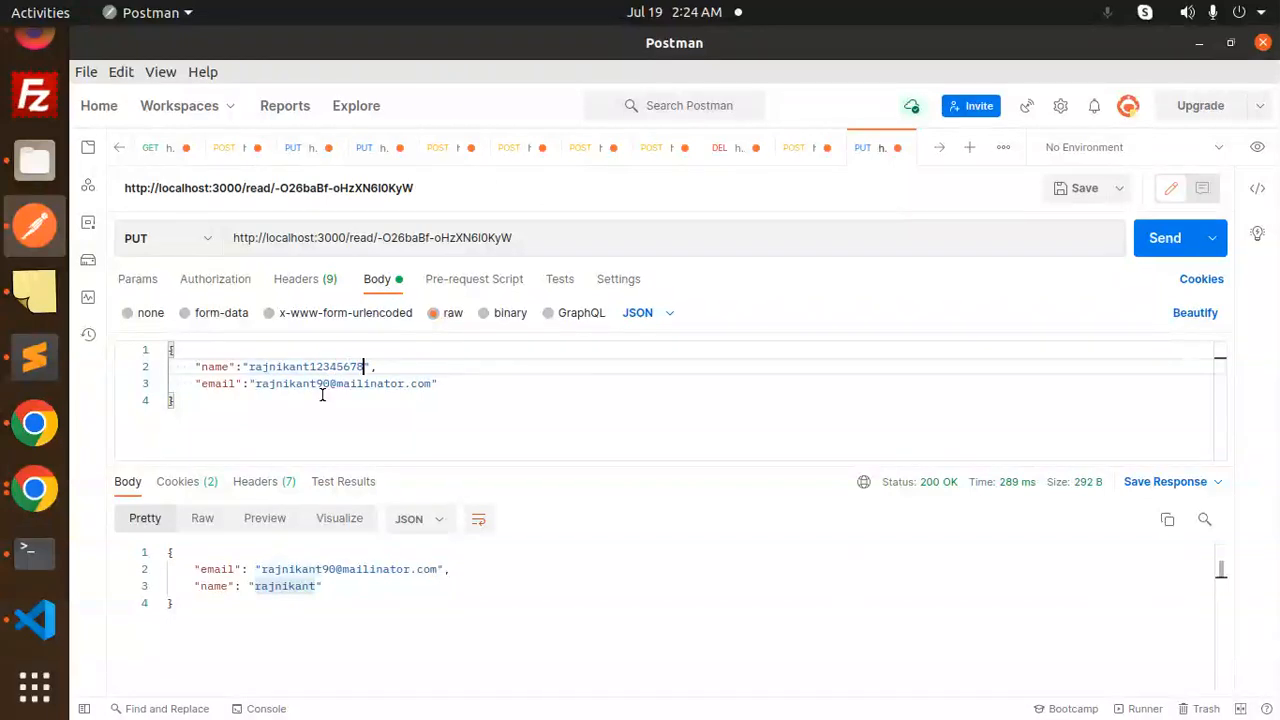
left_click(1164, 236)
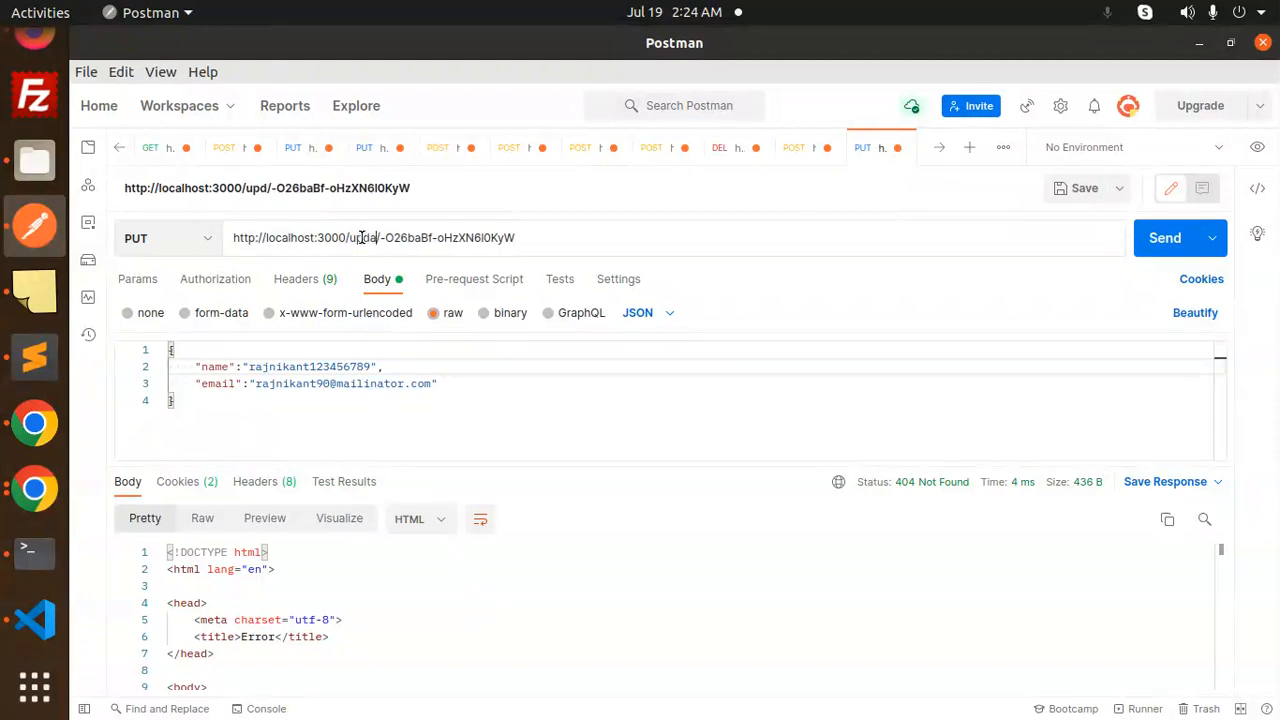
left_click(1164, 236)
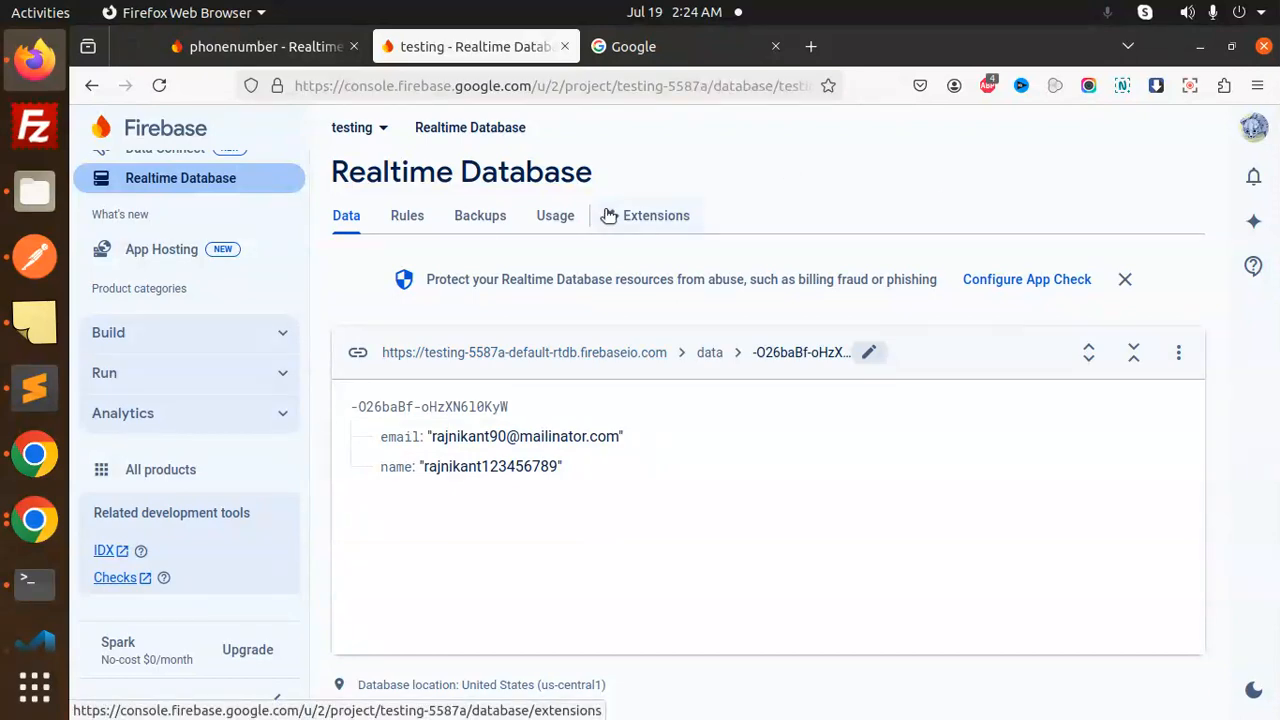
mouse_move(32, 618)
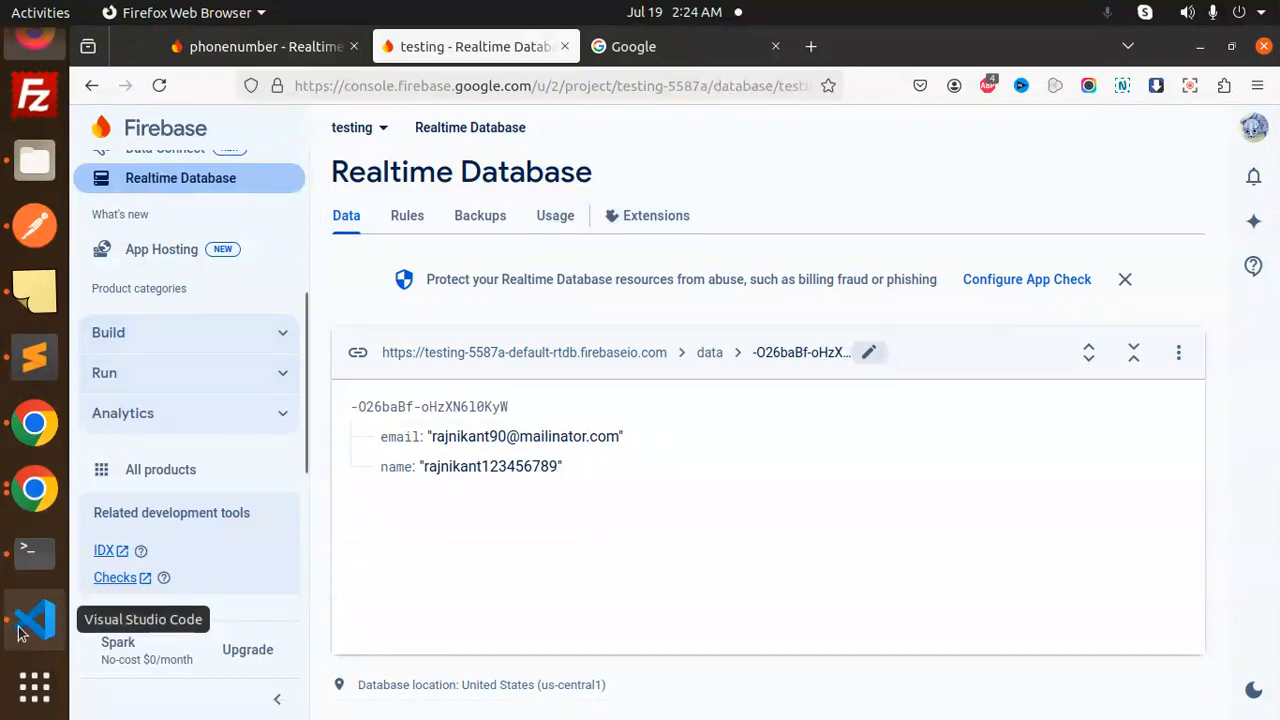
Step: Check the server code after the update, then return to the request method list
left_click(34, 618)
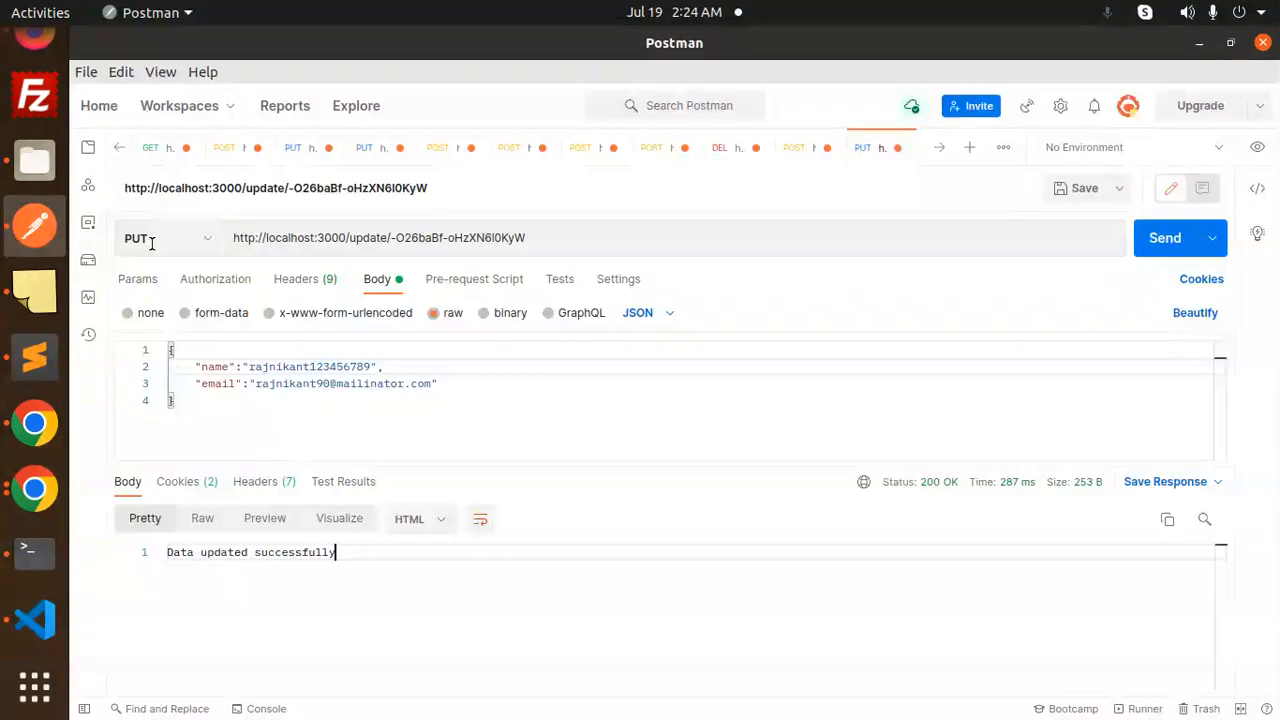
left_click(140, 238)
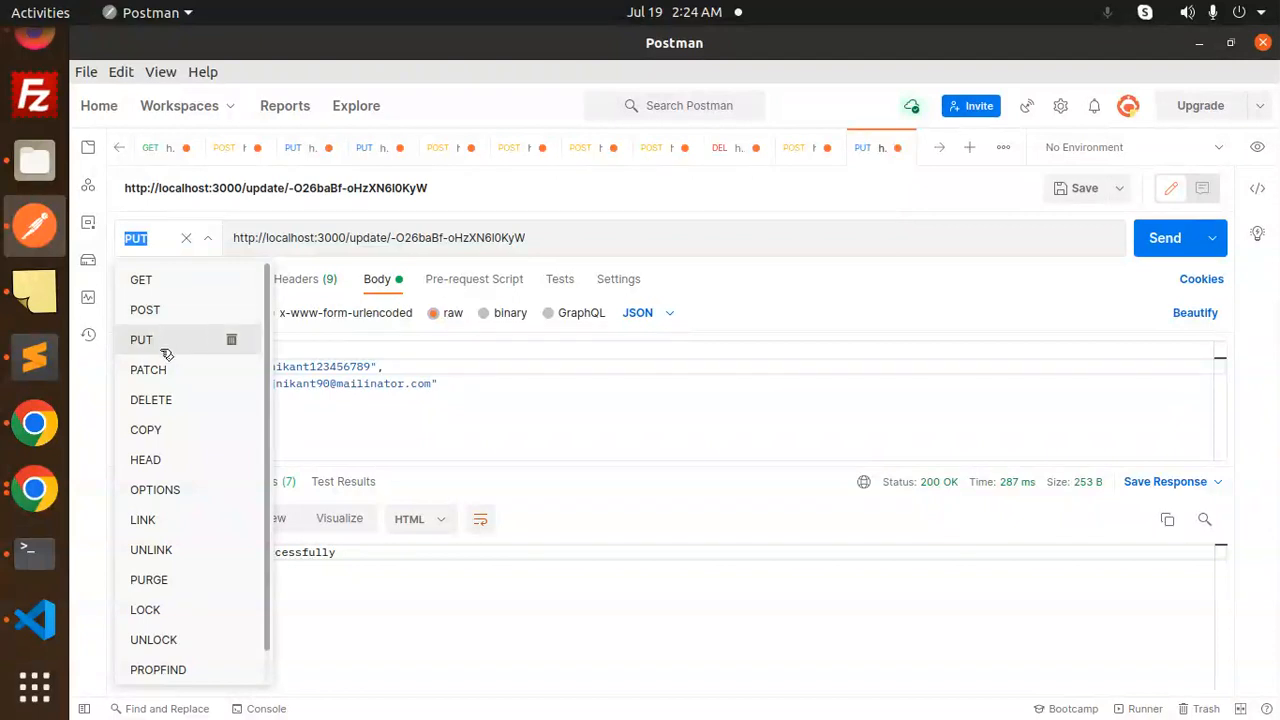
Step: Send a DELETE to localhost:3000/delete/<key> to remove the stored record
left_click(152, 400)
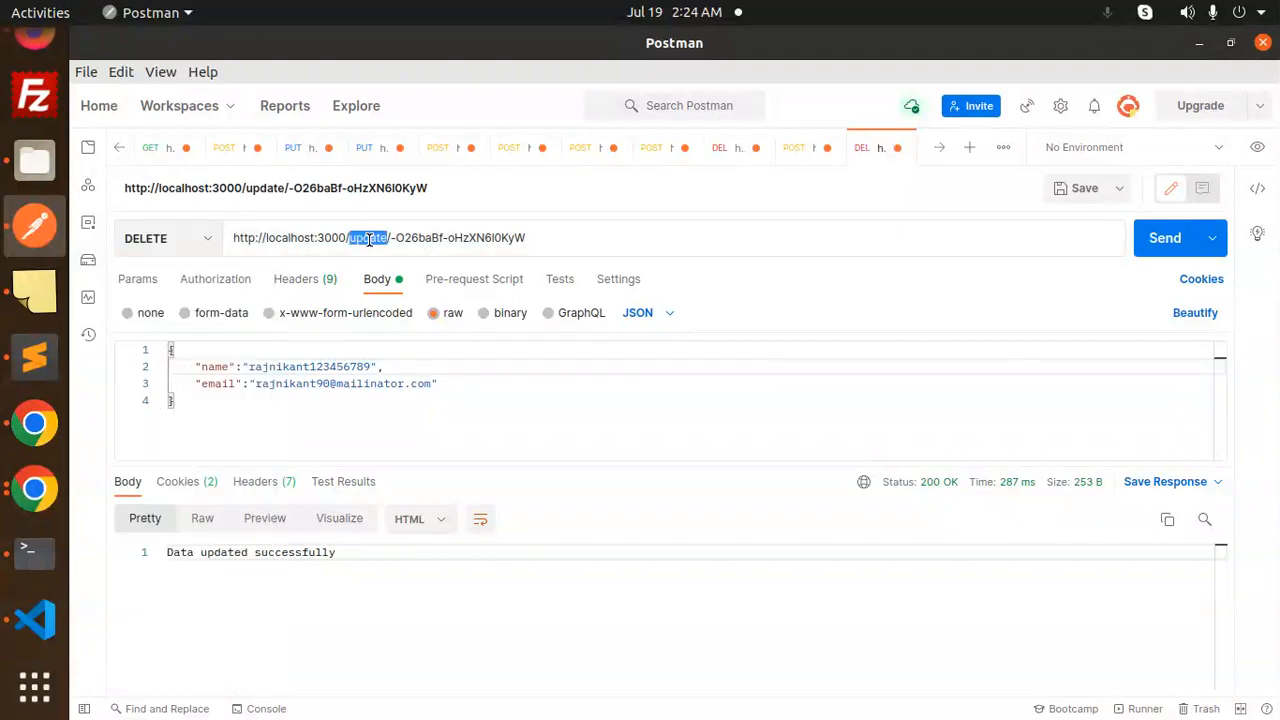
type("delete")
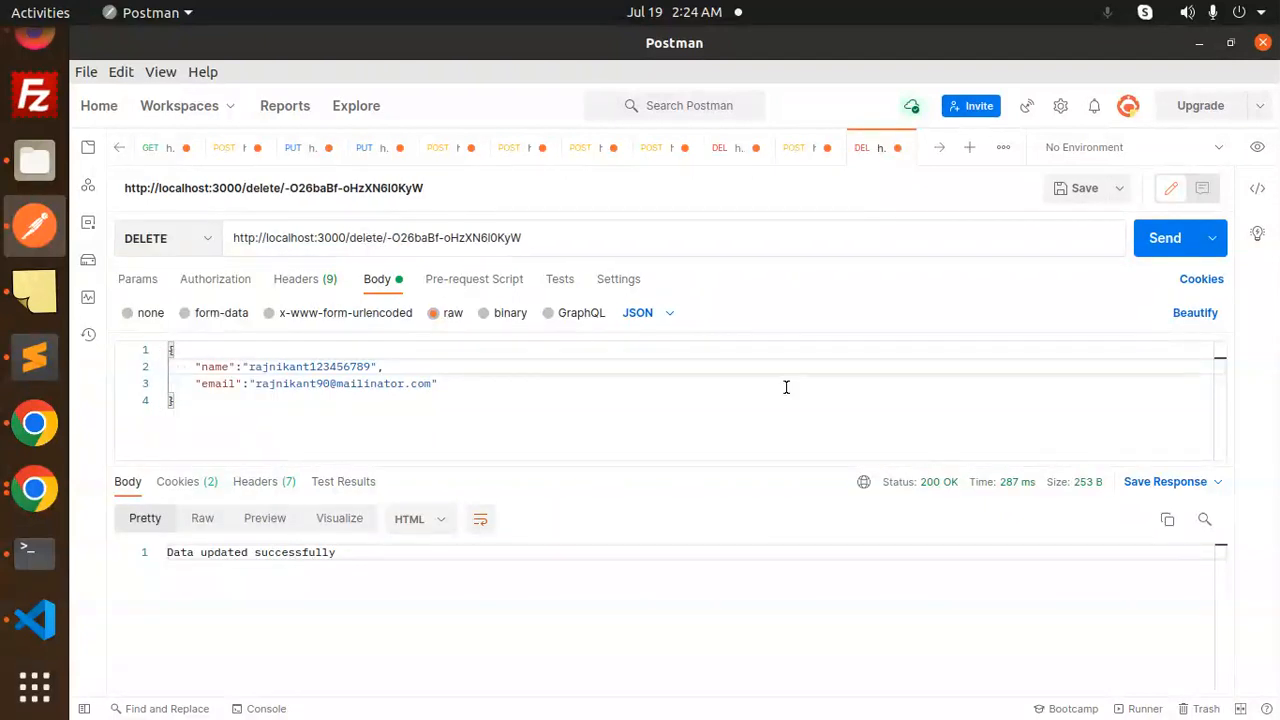
left_click(1164, 236)
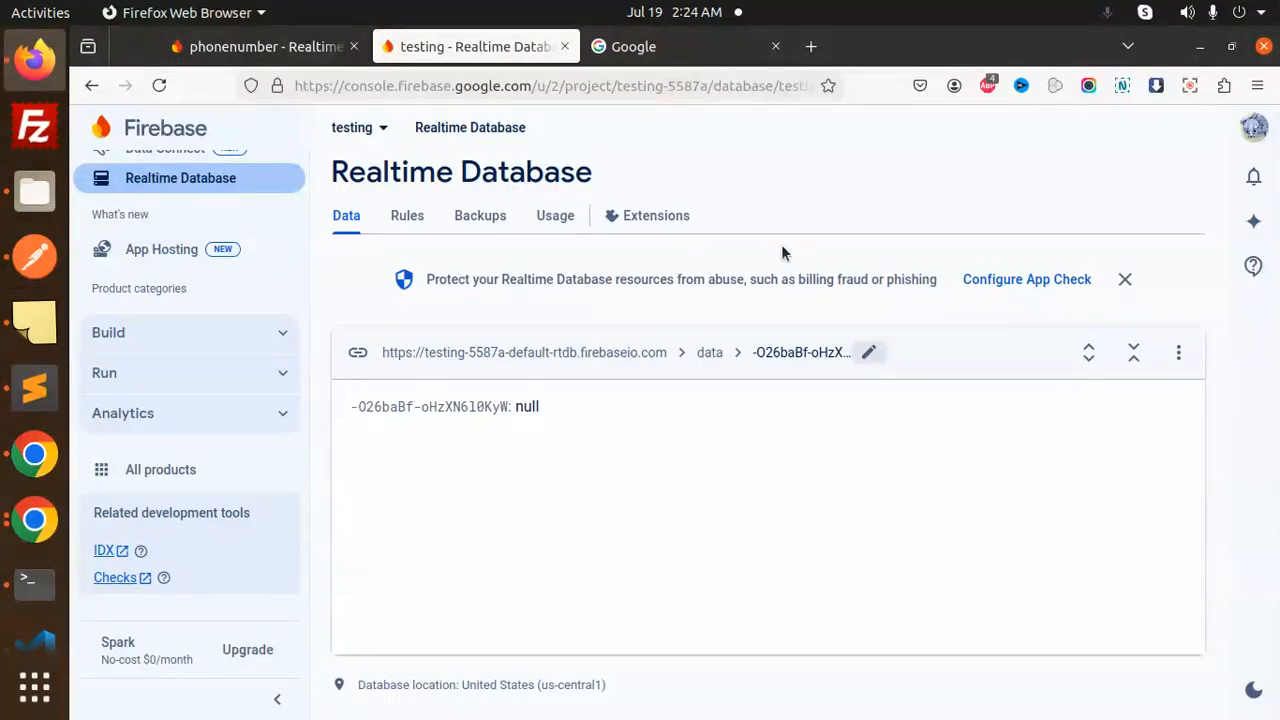
mouse_move(504, 394)
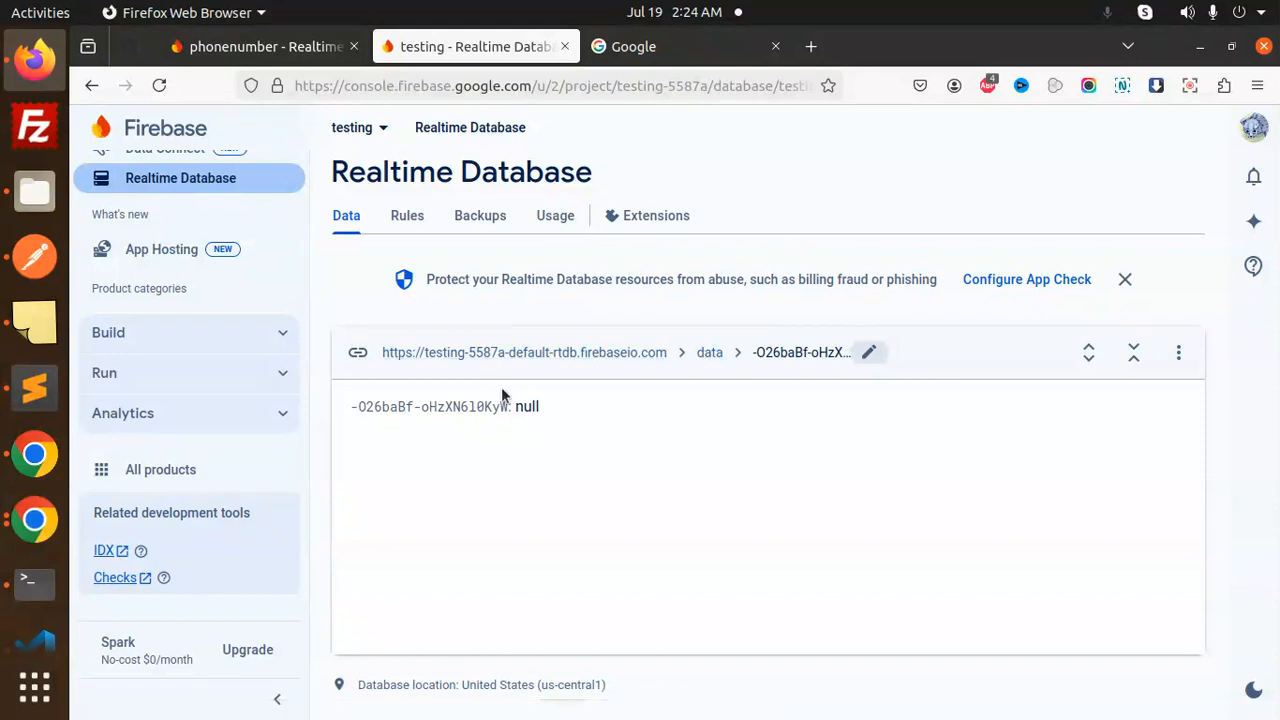
mouse_move(750, 278)
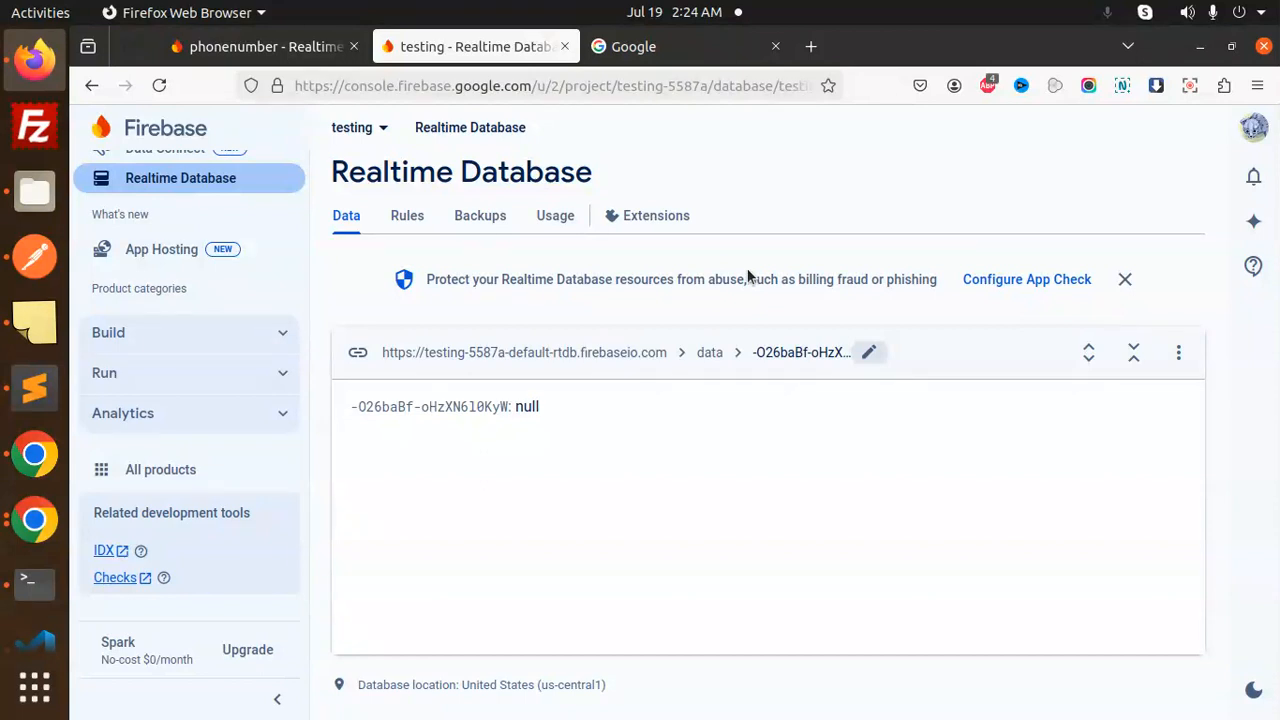
mouse_move(750, 338)
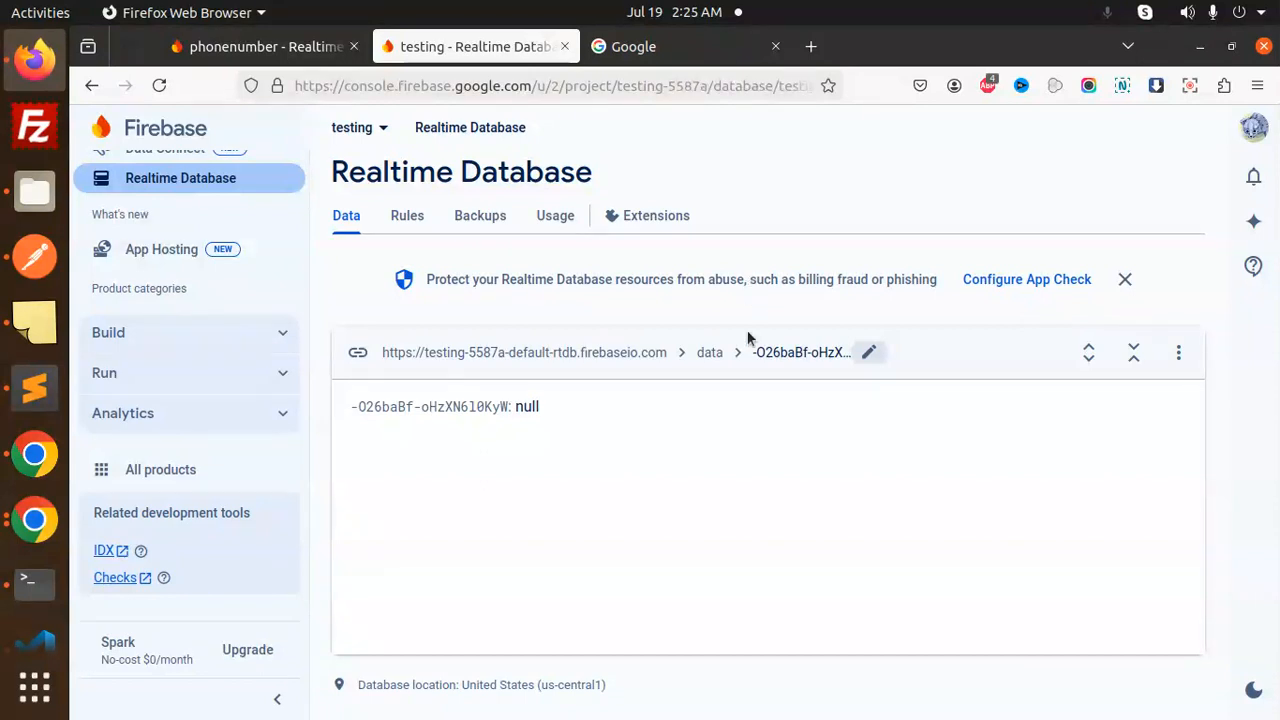
mouse_move(390, 482)
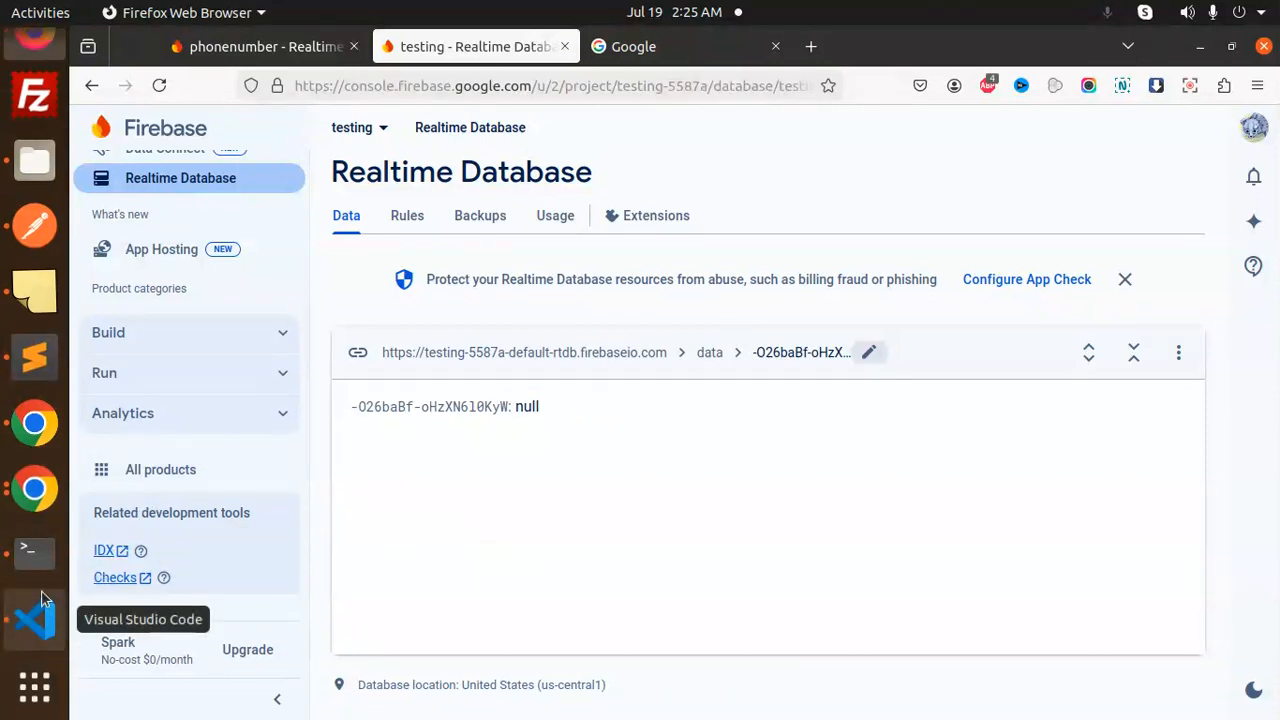
mouse_move(32, 488)
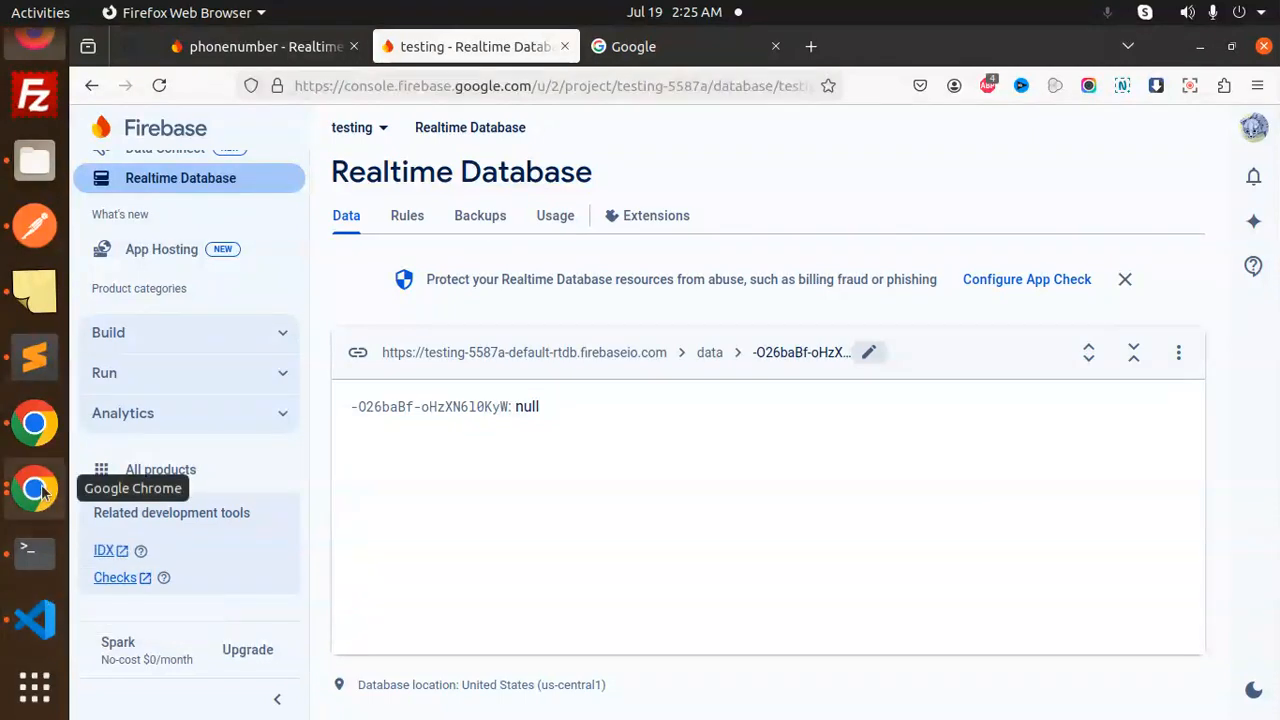